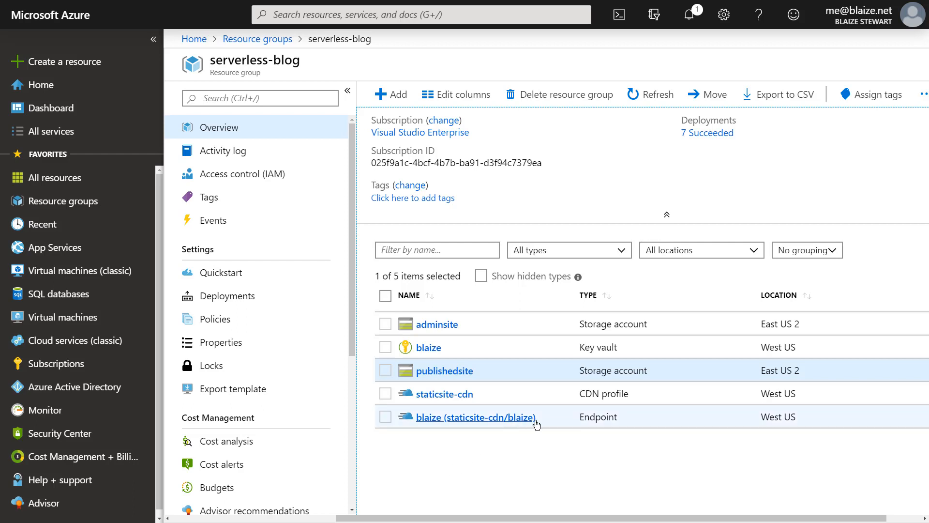
mouse_move(500, 432)
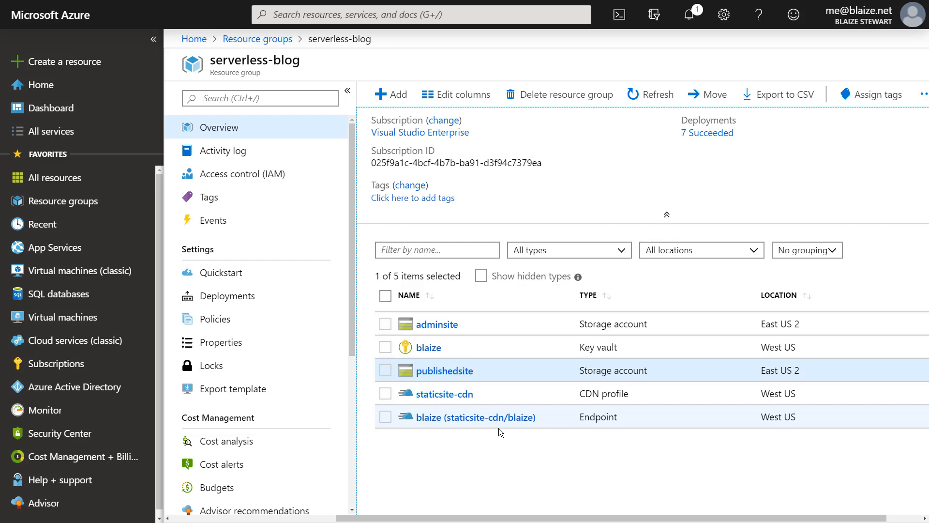
mouse_move(508, 442)
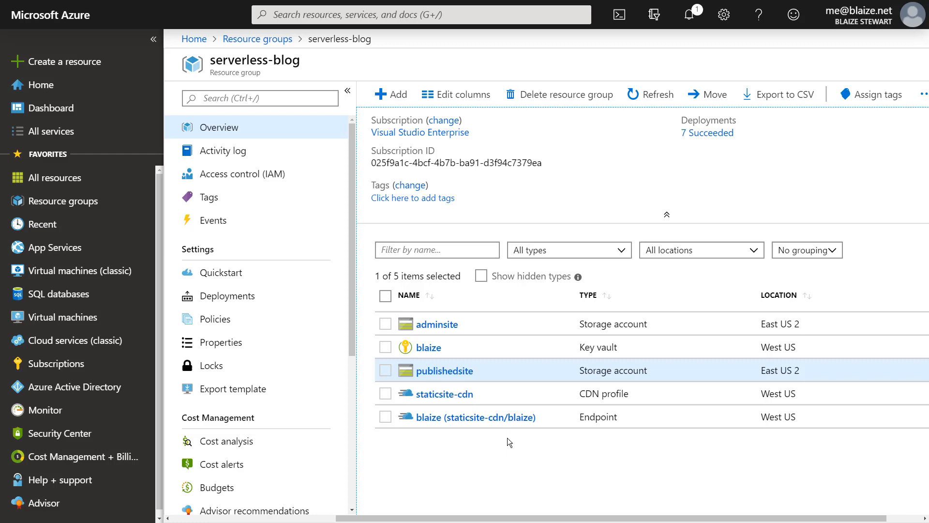
mouse_move(503, 454)
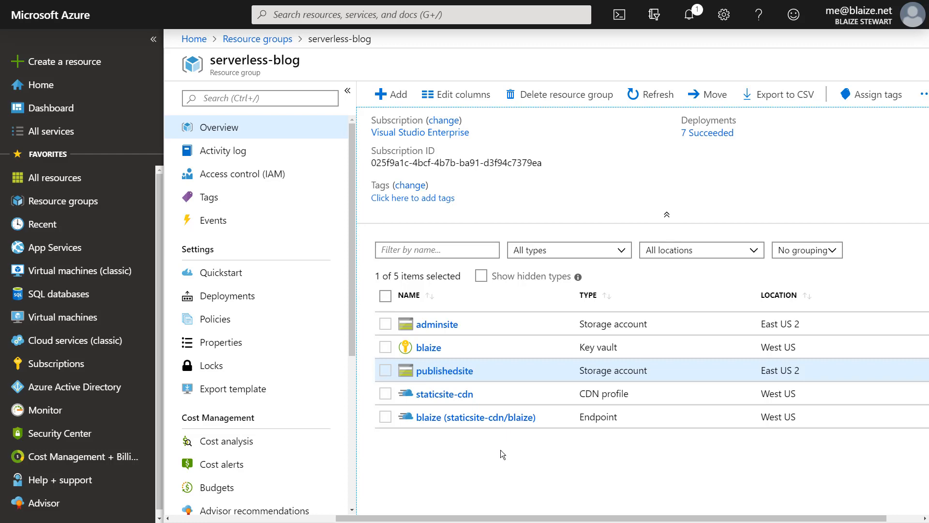
mouse_move(445, 371)
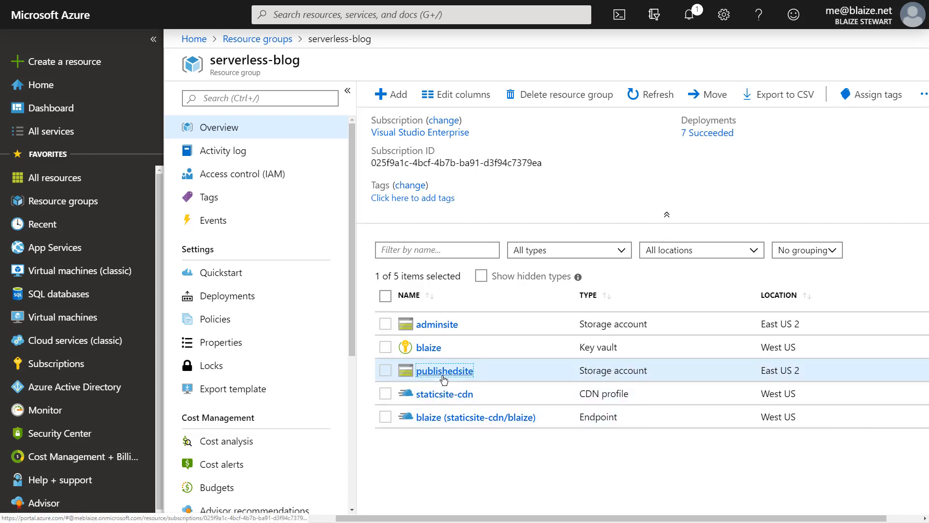
Open the publishedsite storage account from the serverless-blog resource group list.
click(445, 369)
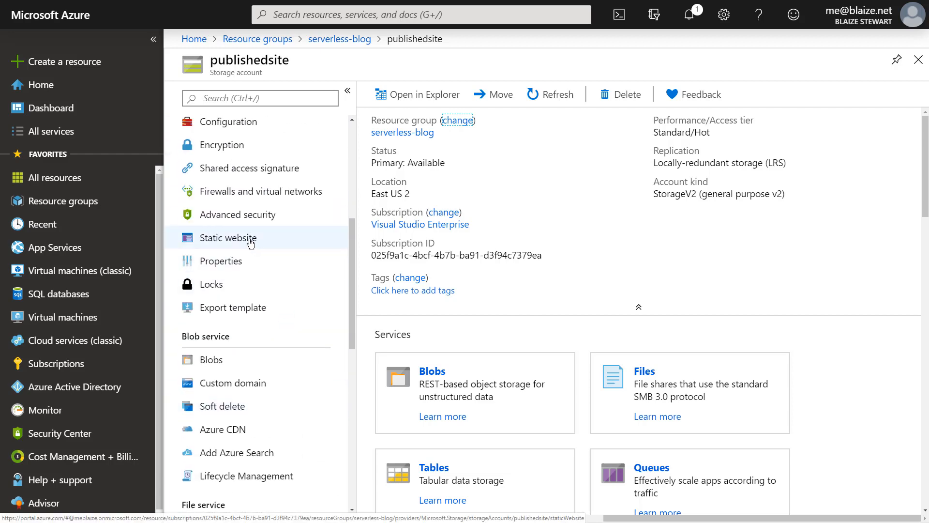
Load publishedsite's static website primary endpoint in a new tab, view Demo Post 2, and return to the portal.
click(228, 238)
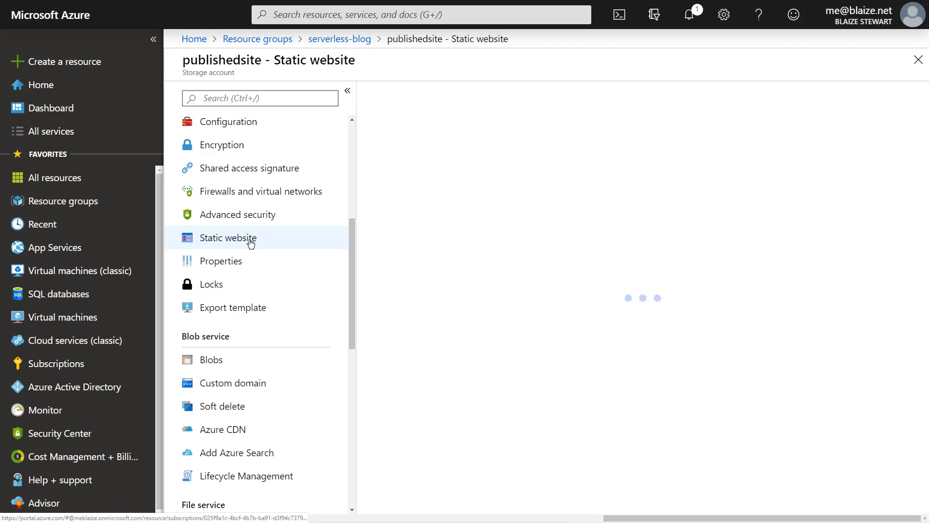
click(228, 238)
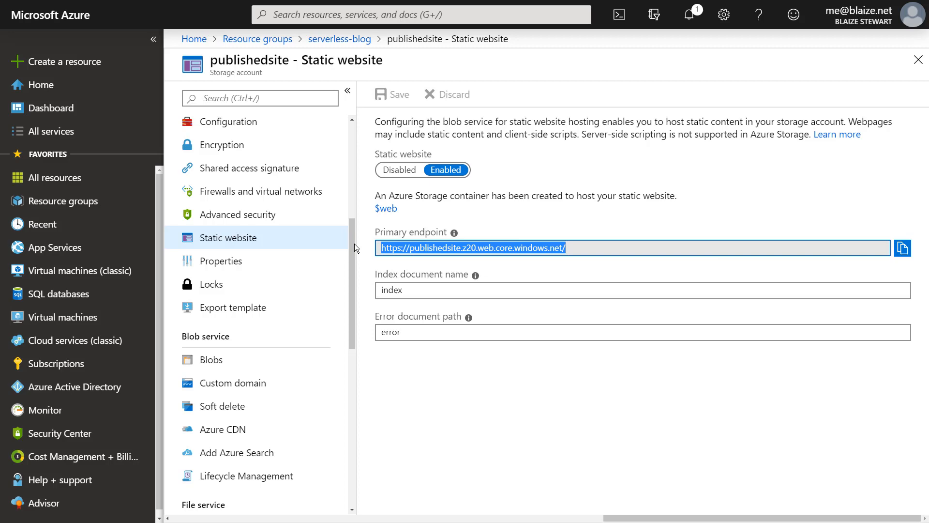
mouse_move(440, 361)
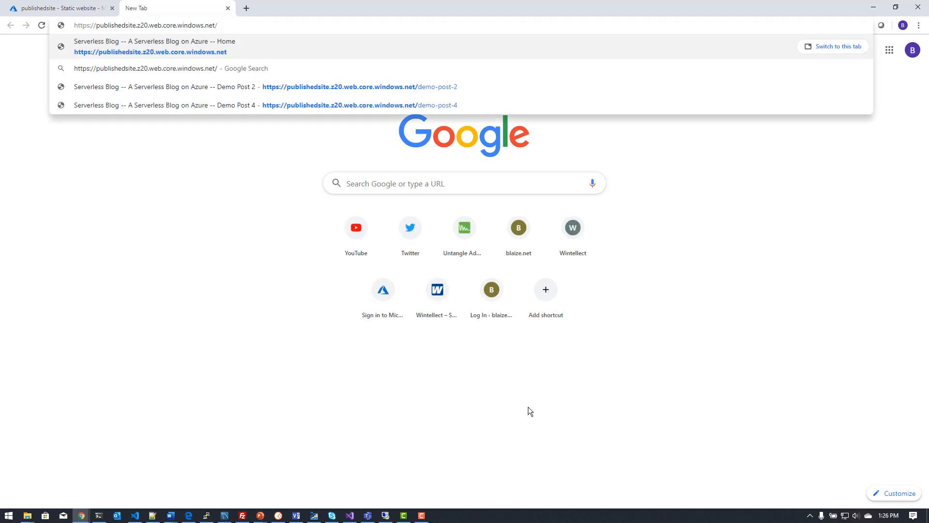
click(154, 47)
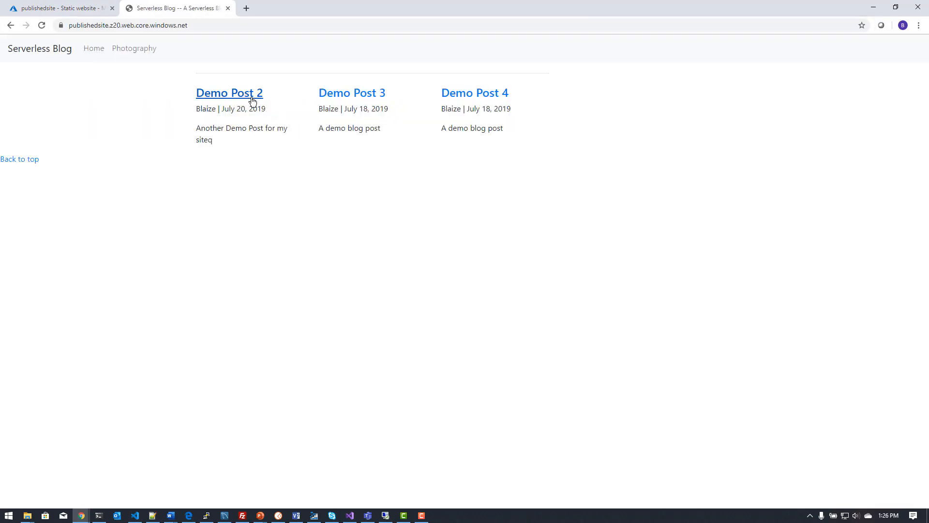
click(229, 93)
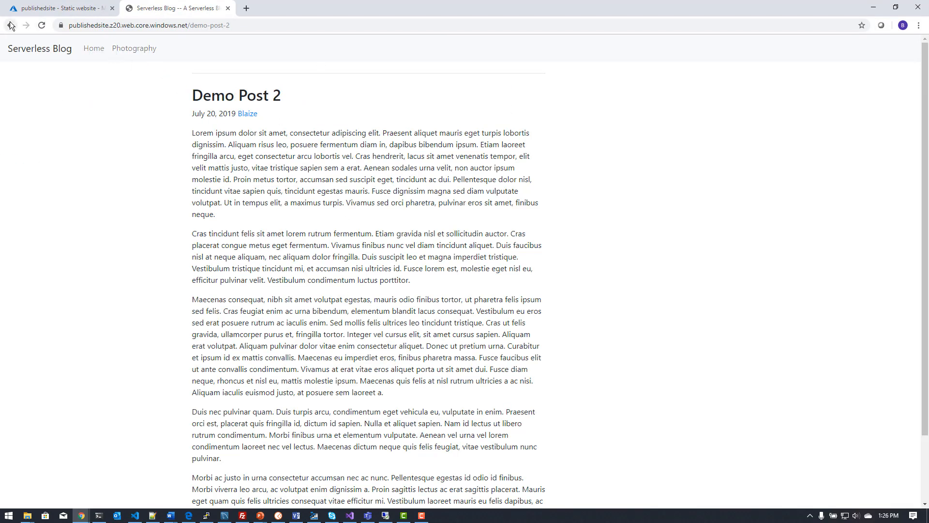
click(10, 25)
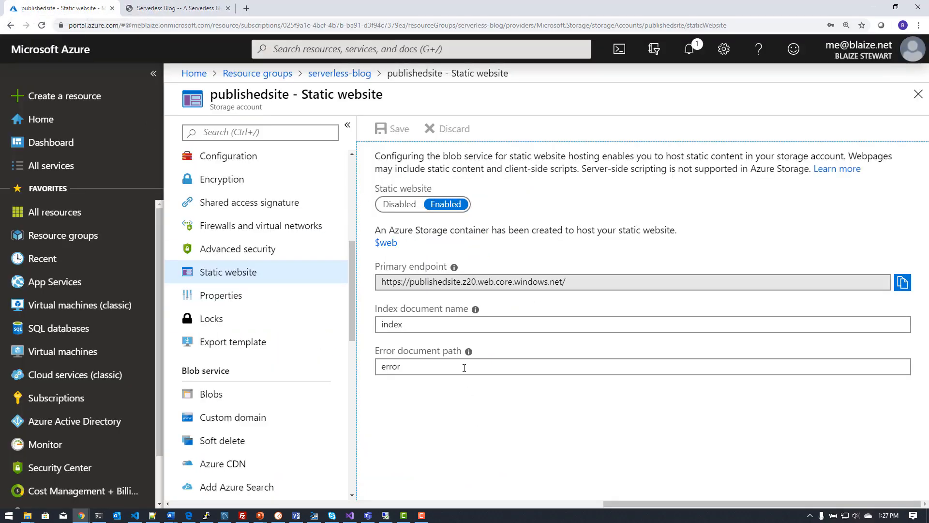
mouse_move(491, 296)
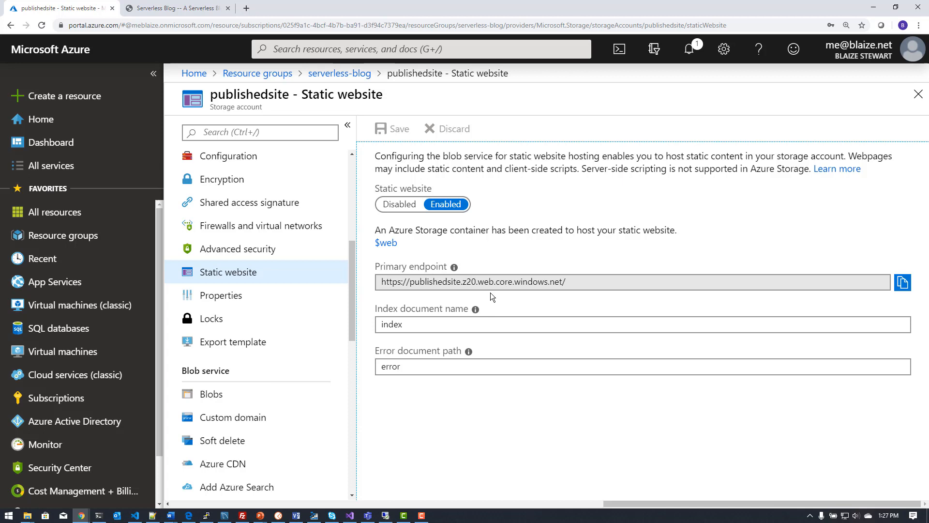
mouse_move(365, 379)
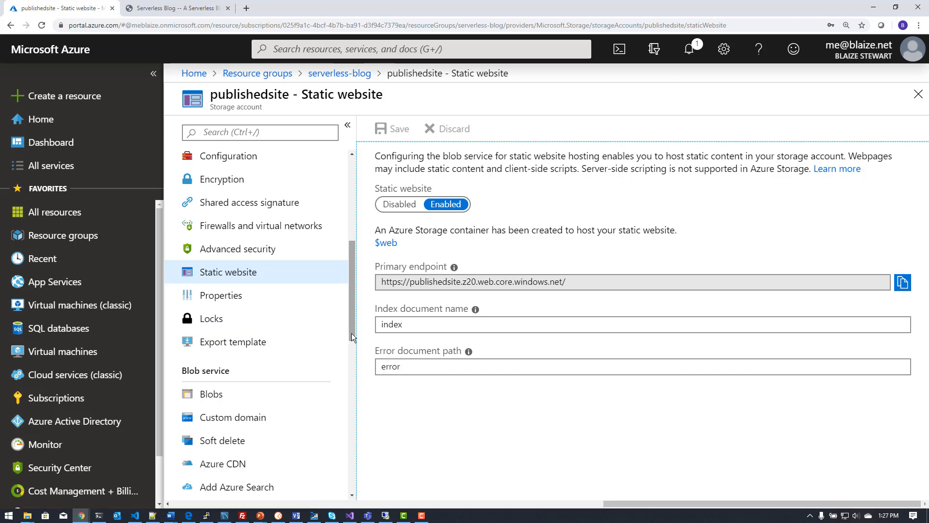
Switch the browser to full screen (F11) and return to the serverless-blog resource group.
scroll(down, 3)
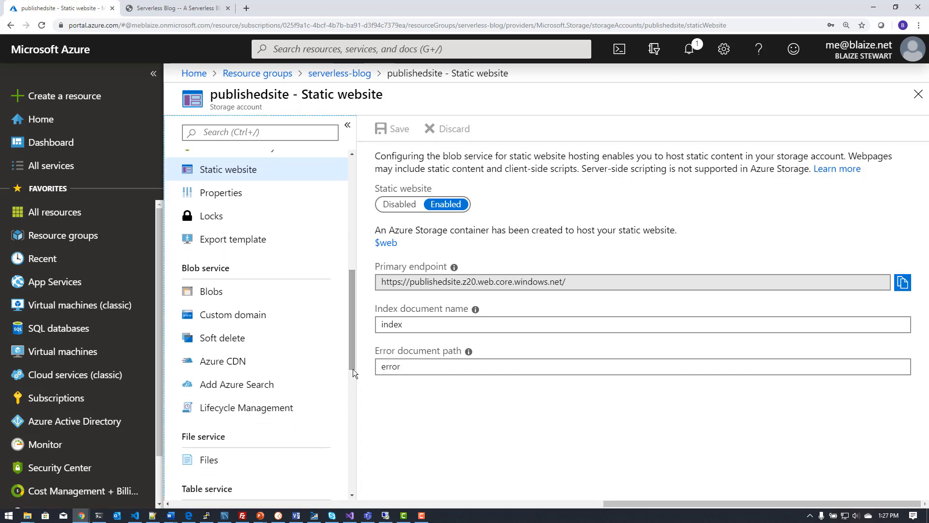
mouse_move(433, 413)
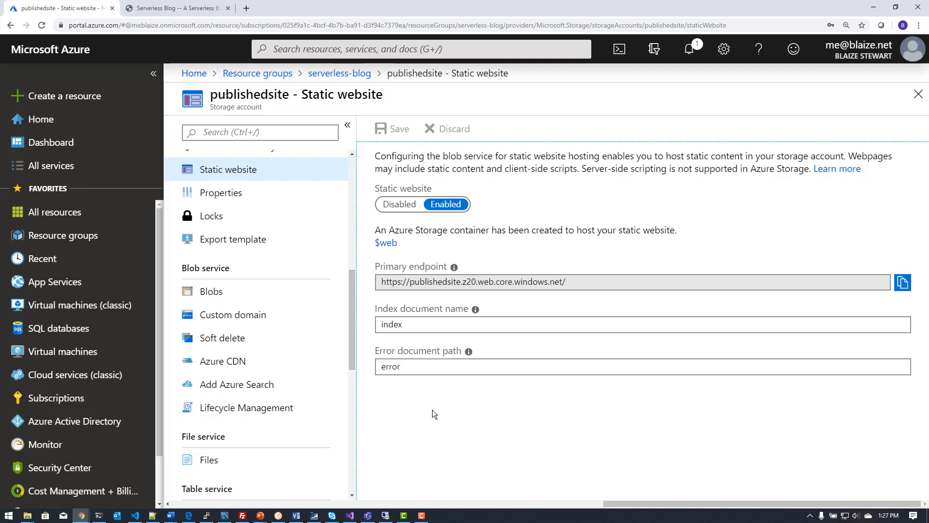
key(F11)
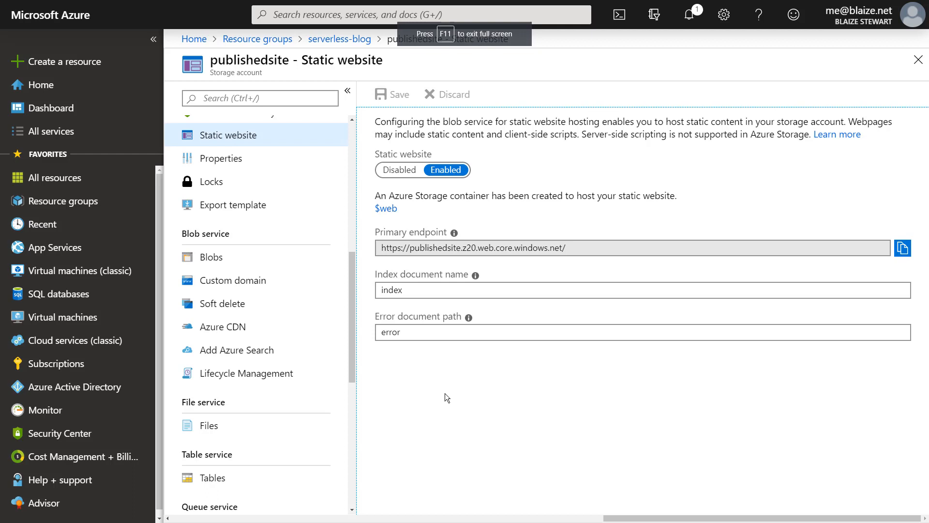
mouse_move(446, 397)
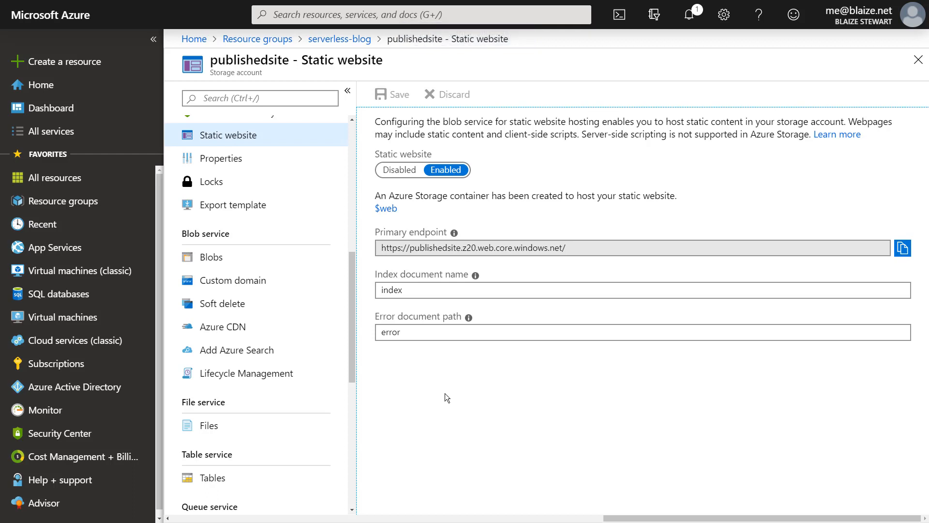
mouse_move(468, 356)
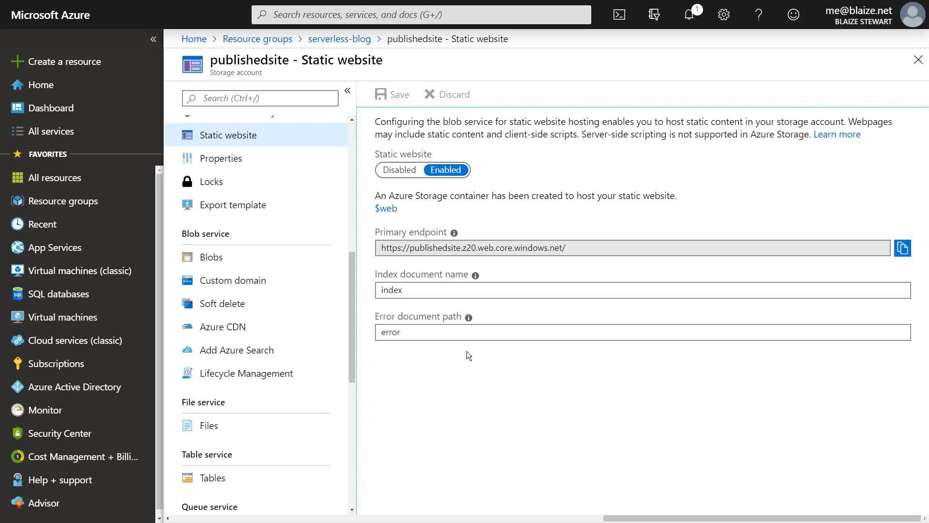
mouse_move(490, 416)
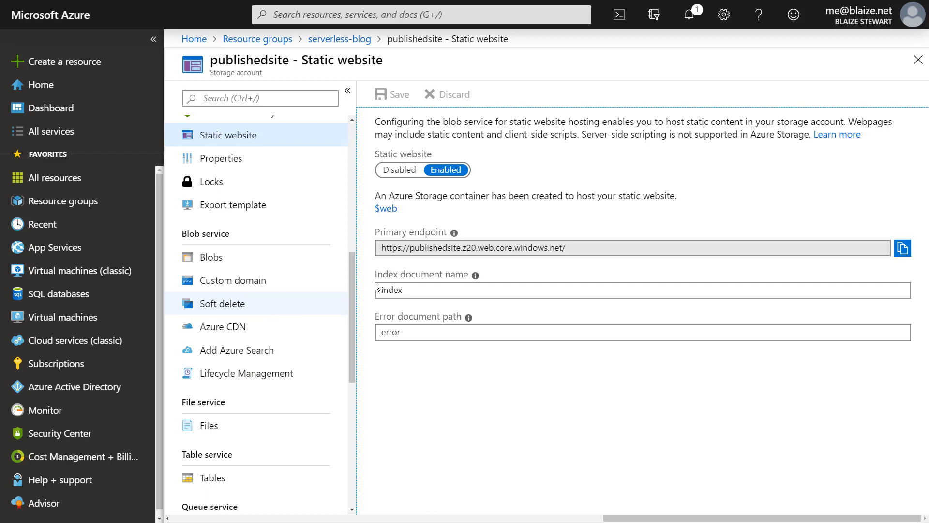
mouse_move(592, 248)
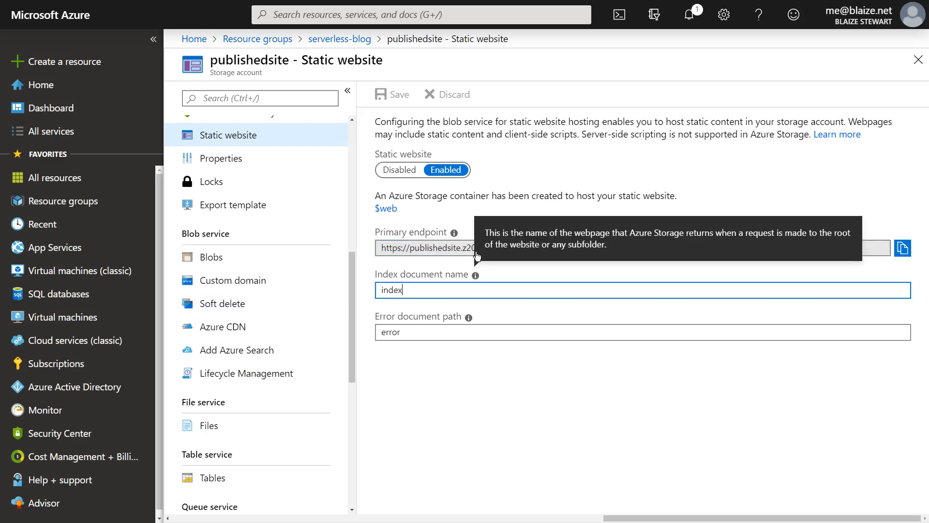
mouse_move(428, 354)
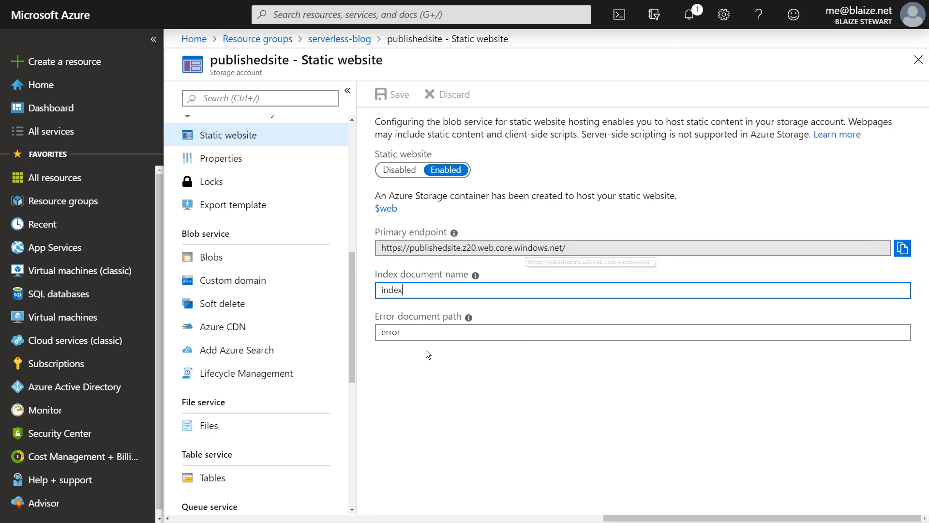
mouse_move(340, 39)
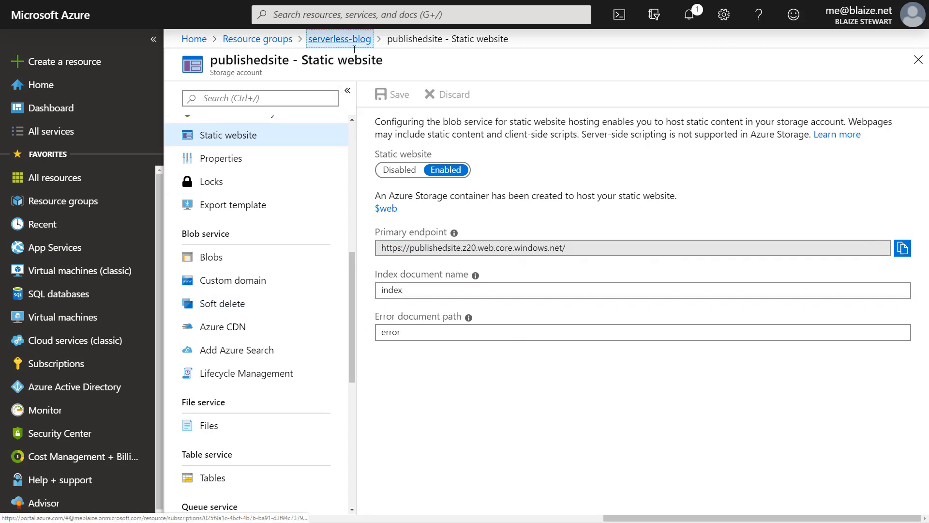
click(340, 39)
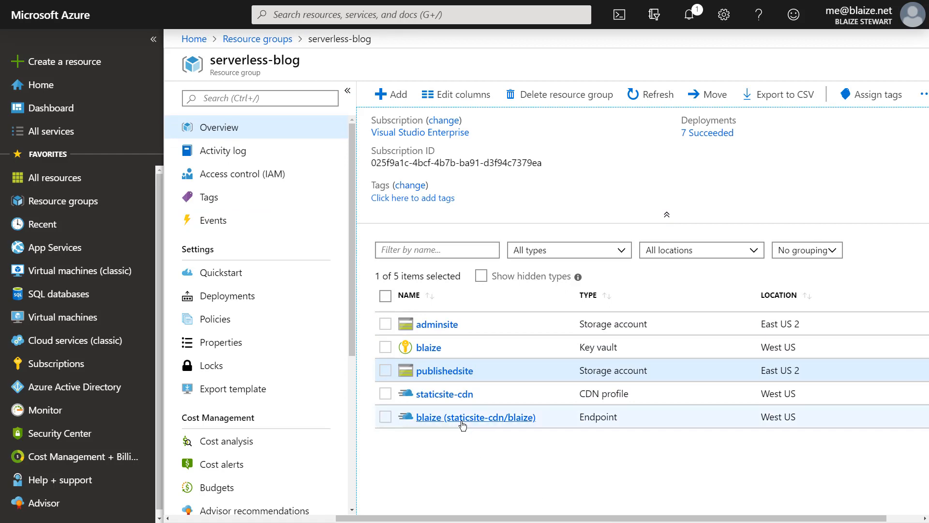
mouse_move(465, 459)
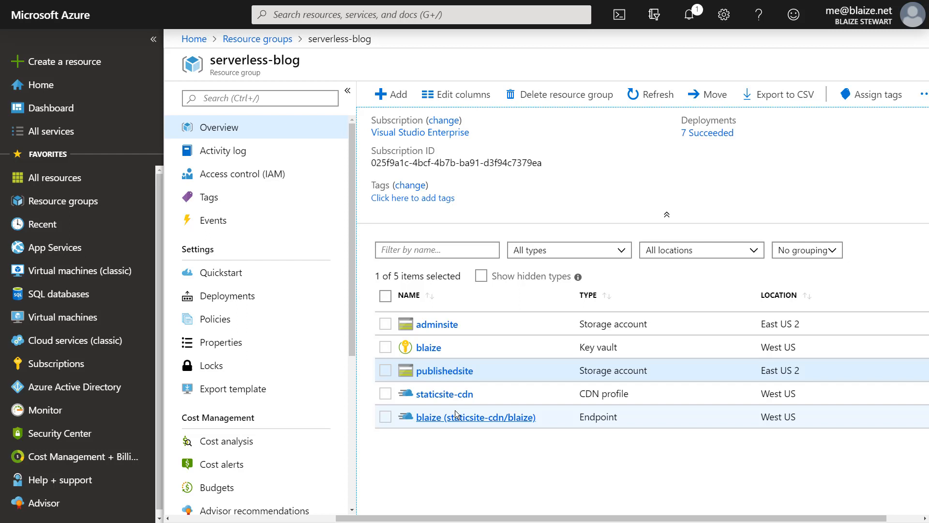
Open the blaize key vault and go to its Certificates settings.
click(428, 346)
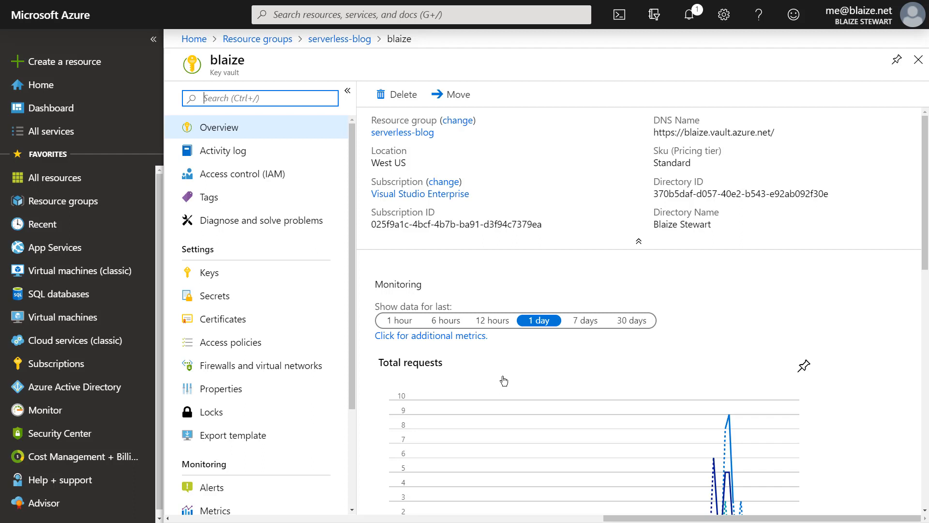
mouse_move(474, 305)
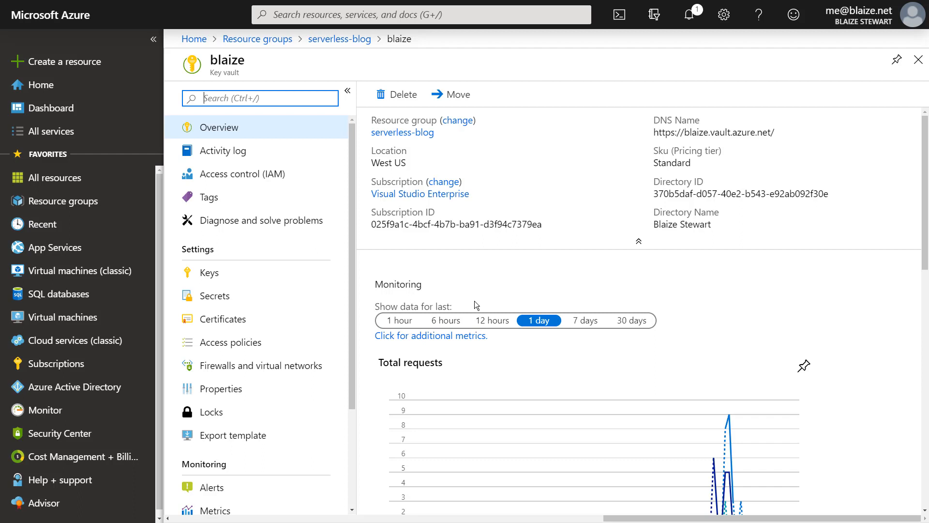
click(222, 318)
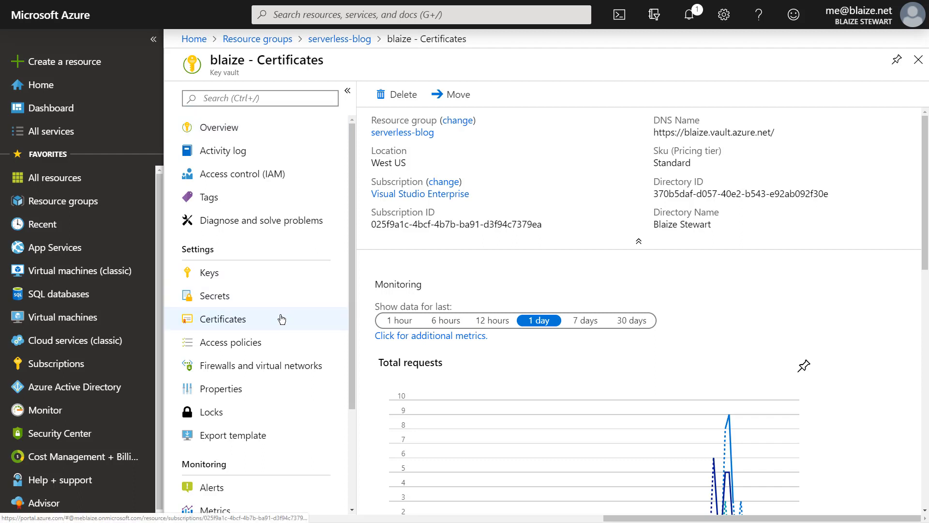
Review the enabled blaize certificate in the list and start a blank Create a certificate form.
click(222, 319)
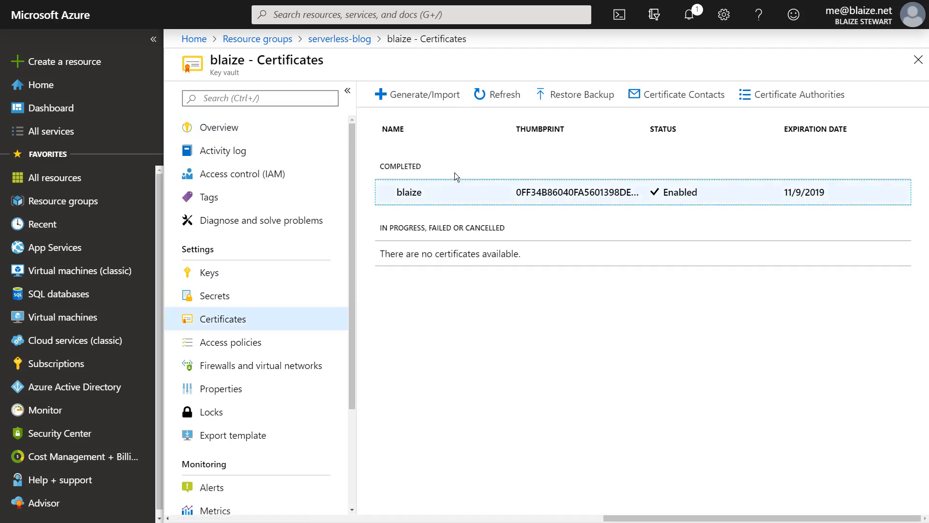
mouse_move(265, 281)
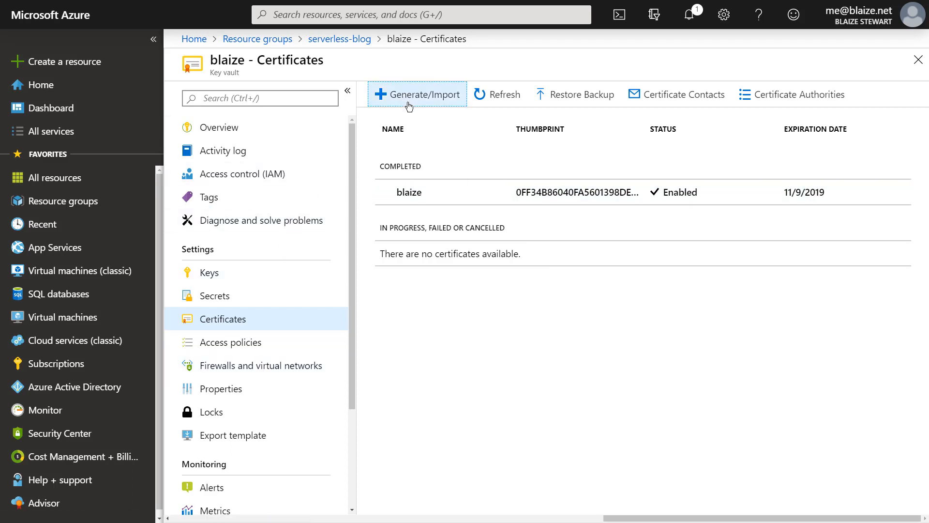
click(416, 94)
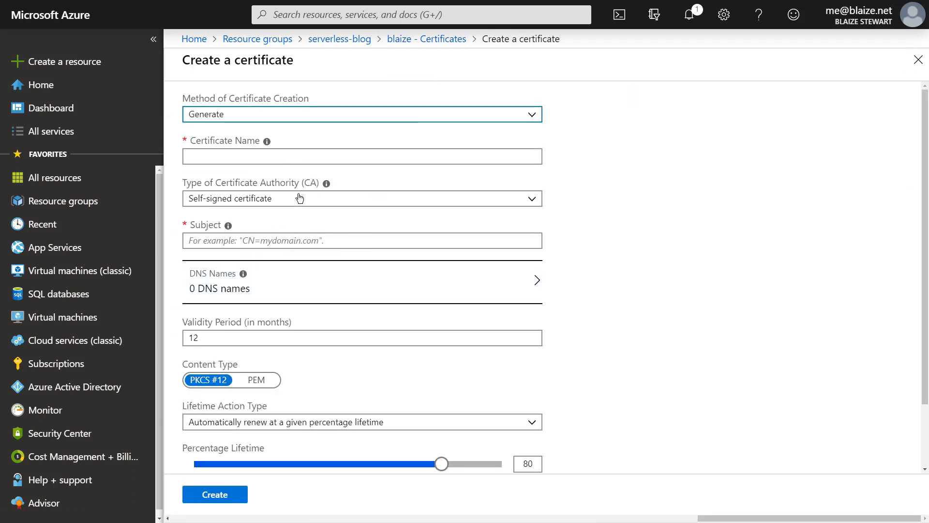
Set the certificate creation method to Import, reach the Password field, then close the form without creating.
click(361, 115)
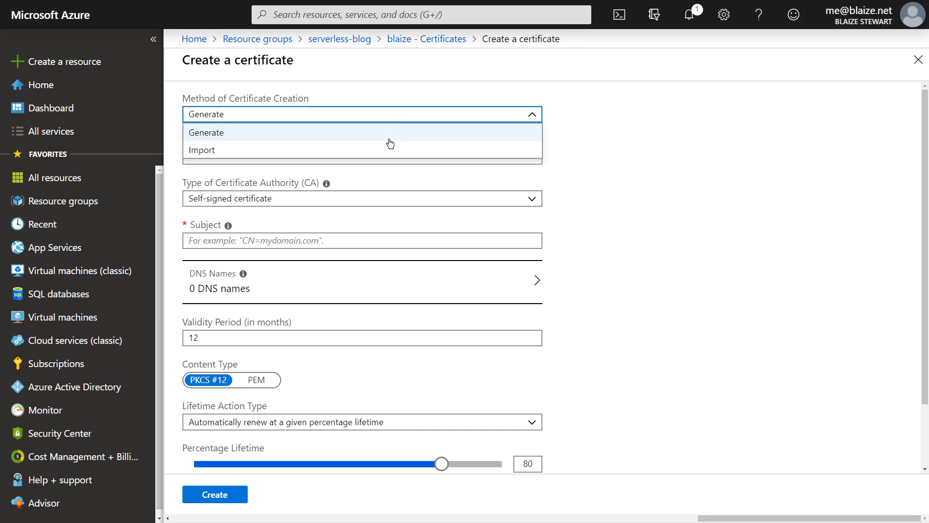
click(201, 149)
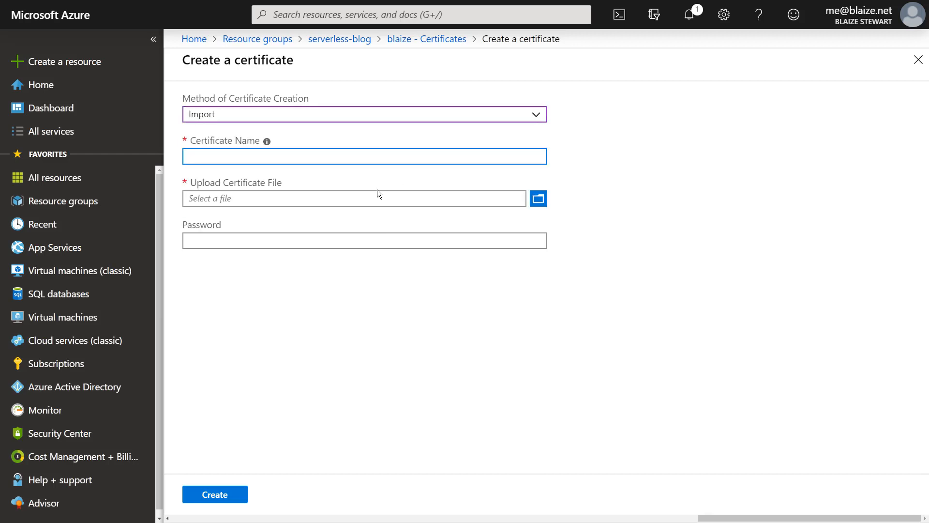
mouse_move(527, 280)
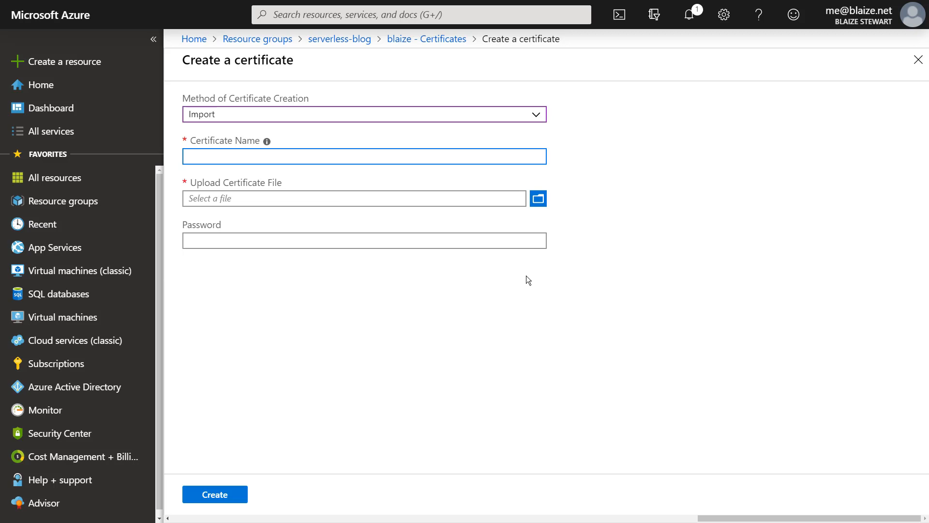
click(364, 156)
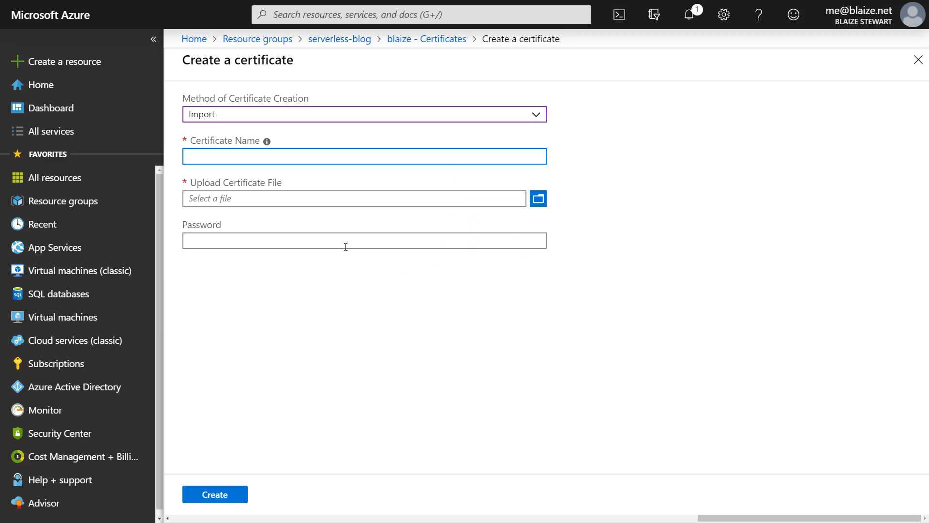
click(364, 240)
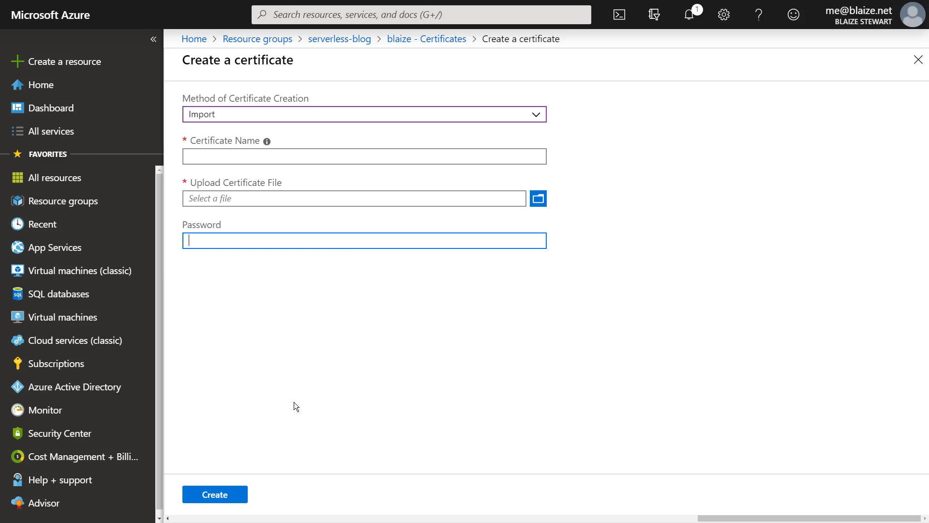
click(214, 494)
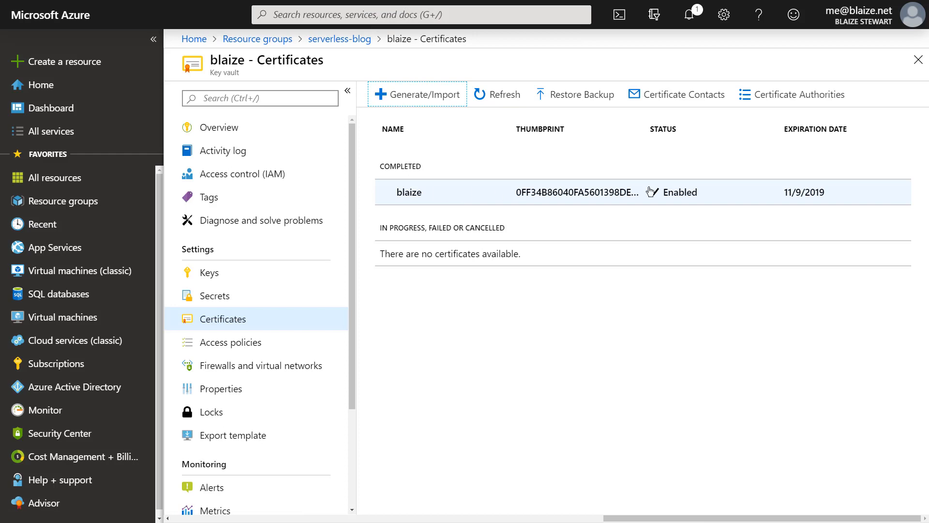
mouse_move(844, 194)
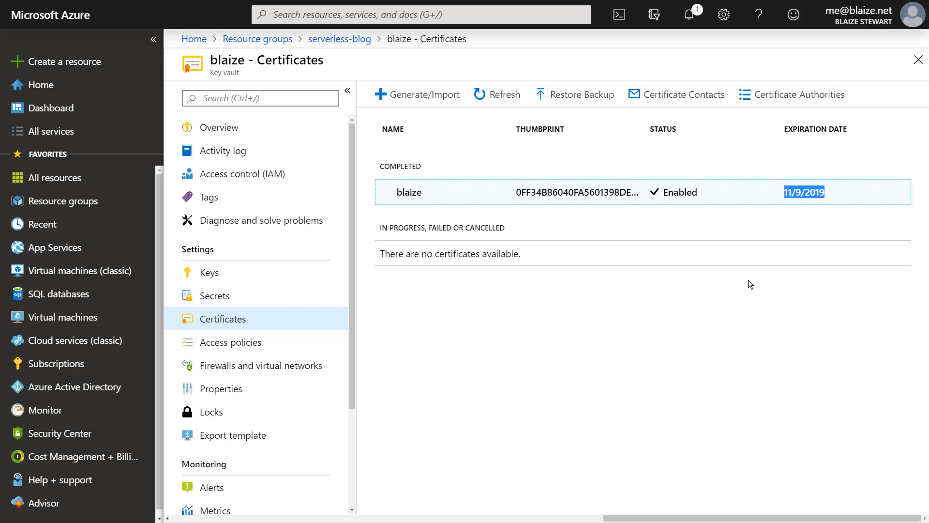
mouse_move(703, 292)
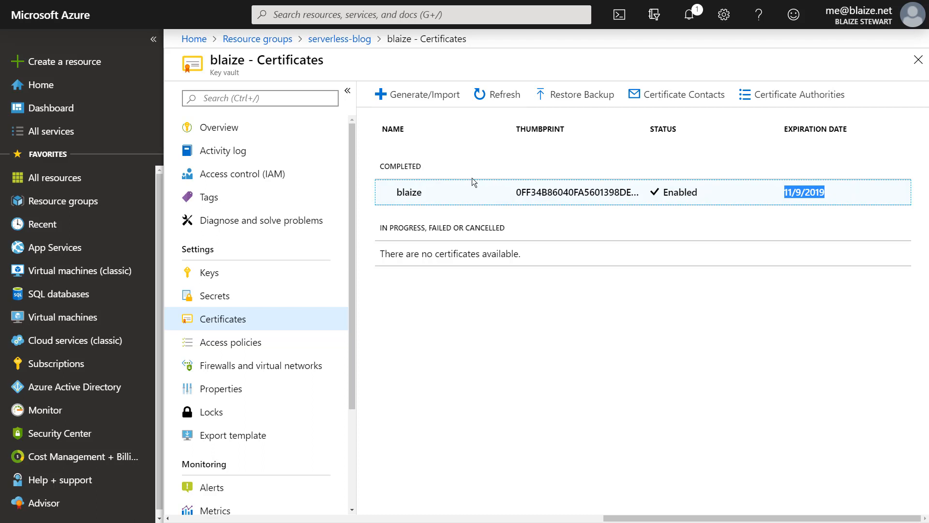
mouse_move(403, 109)
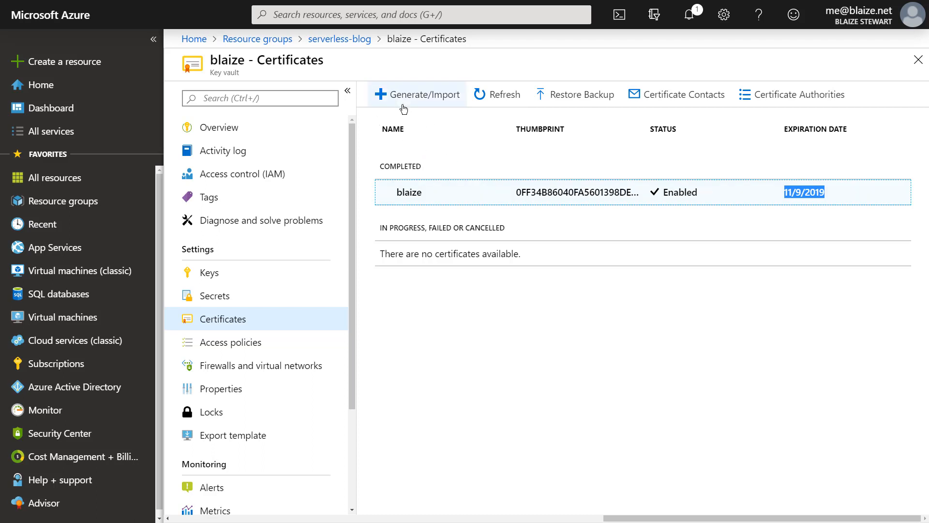
mouse_move(653, 55)
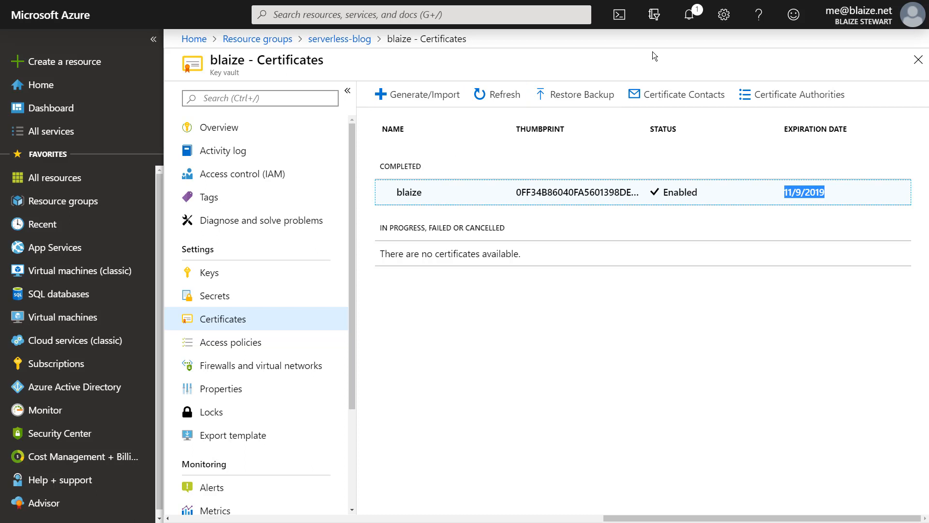
Start a PowerShell Cloud Shell and enter New-AzADServicePrincipal -ApplicationId "205478c0-bd83-4e1b-a9d6-db63a3e1e1c8".
click(618, 14)
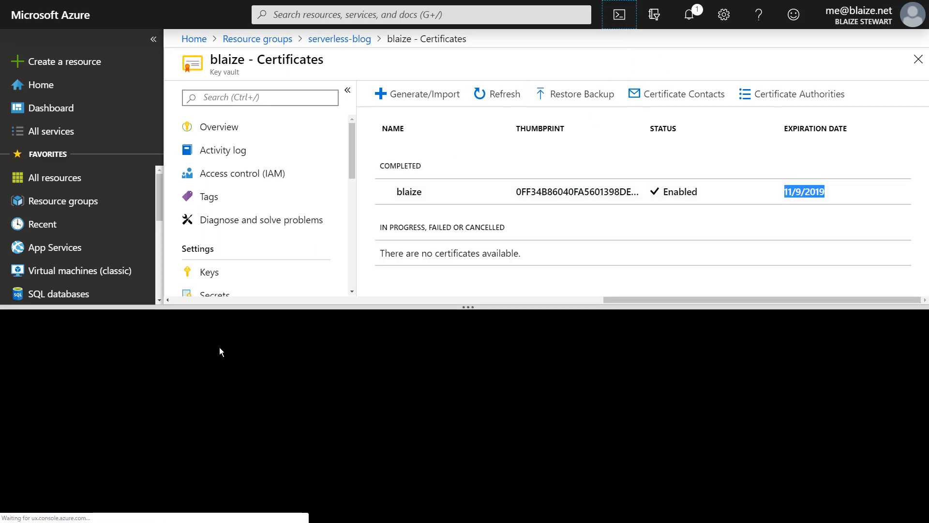
click(618, 14)
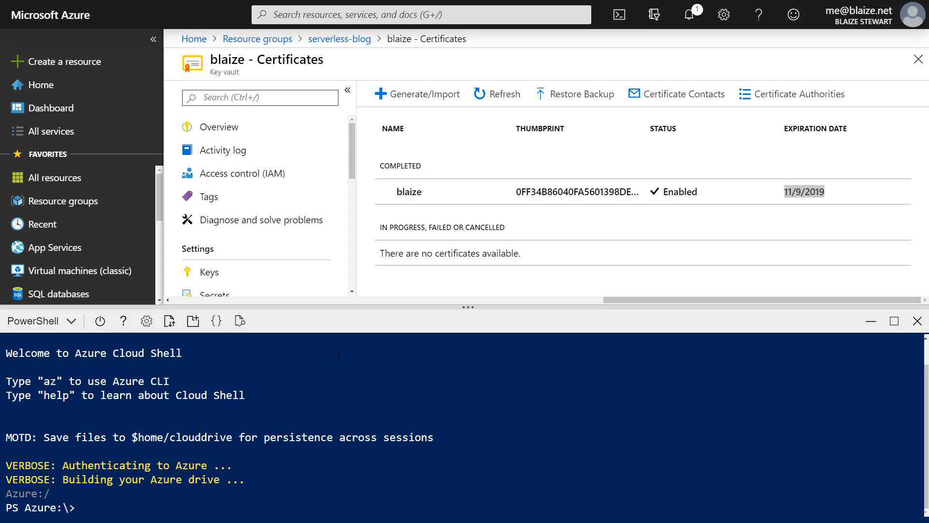
text(New-AzADServicePrincipal -ApplicationId "205478c0-bd83-4e1b-a9d6-db63a3e1e1c8")
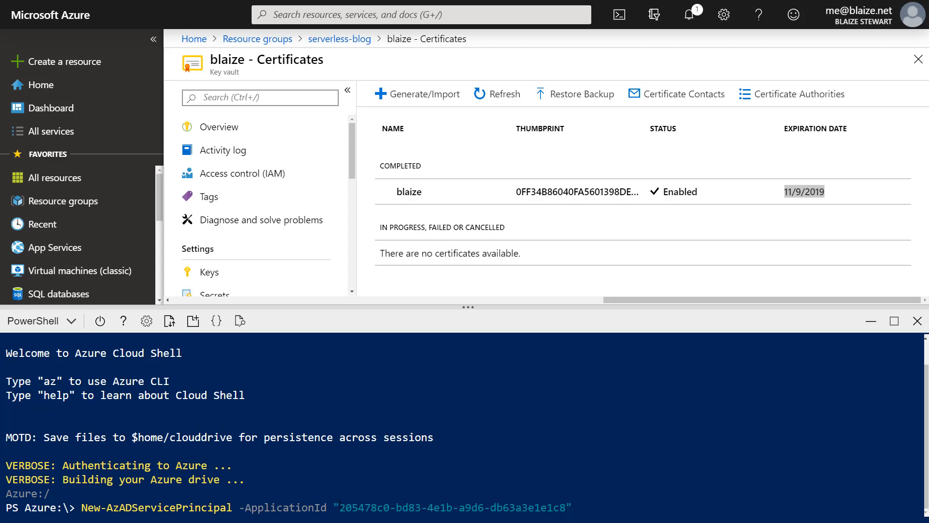
double_click(452, 506)
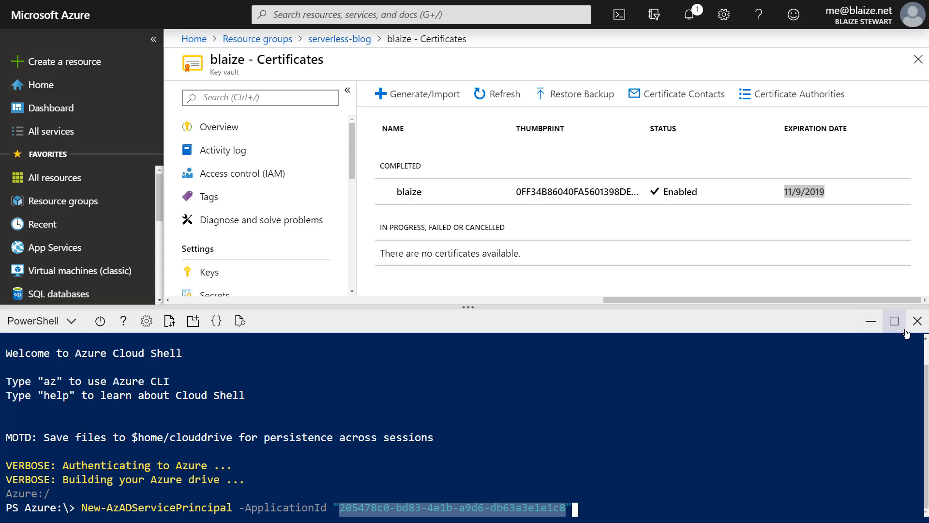
Close Cloud Shell and show the blaize key vault's Access policies list.
click(917, 320)
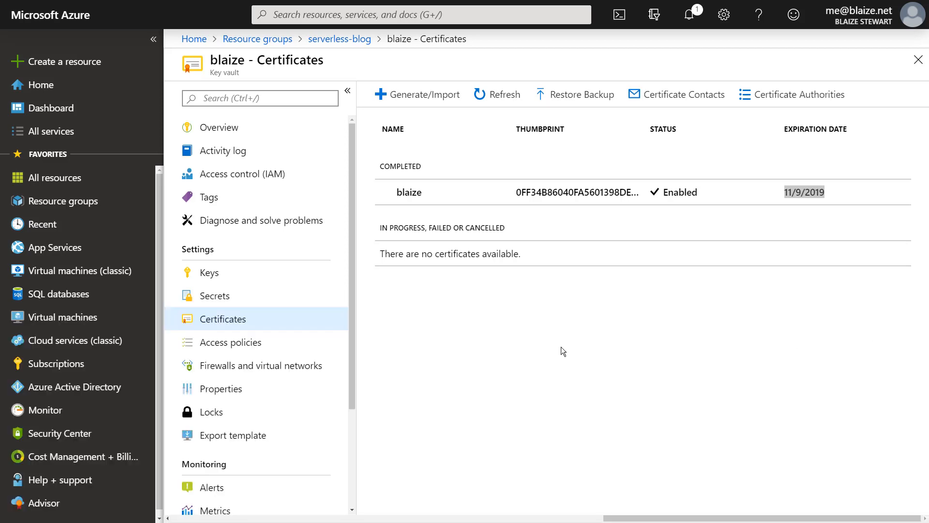
mouse_move(543, 358)
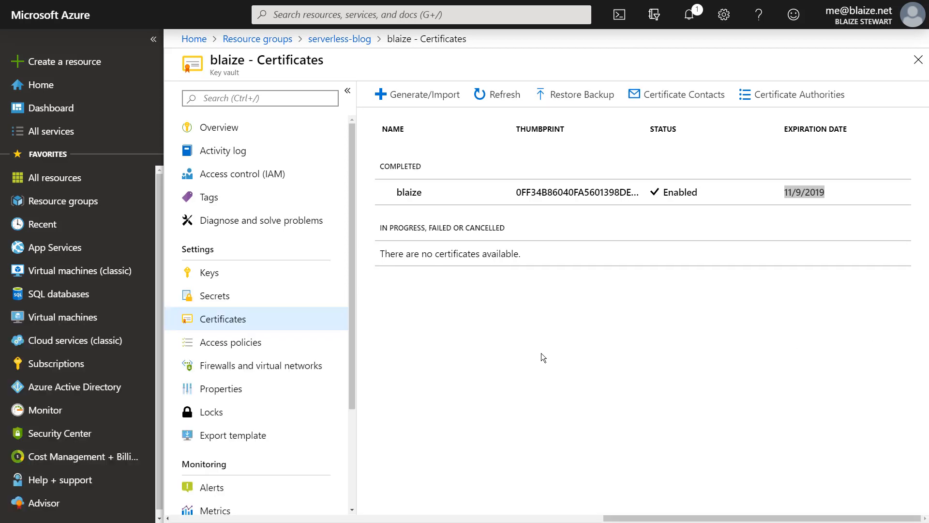
mouse_move(423, 316)
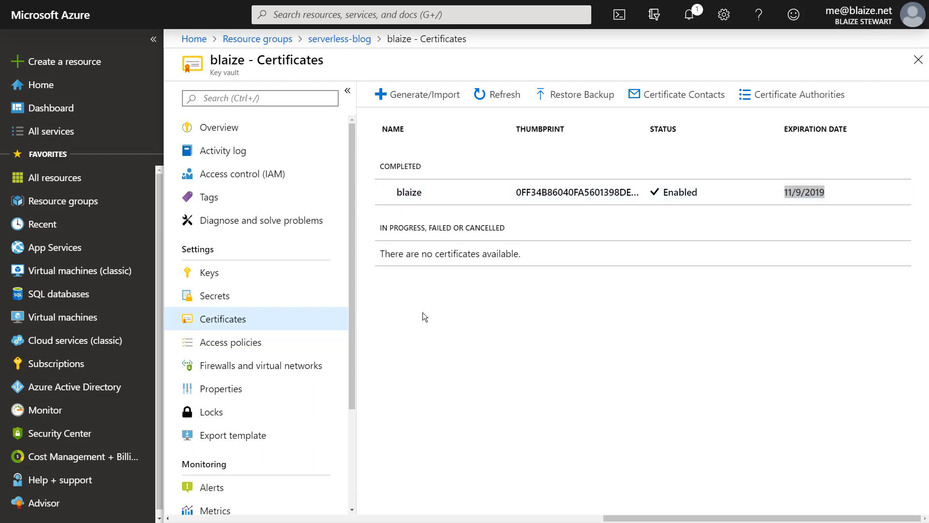
click(228, 342)
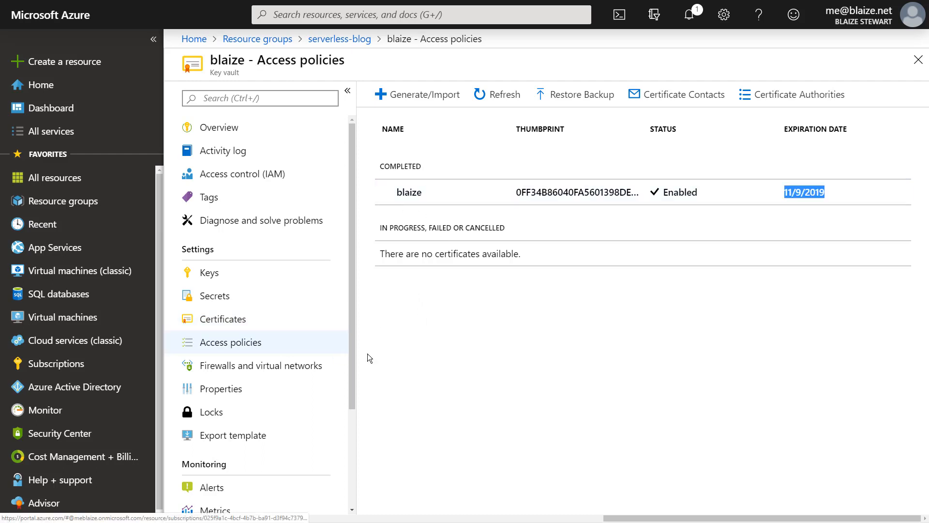
click(234, 342)
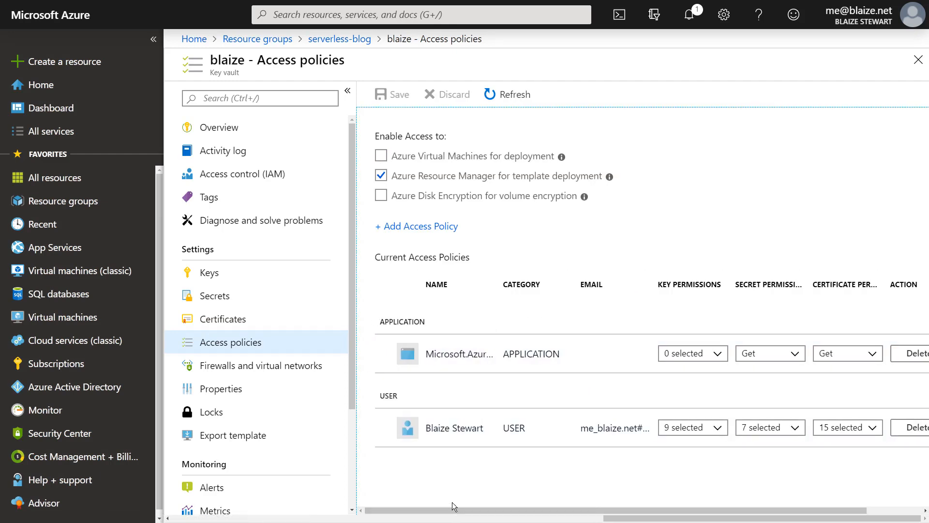
mouse_move(429, 228)
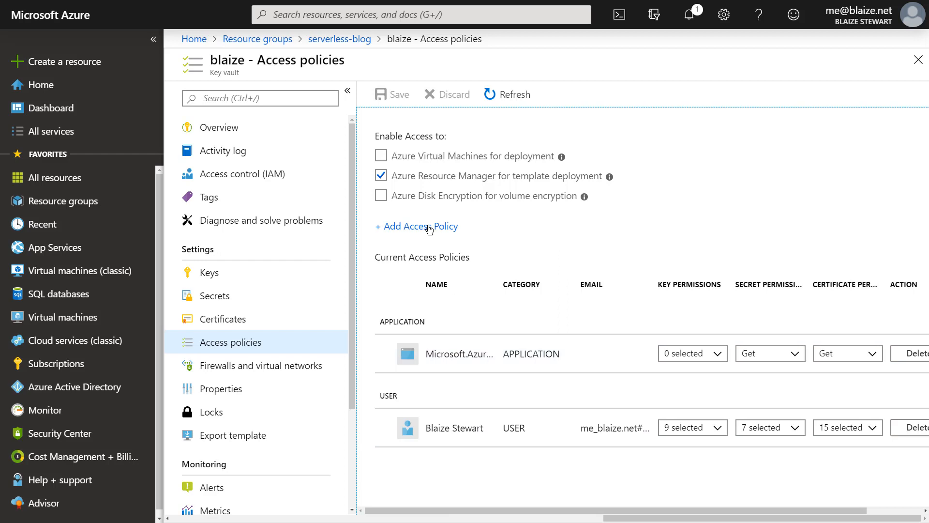
Start a new access policy granting Get on secrets and Get on certificates.
click(416, 227)
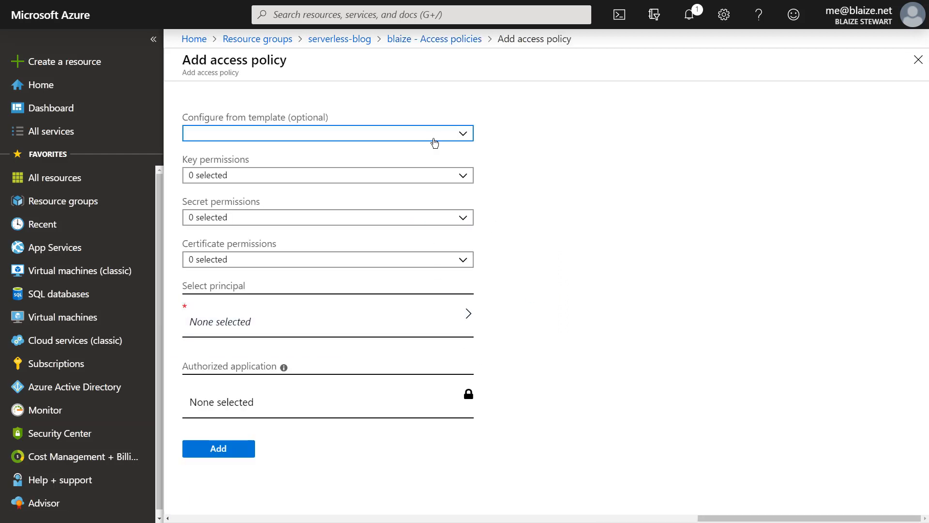
mouse_move(463, 217)
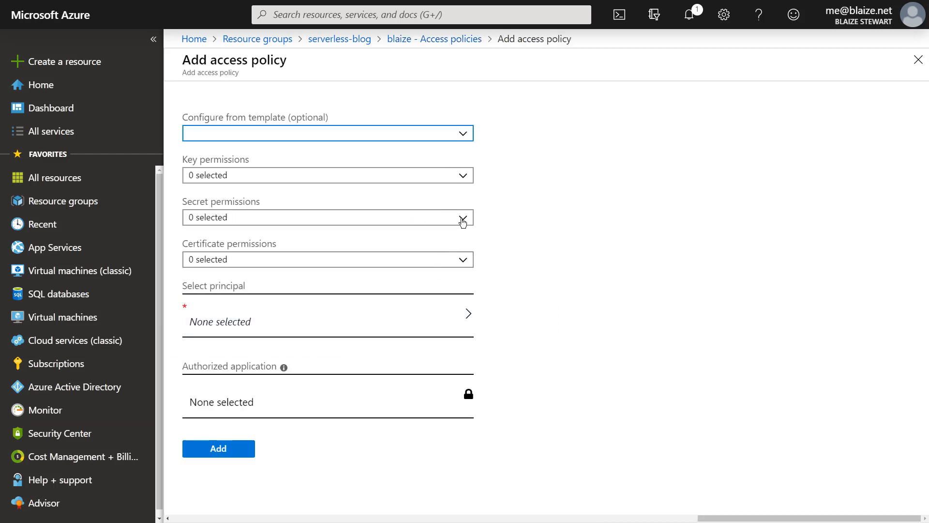
click(463, 217)
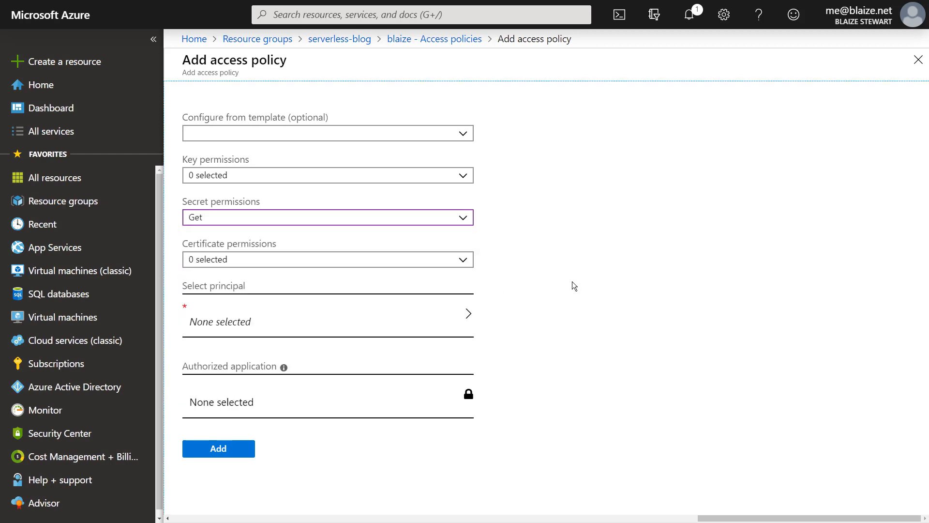
click(328, 259)
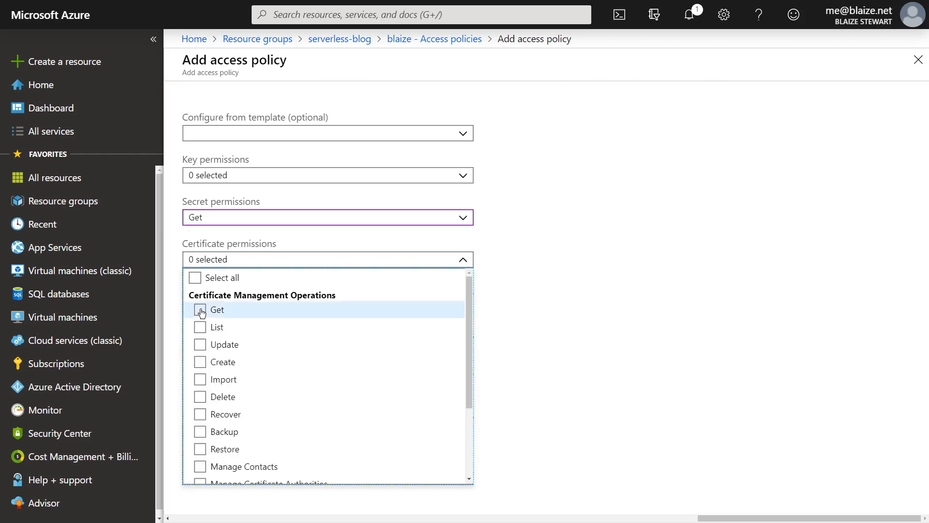
click(218, 310)
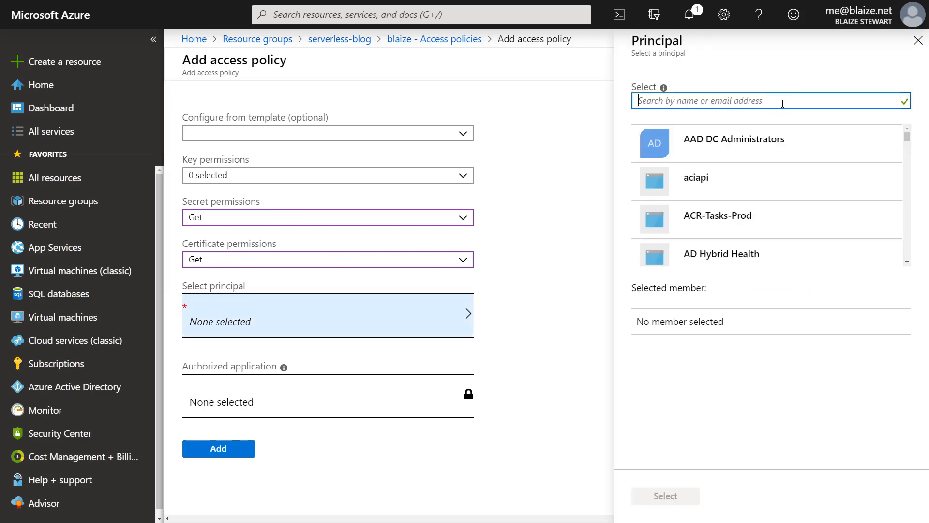
Pick Microsoft.Azure.Cdn as principal, then close the picker and discard the unsaved choice.
scroll(down, 3)
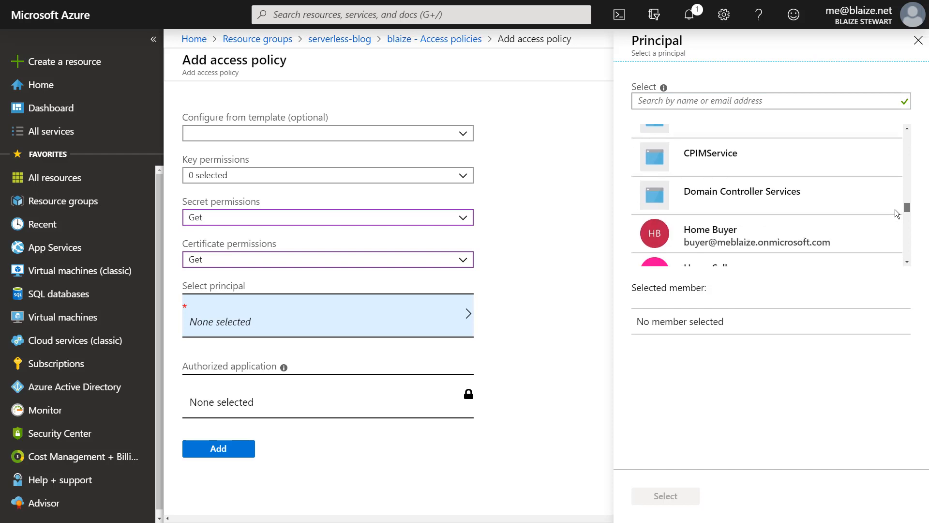
scroll(down, 3)
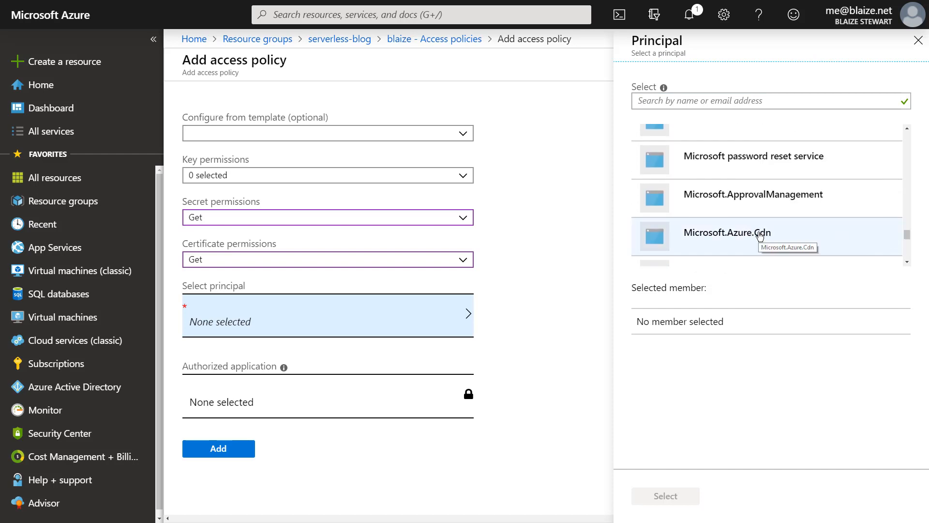
click(726, 231)
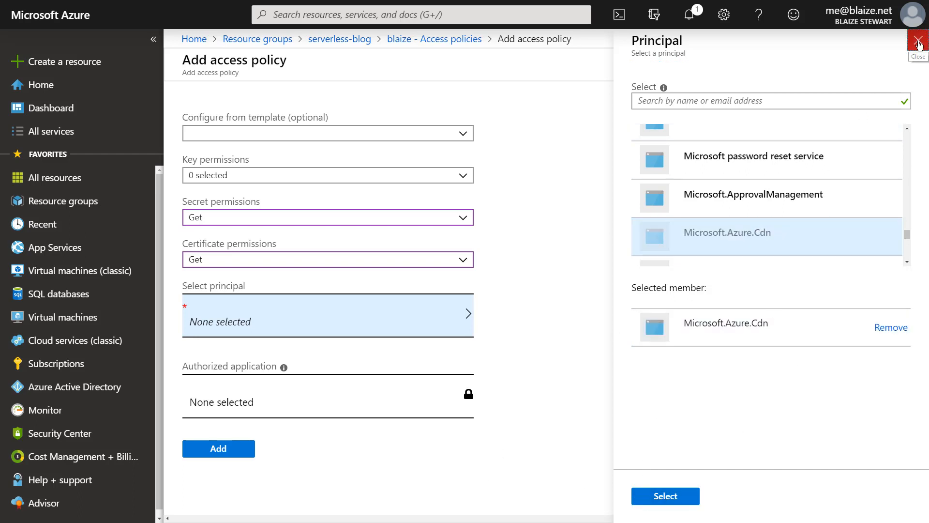
click(919, 44)
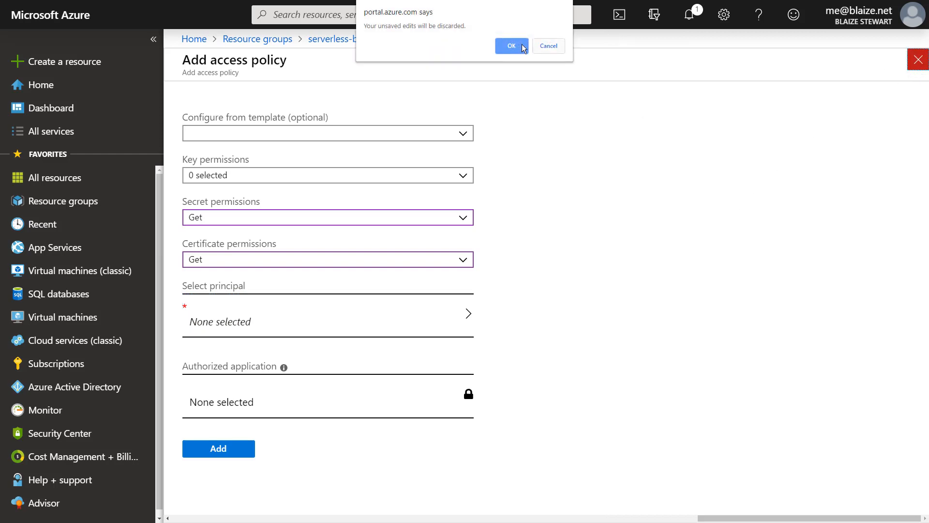
click(511, 46)
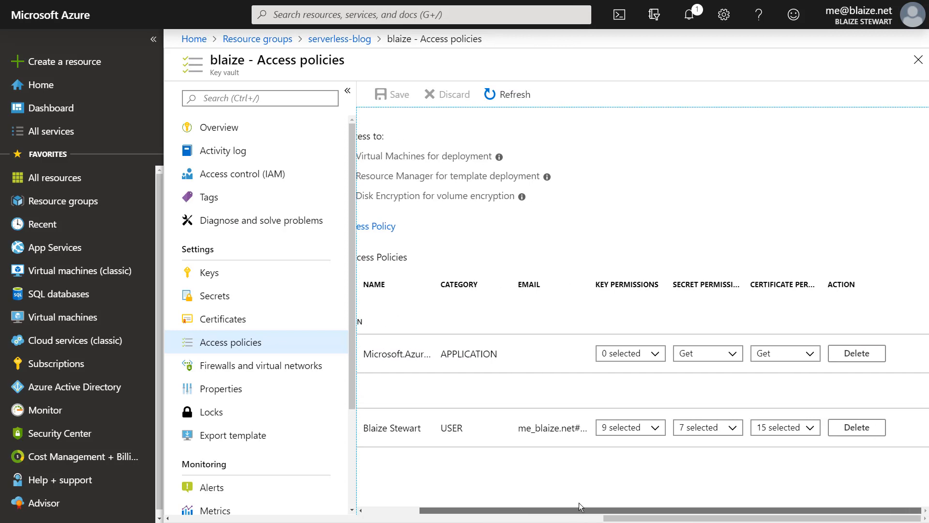
mouse_move(617, 353)
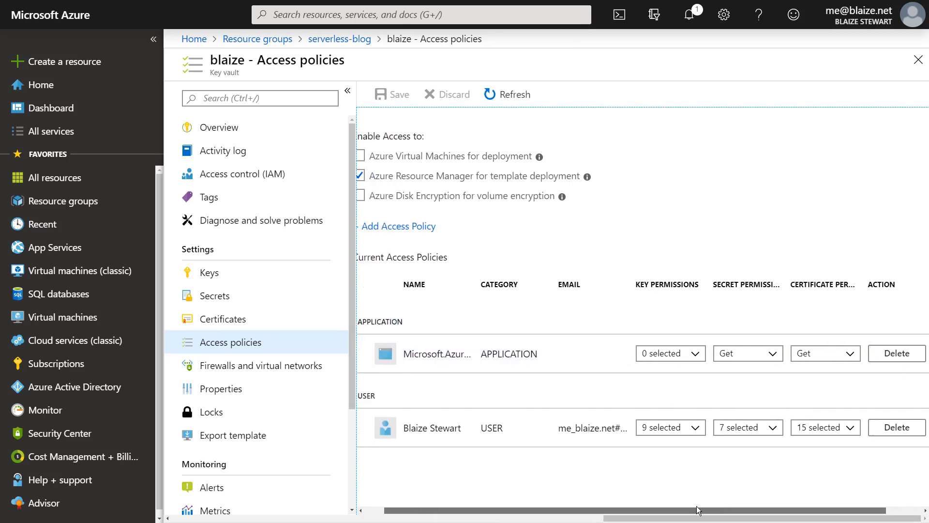
Return from the access policies to the serverless-blog resource group overview.
scroll(left, 3)
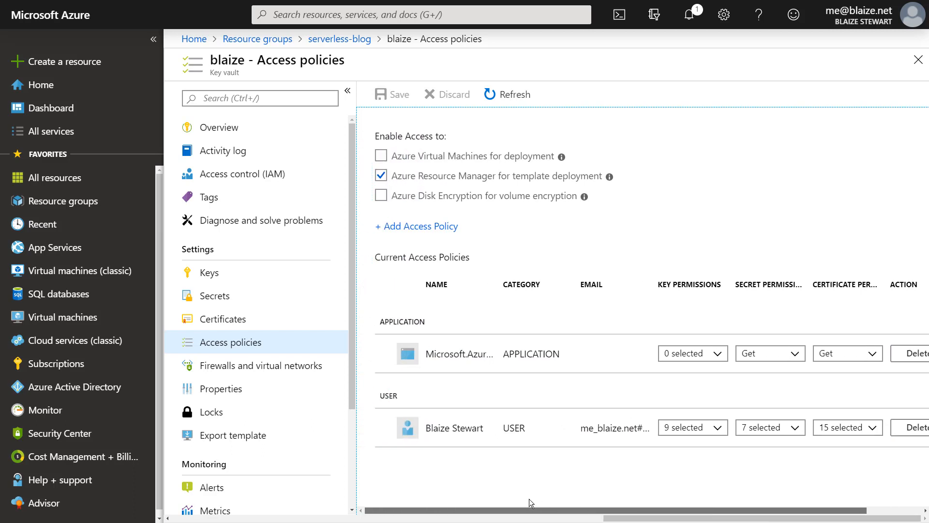
mouse_move(340, 39)
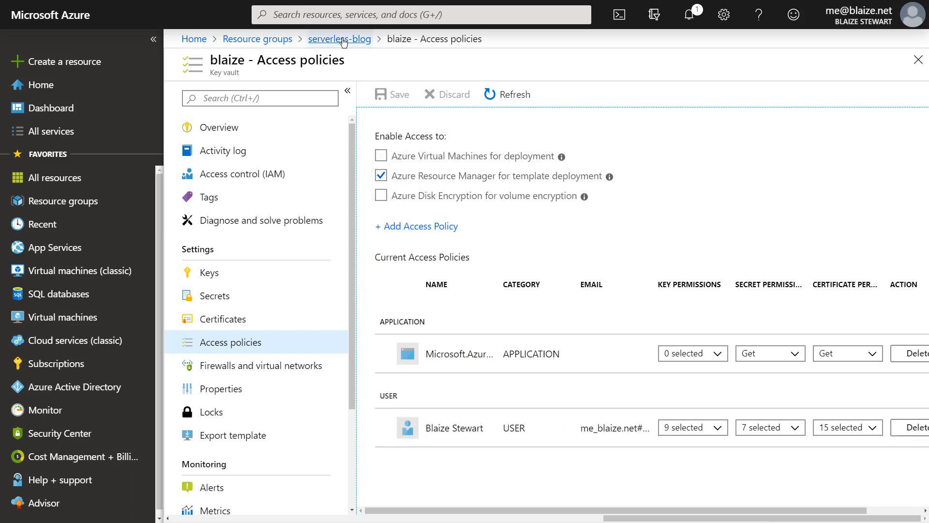
click(339, 38)
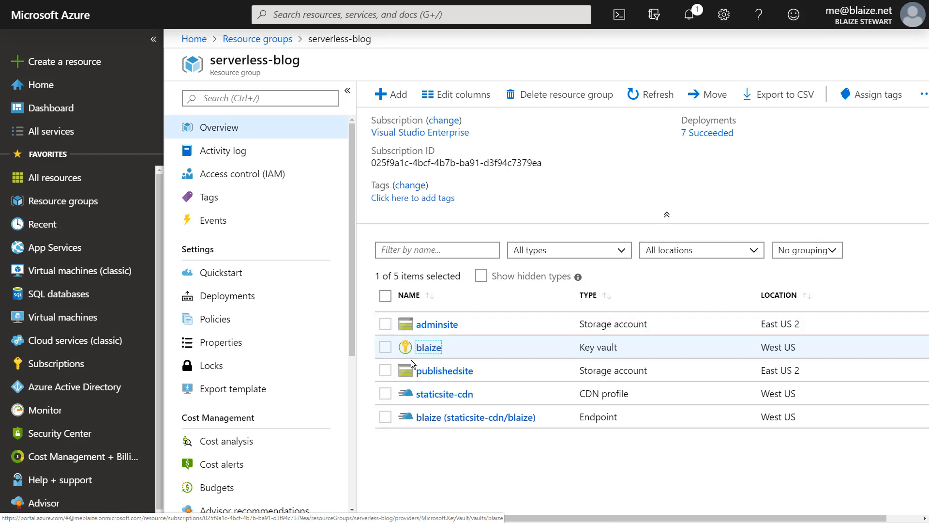
Open the staticsite-cdn CDN profile from the serverless-blog resource group list.
click(442, 394)
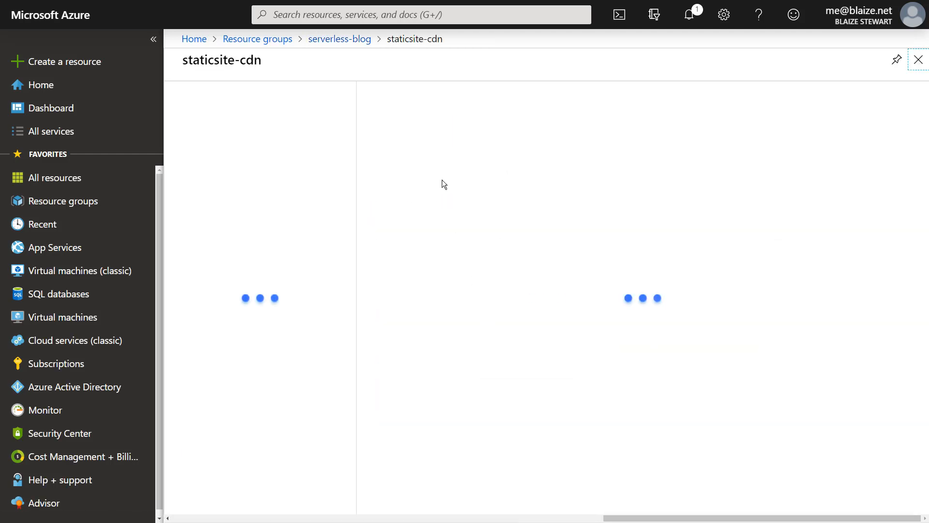
mouse_move(466, 204)
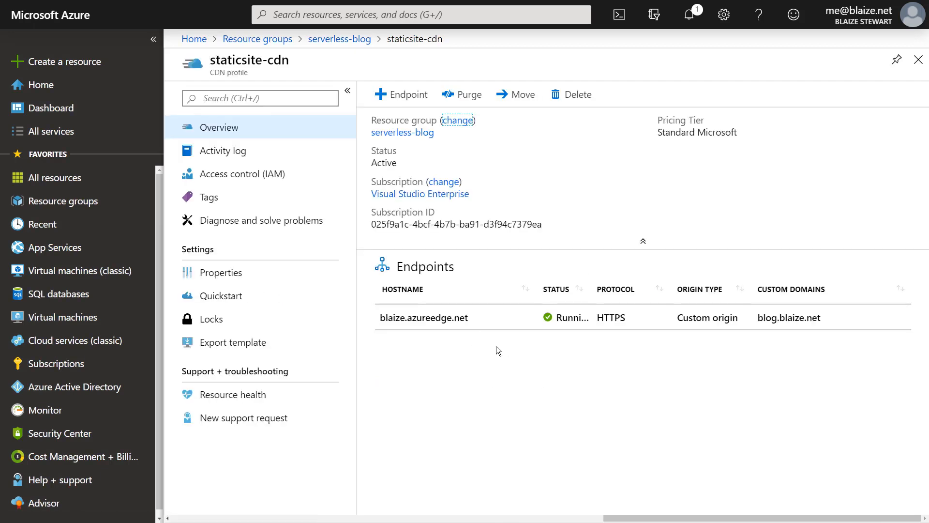
mouse_move(451, 293)
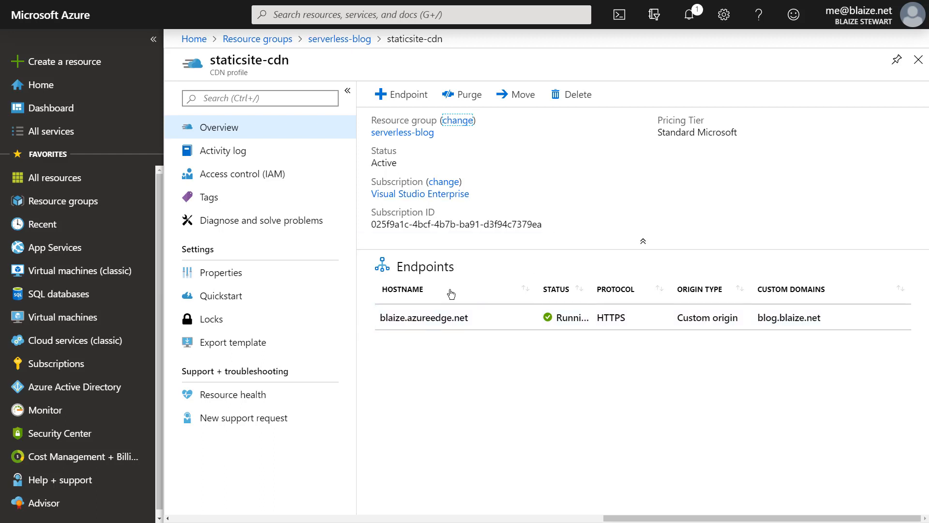
Draft a new endpoint named blaize1 with origin type set to Custom origin.
click(401, 94)
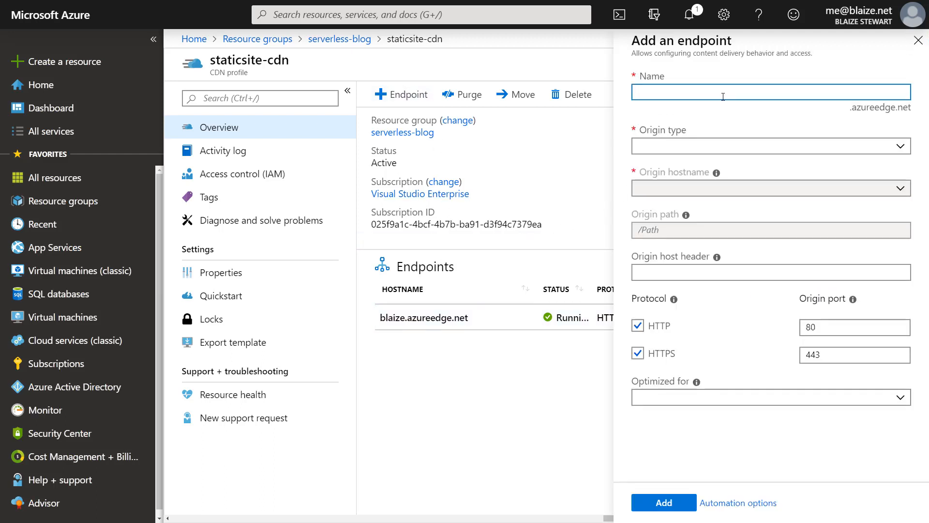
text(blaize)
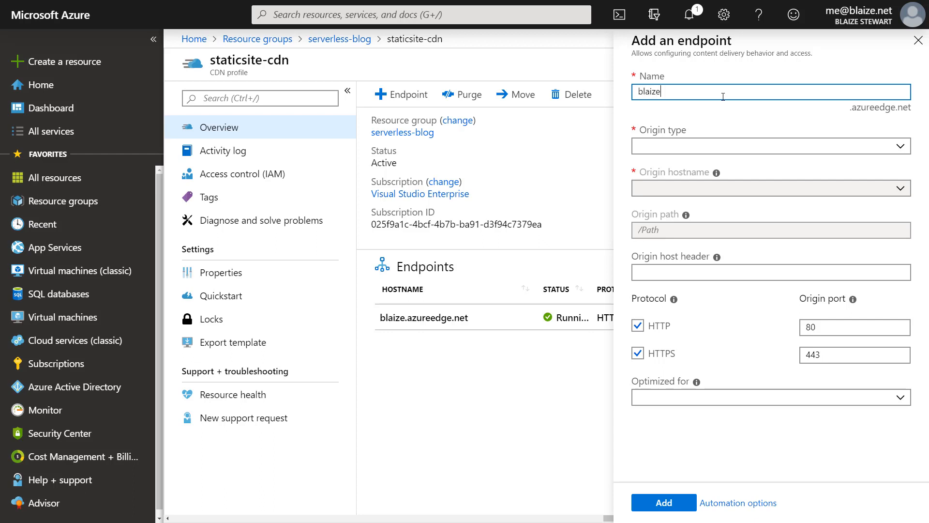
text(1)
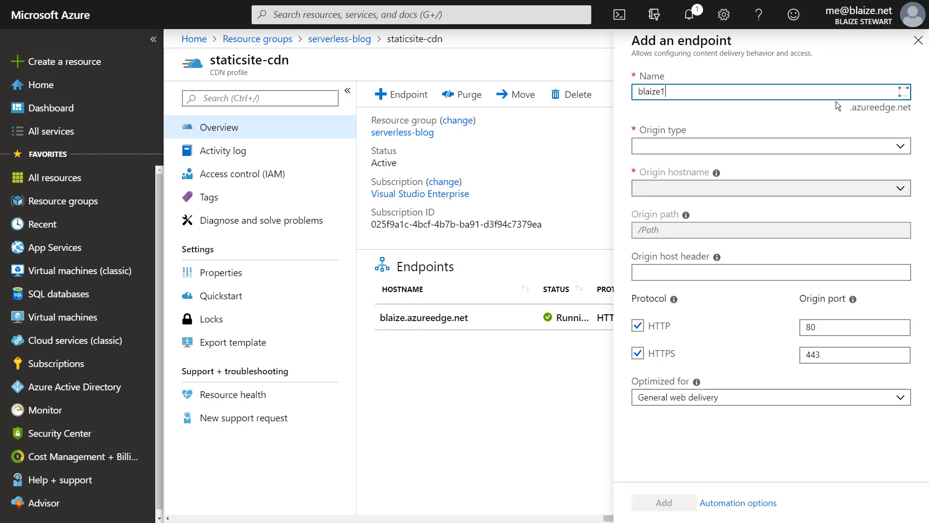
click(770, 145)
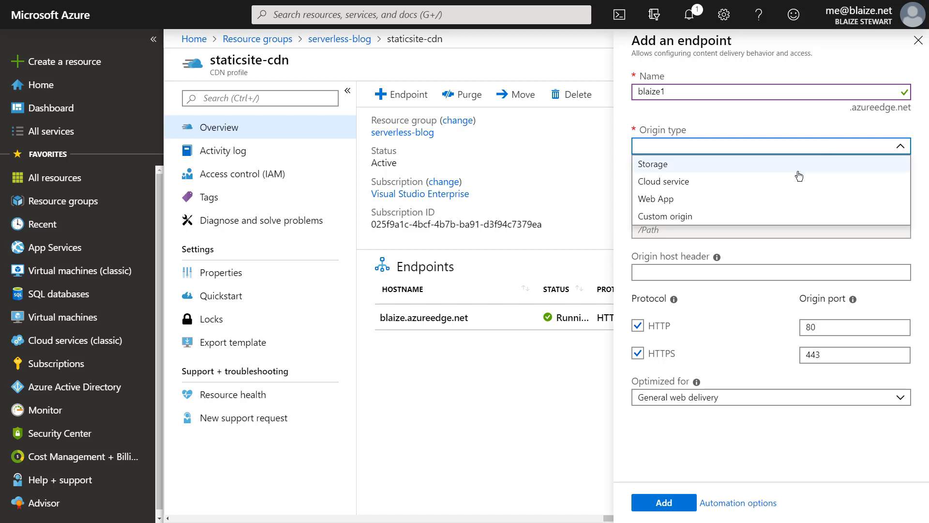
mouse_move(791, 172)
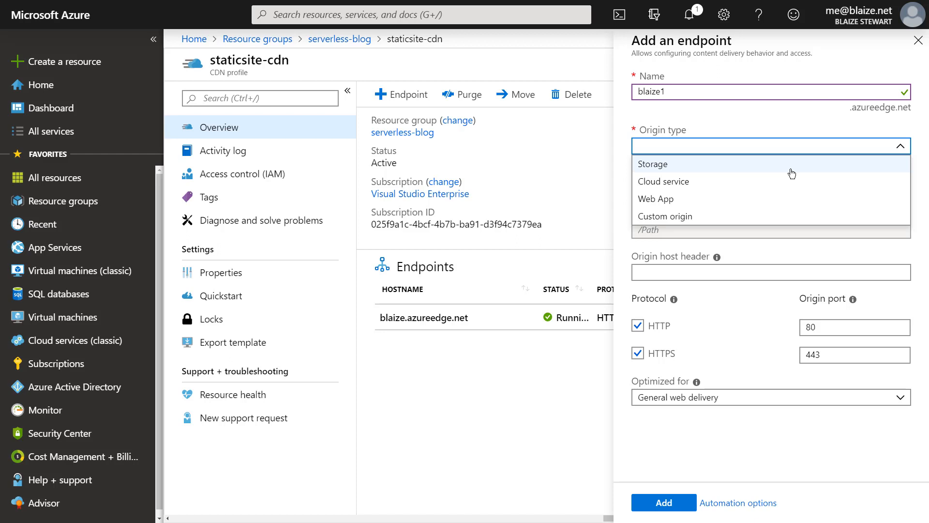
click(664, 215)
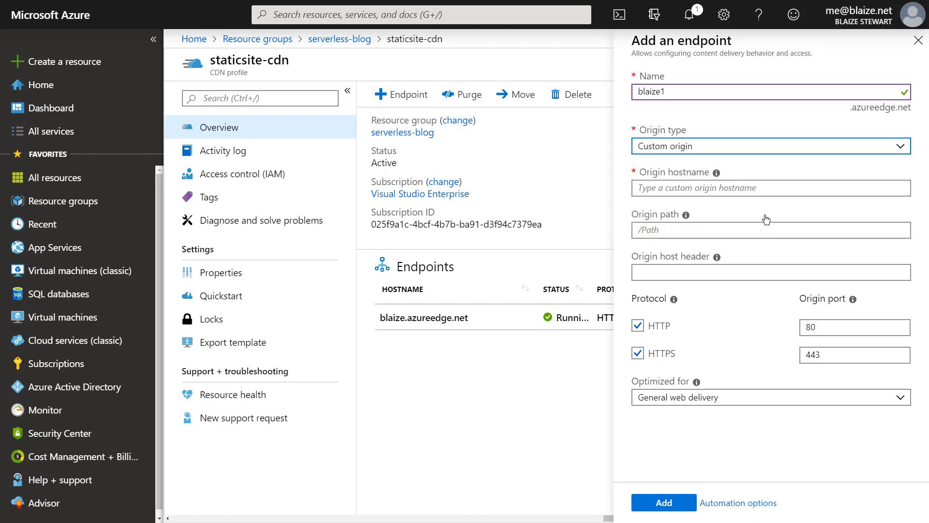
Point blaize1 at publishedsite.z20.web.core.windows.net over HTTPS only, then close the draft.
click(770, 188)
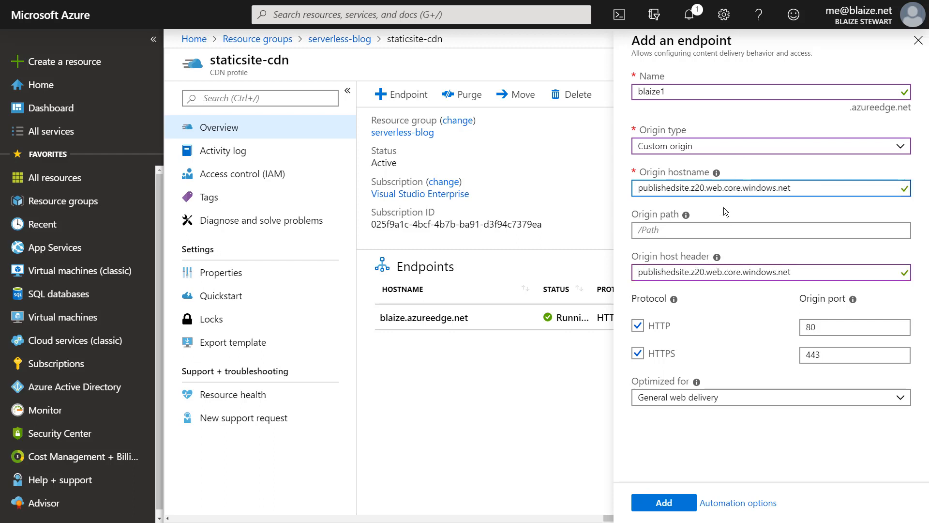
mouse_move(723, 178)
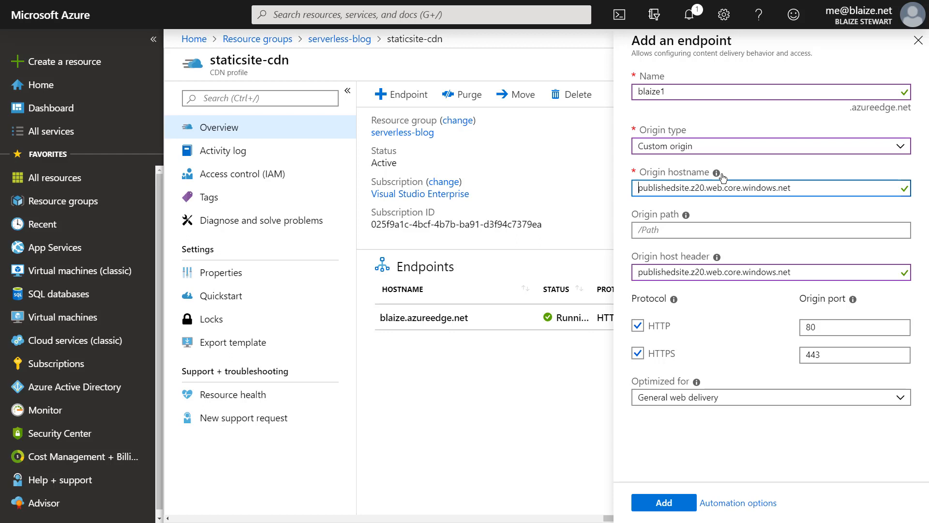
mouse_move(691, 320)
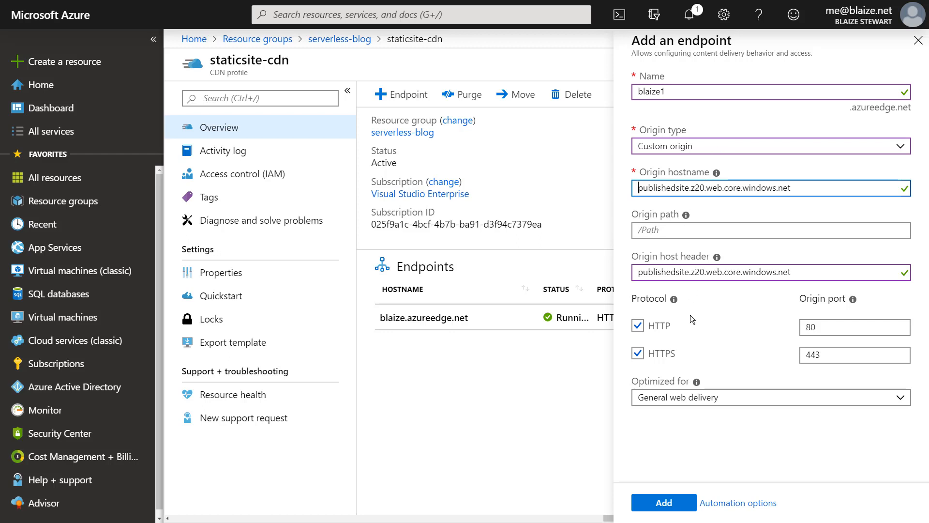
click(638, 326)
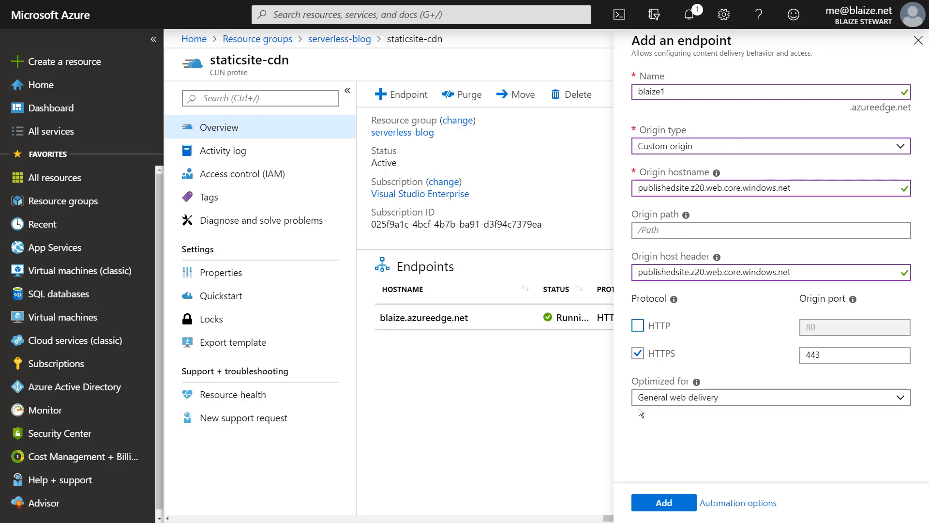
mouse_move(678, 387)
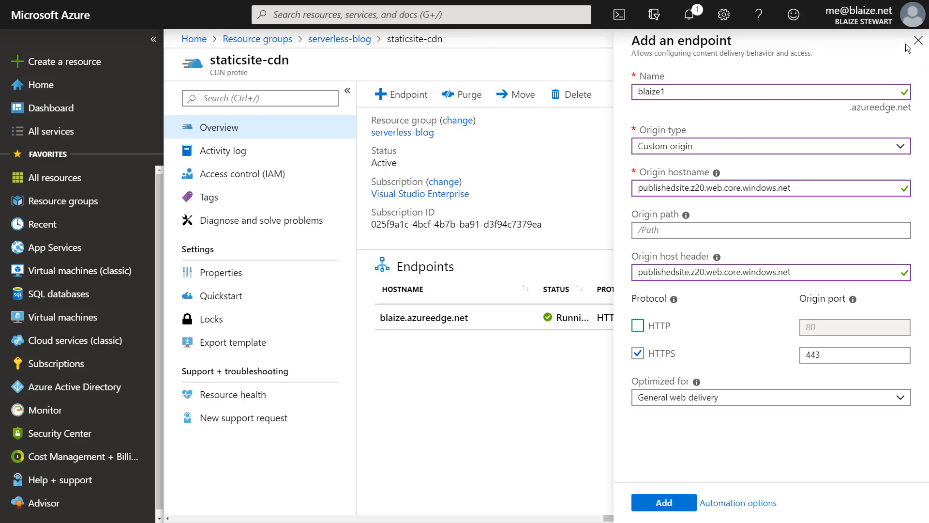
click(918, 40)
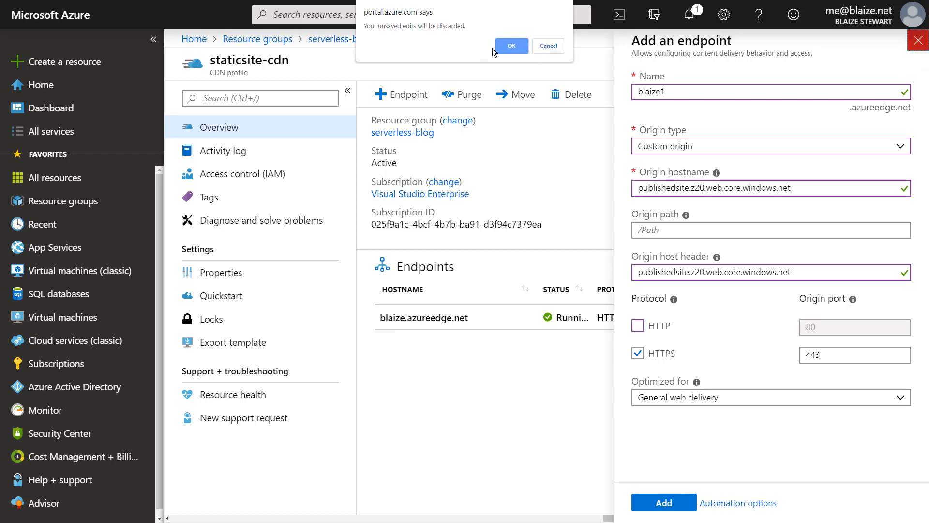
Discard the draft and view the blaize endpoint's custom domains listing blog.blaize.net.
click(510, 46)
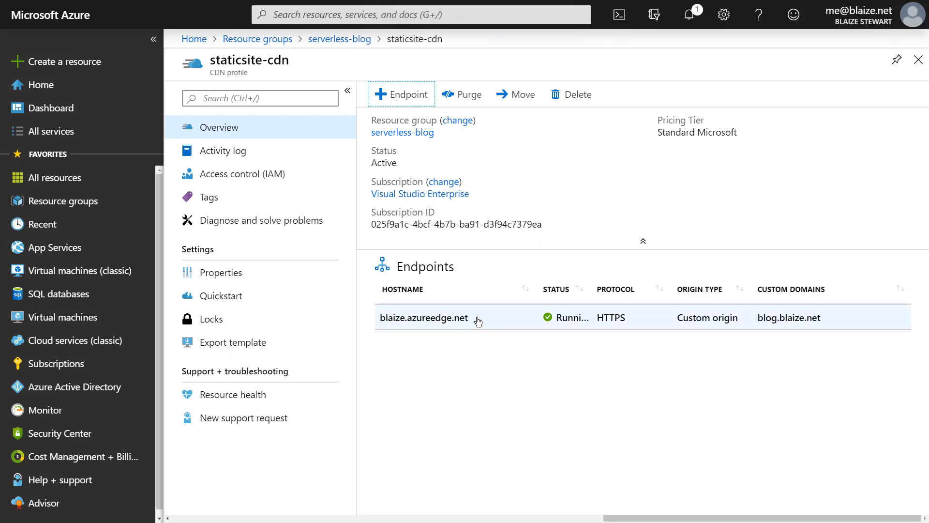
click(423, 318)
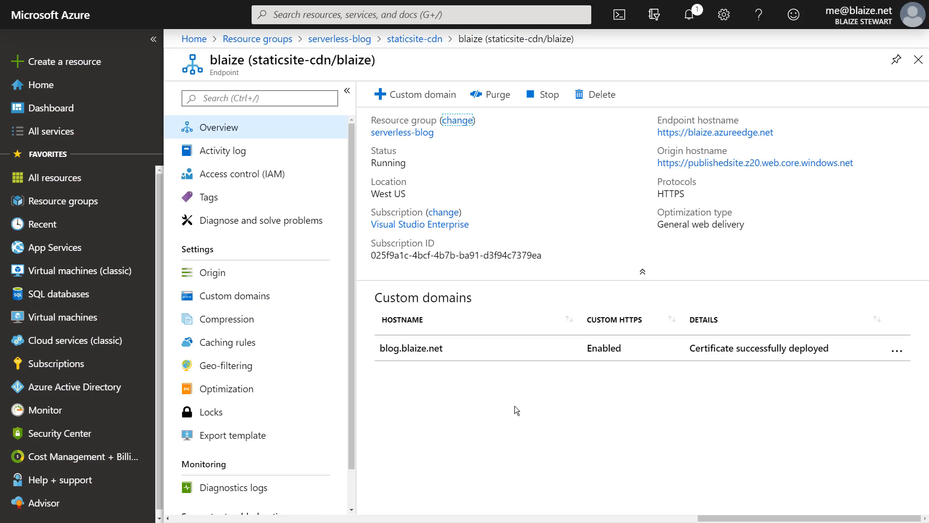
mouse_move(455, 417)
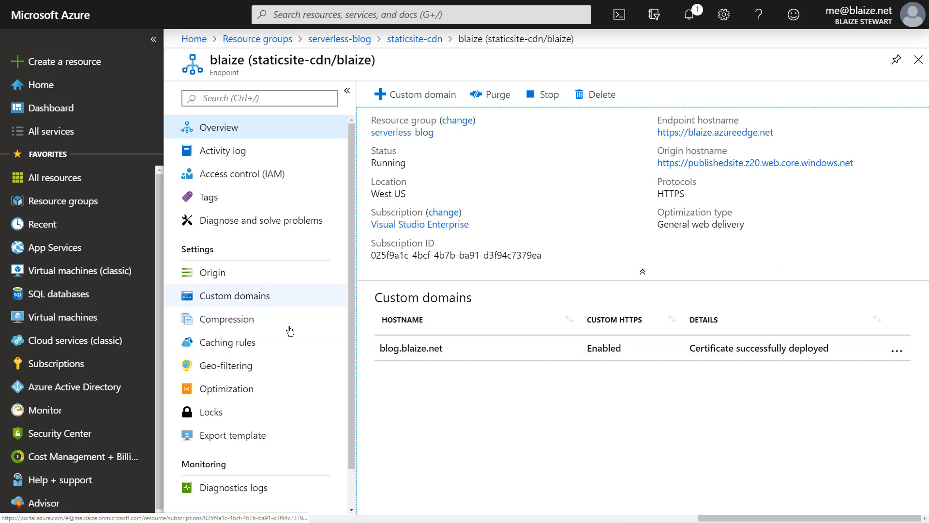
click(236, 296)
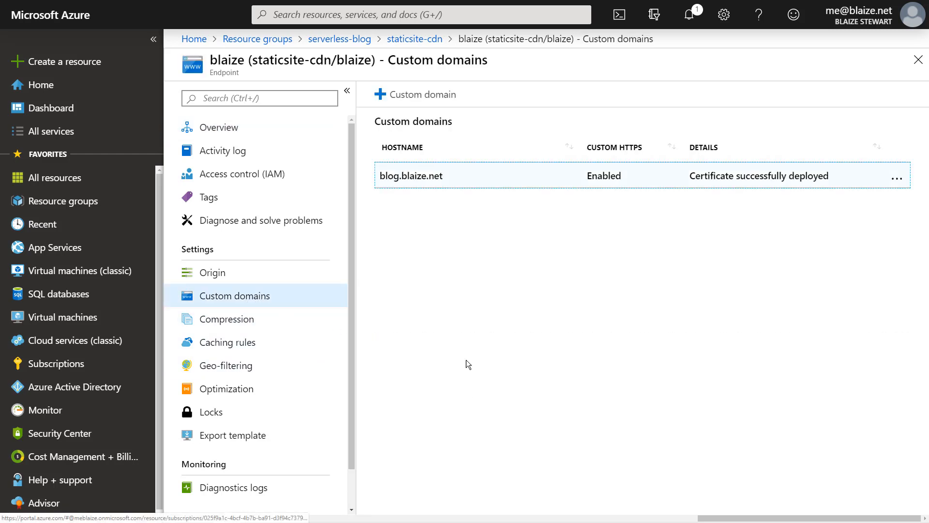
Enter blog.blaize.net as a new custom hostname for the blaize endpoint.
click(423, 94)
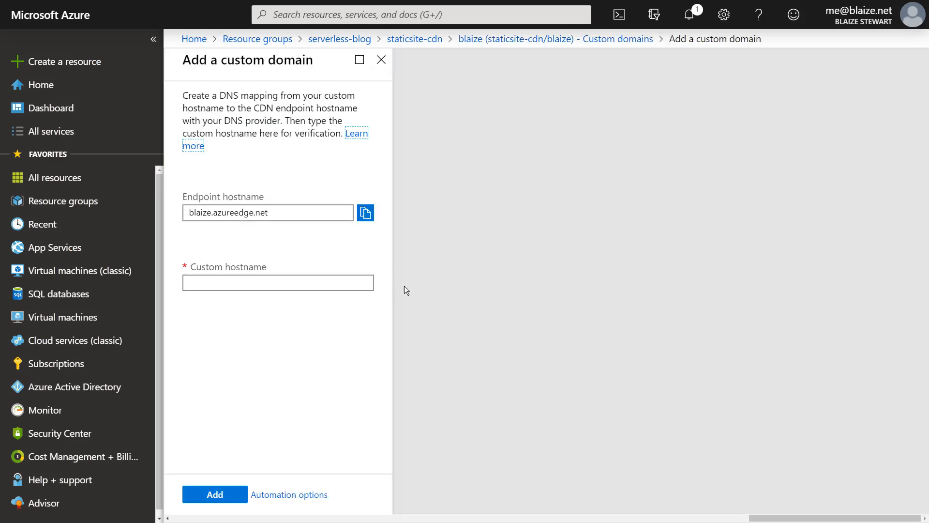
mouse_move(318, 206)
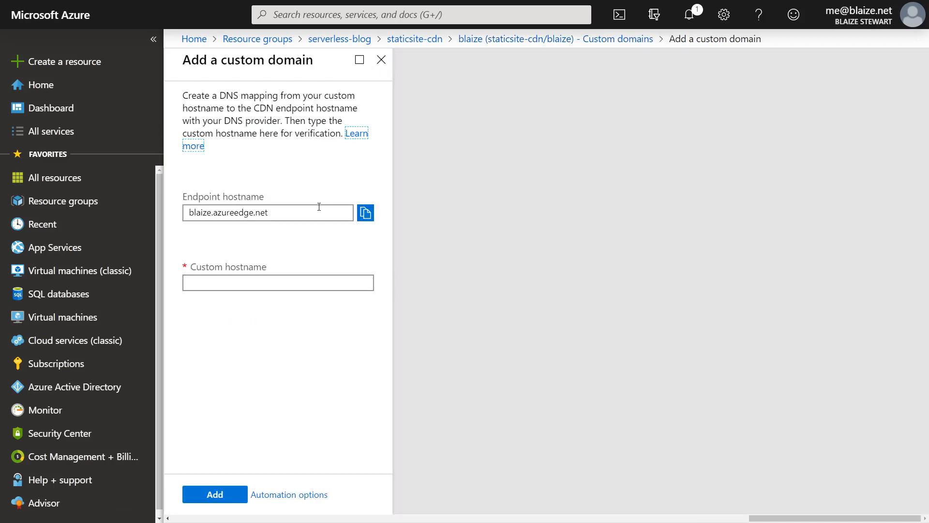
double_click(249, 212)
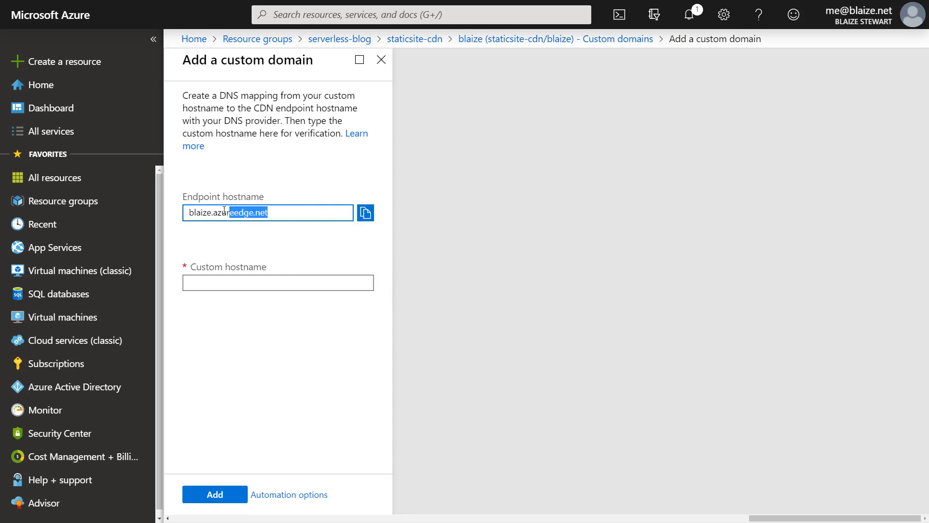
triple_click(268, 212)
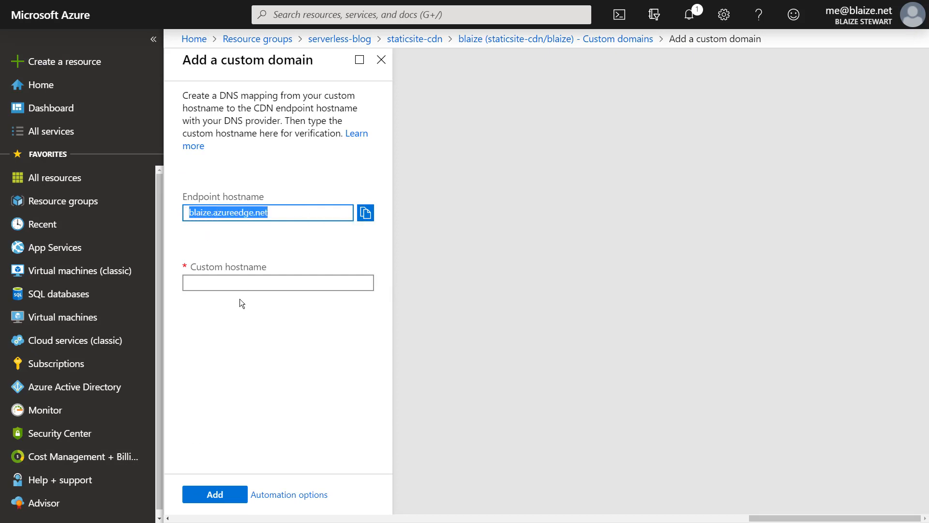
click(278, 282)
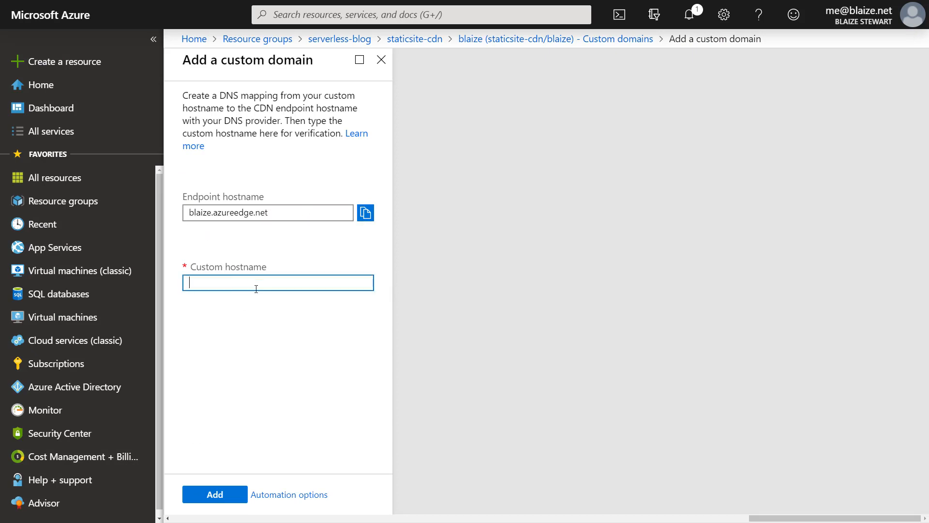
text(blog1bla)
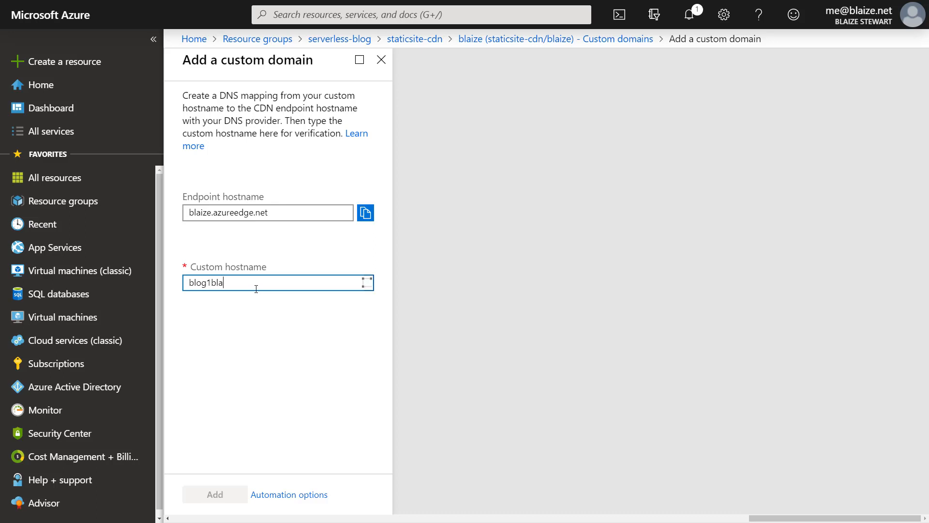
key(Backspace)
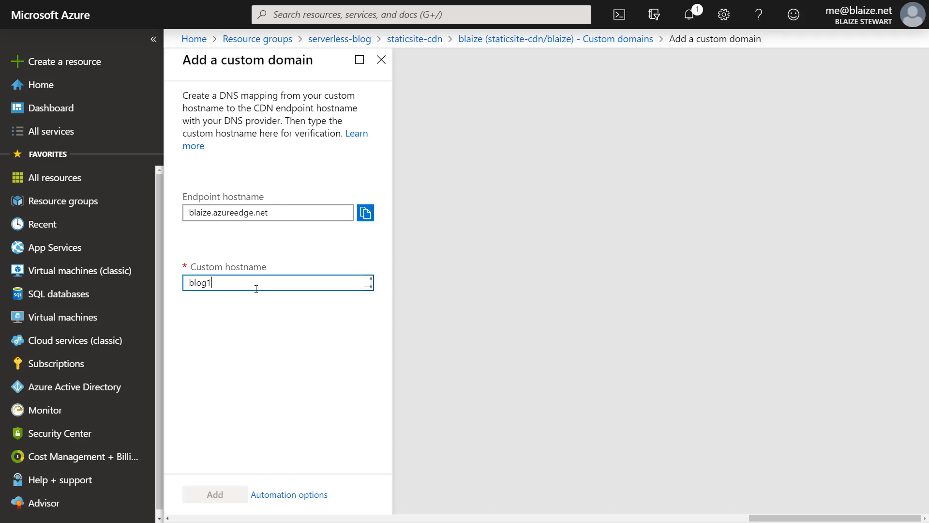
text(.blaize.)
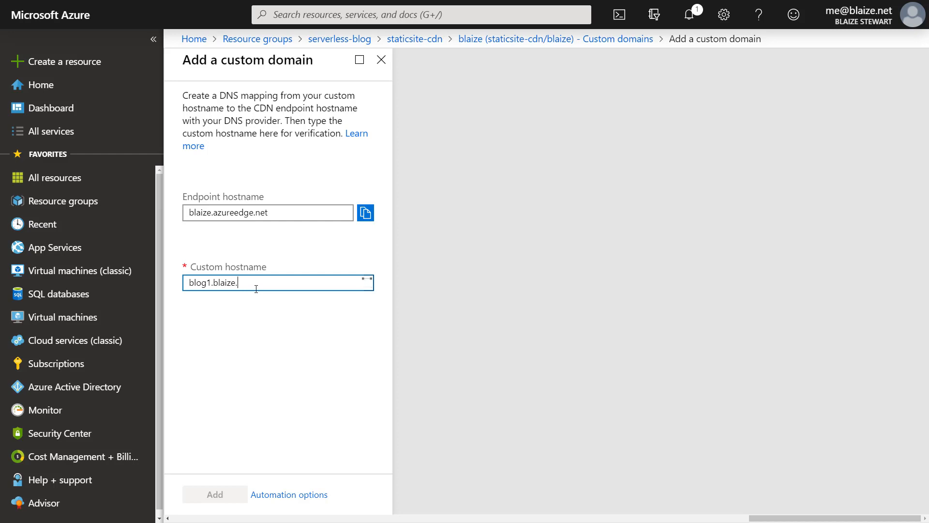
text(net)
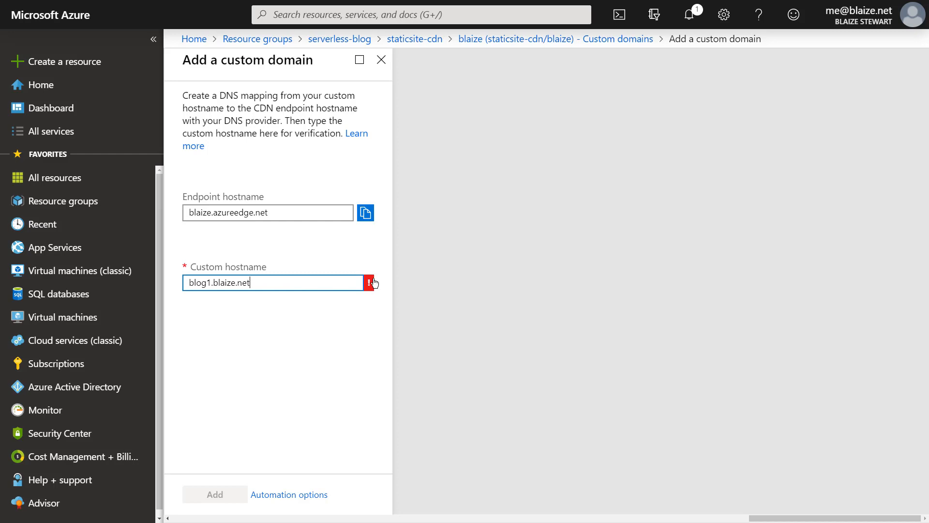
mouse_move(331, 279)
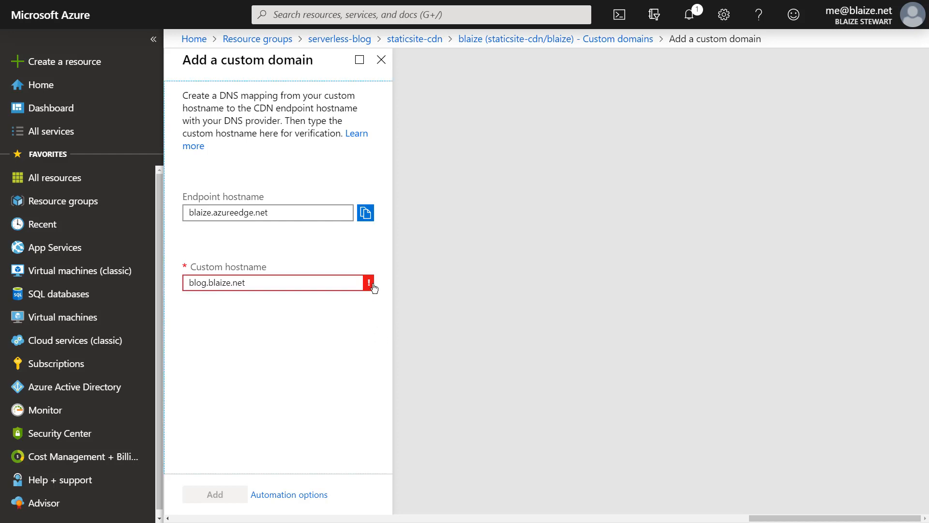
mouse_move(285, 282)
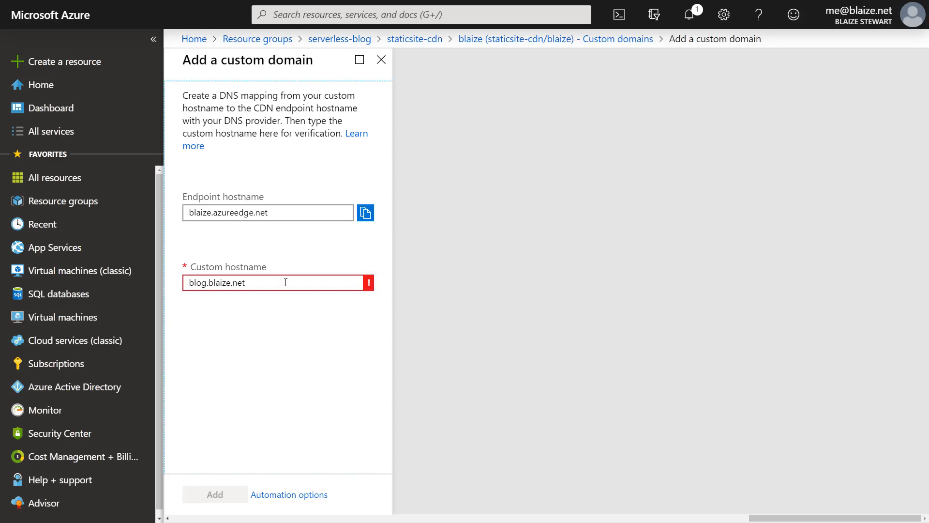
mouse_move(279, 289)
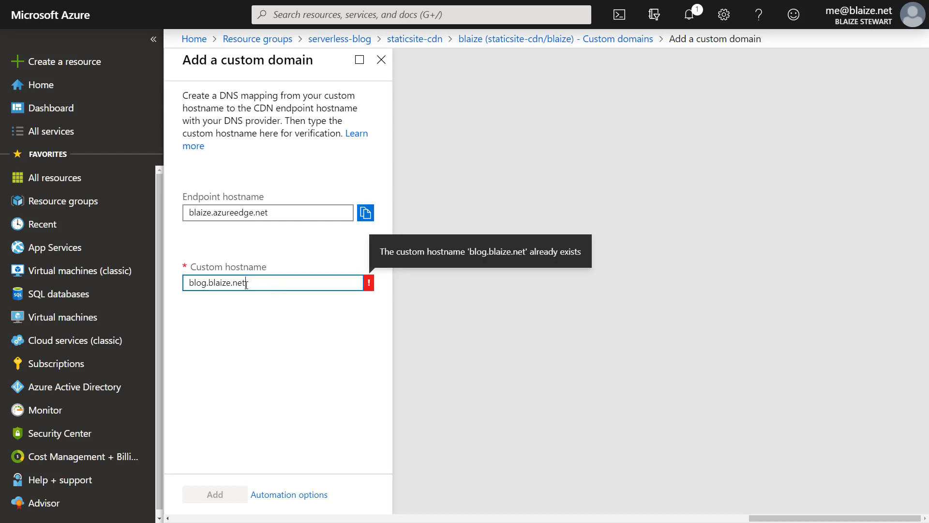
Review the rejected blog.blaize.net entry against the blaize.azureedge.net endpoint hostname.
triple_click(273, 282)
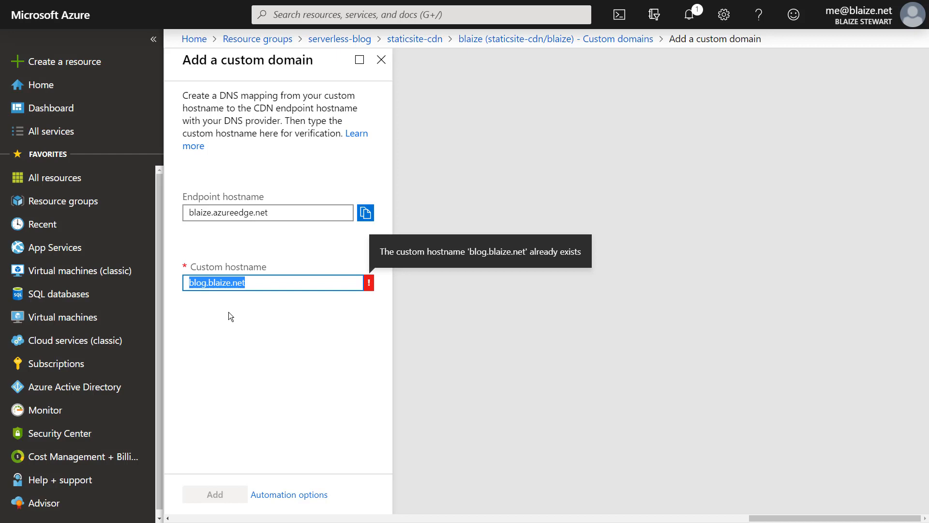
mouse_move(225, 286)
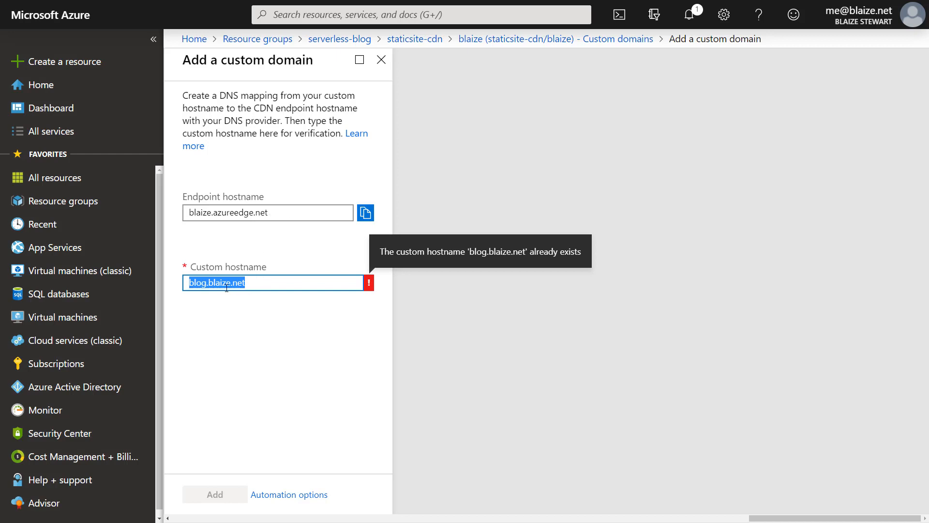
mouse_move(321, 212)
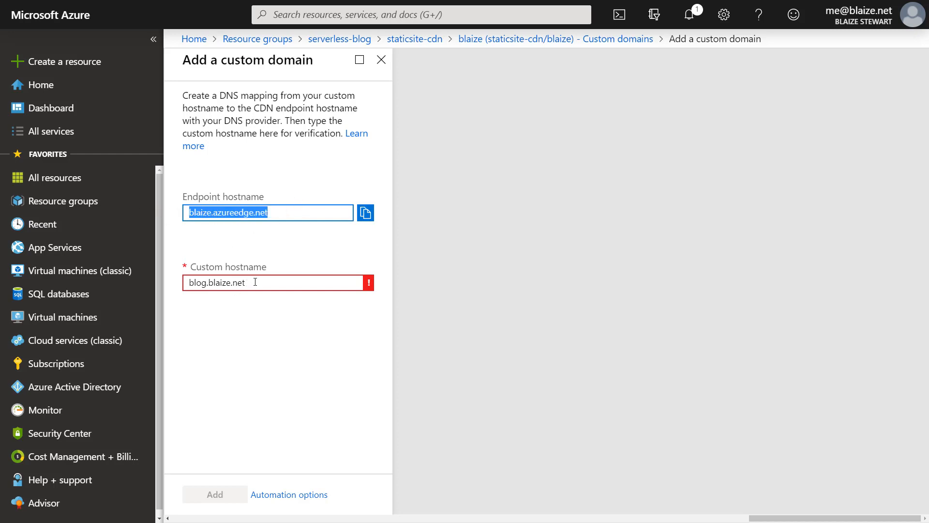
click(268, 211)
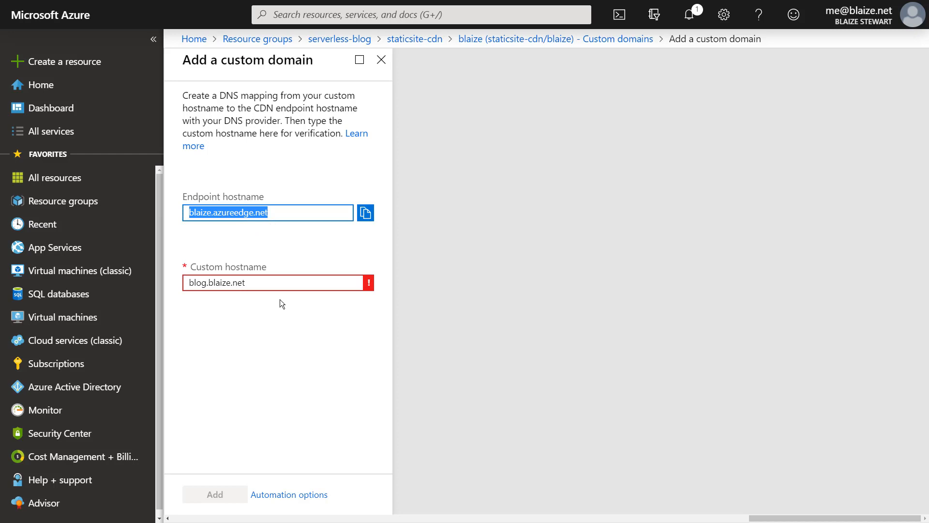
mouse_move(263, 278)
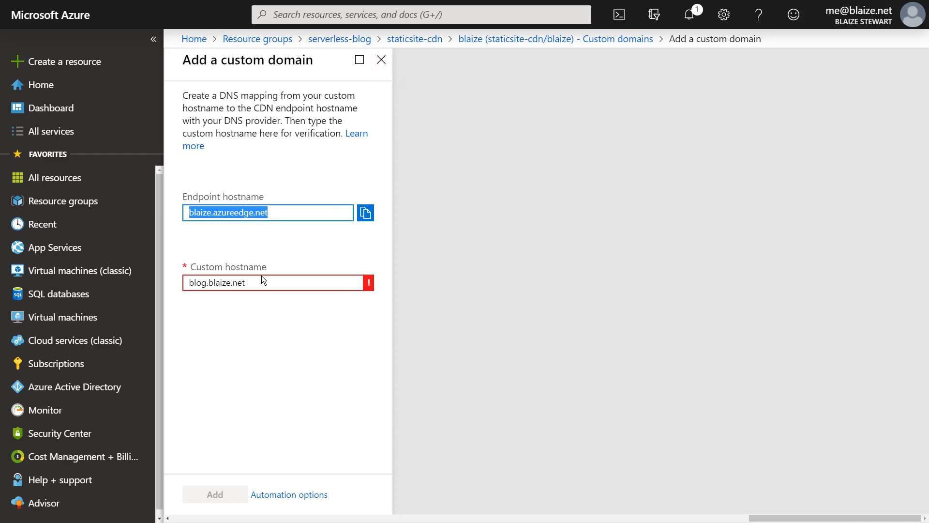
mouse_move(381, 59)
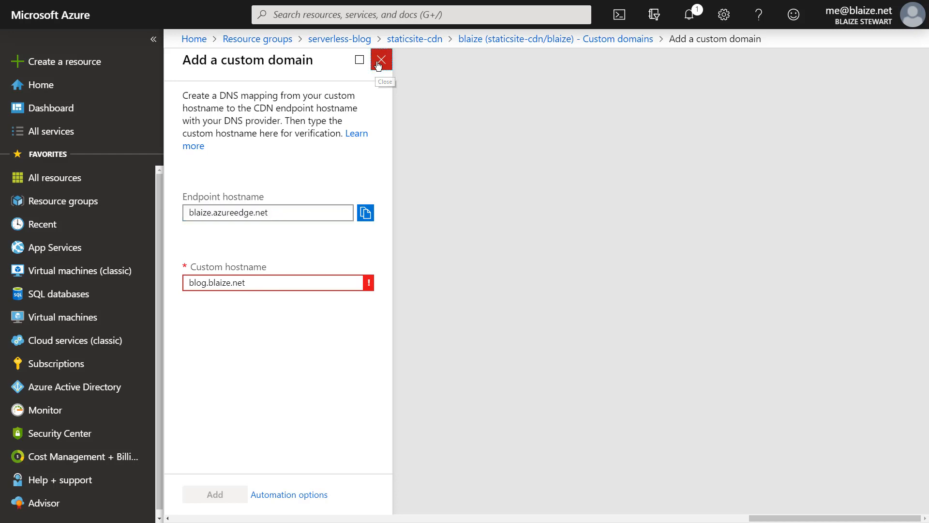
Review the blog.blaize.net domain's HTTPS status steps, all shown complete.
click(379, 59)
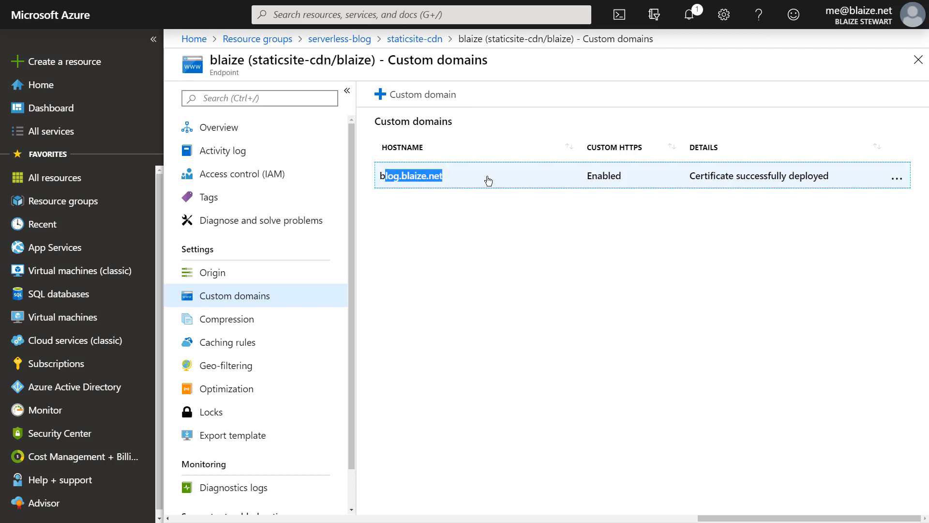
click(412, 175)
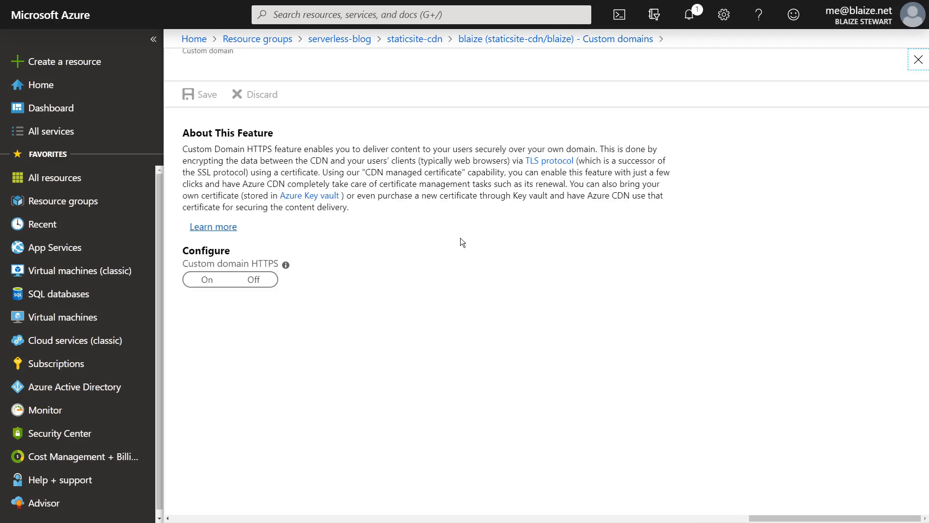
click(207, 279)
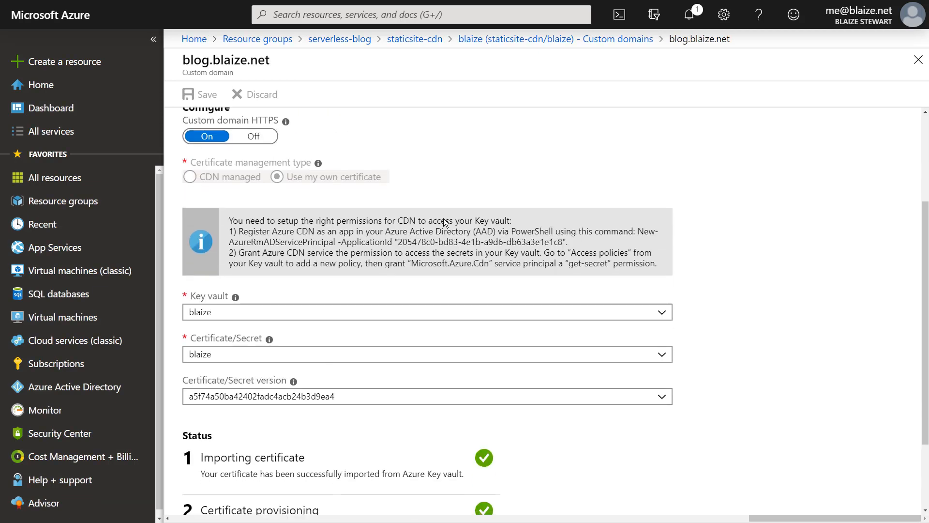
scroll(up, 3)
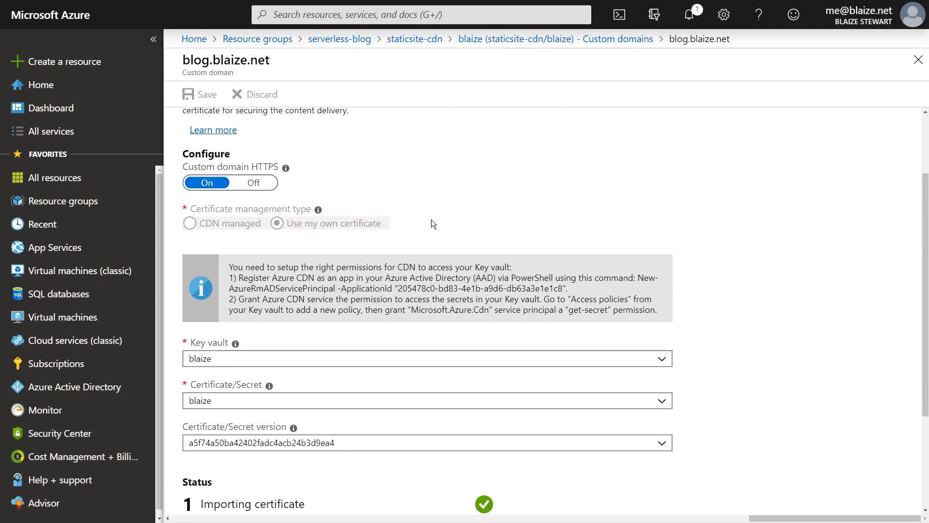
scroll(down, 3)
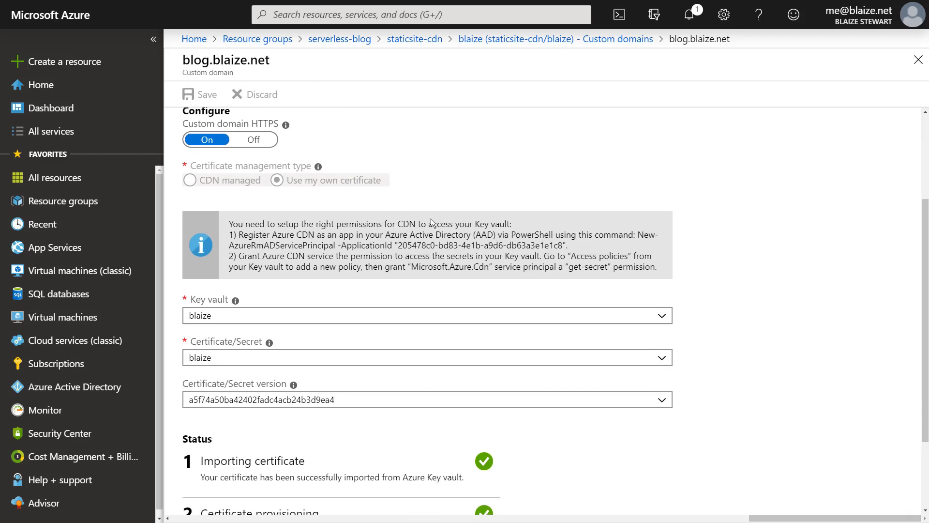
scroll(up, 3)
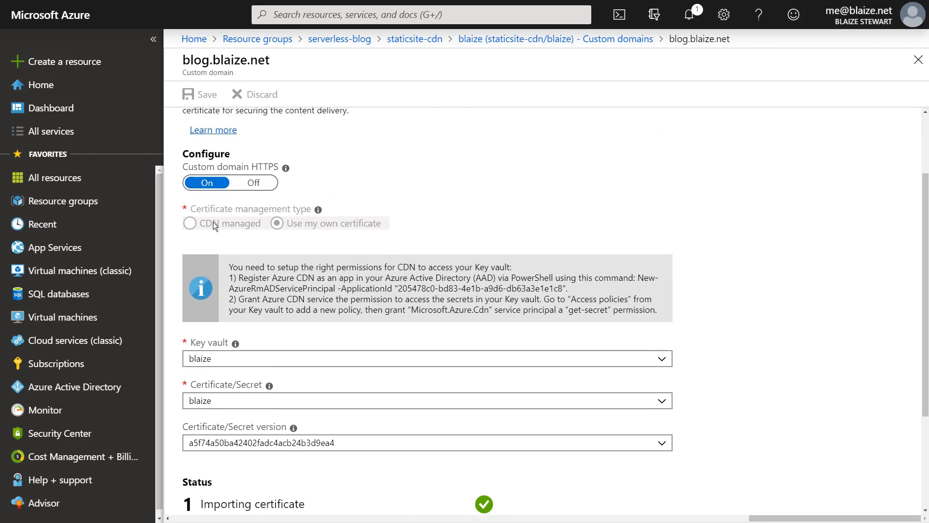
mouse_move(331, 224)
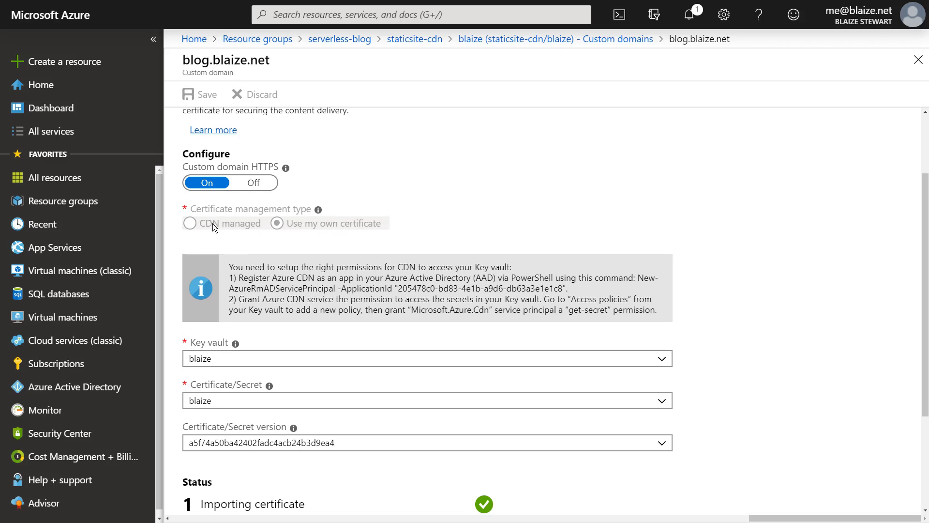
mouse_move(215, 235)
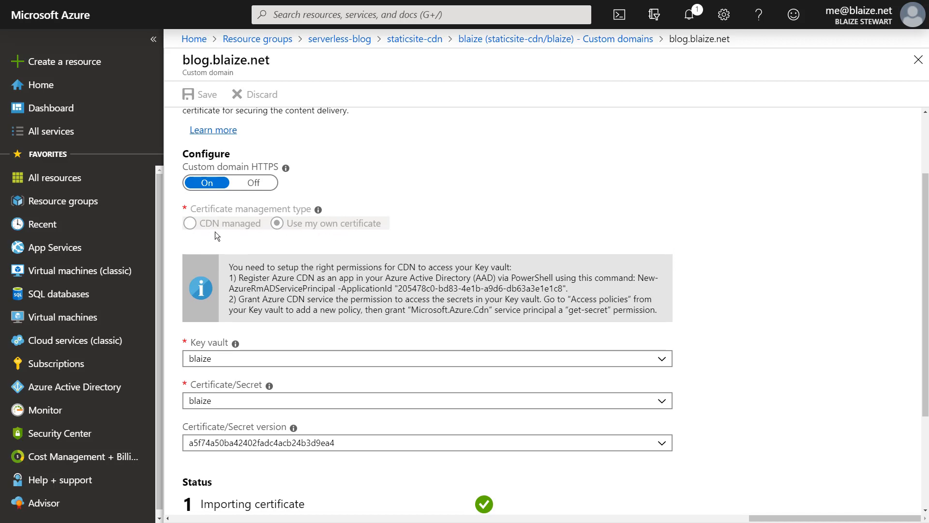
mouse_move(478, 184)
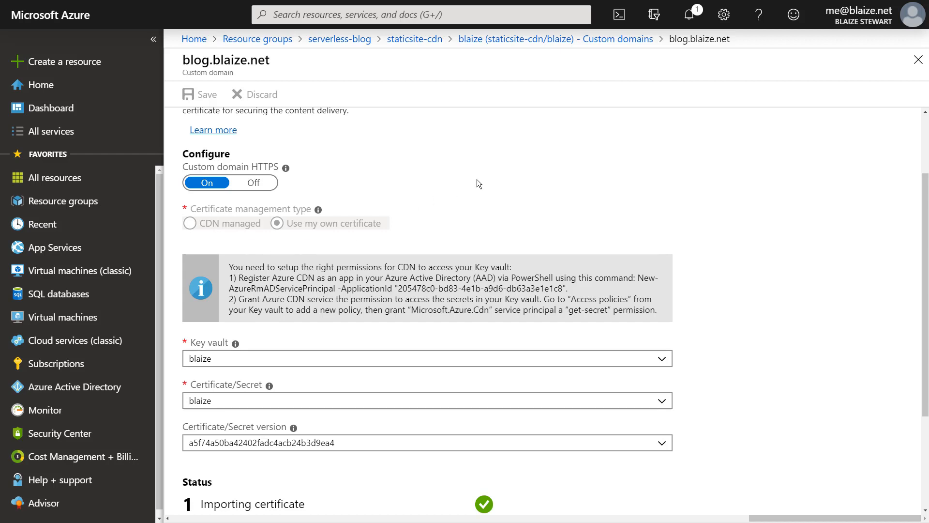
scroll(down, 3)
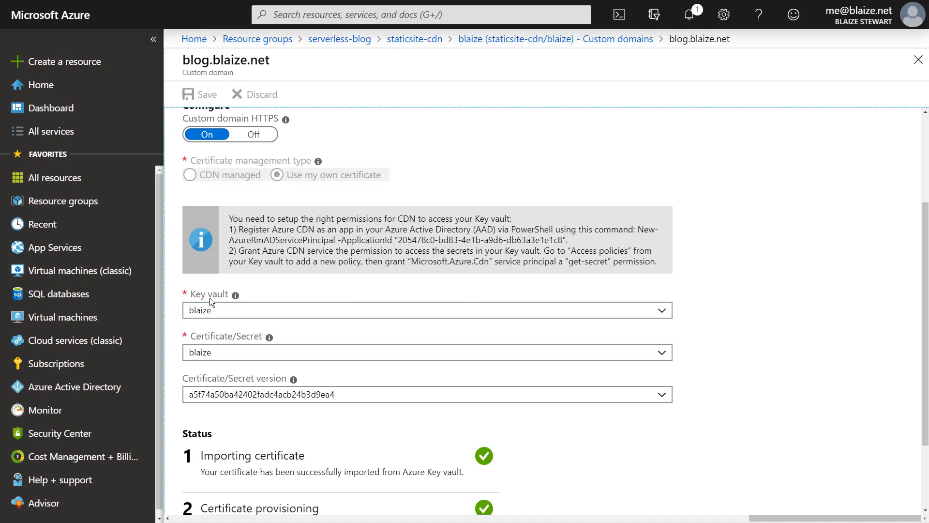
scroll(down, 3)
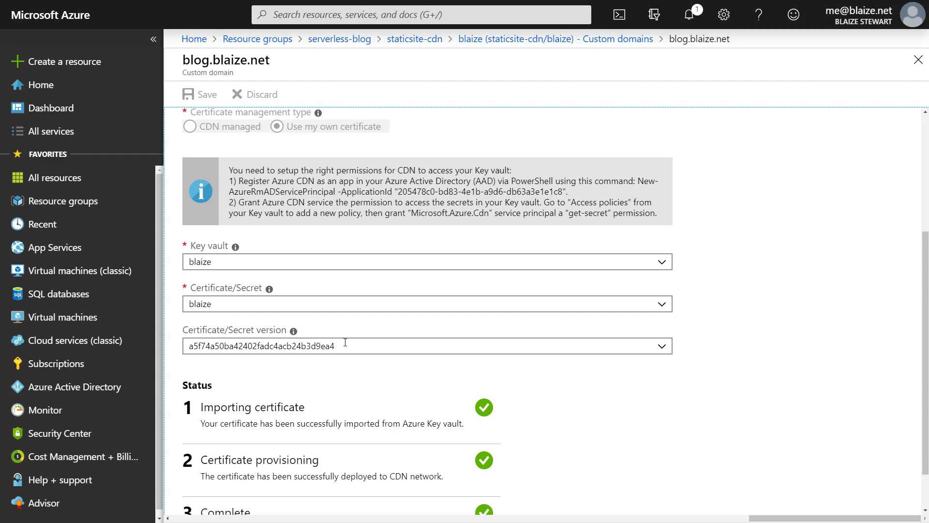
scroll(up, 3)
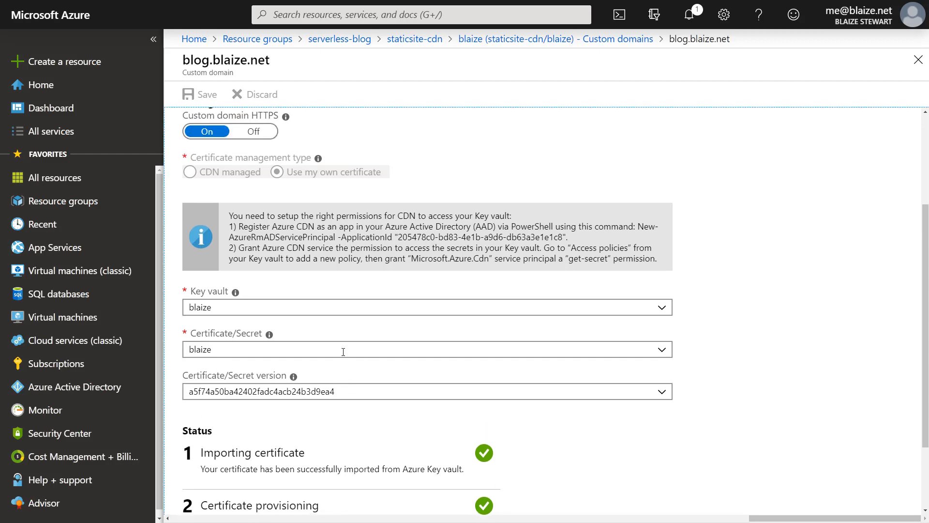
scroll(up, 3)
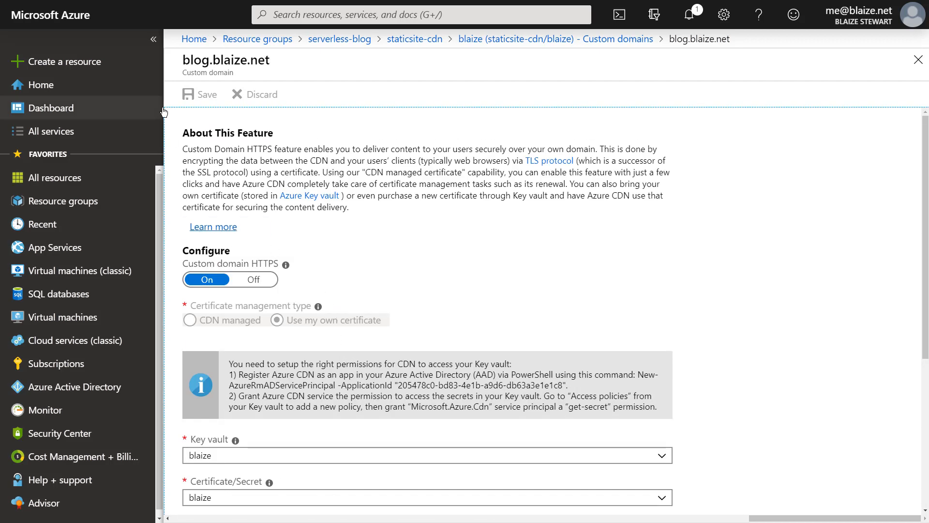
scroll(down, 3)
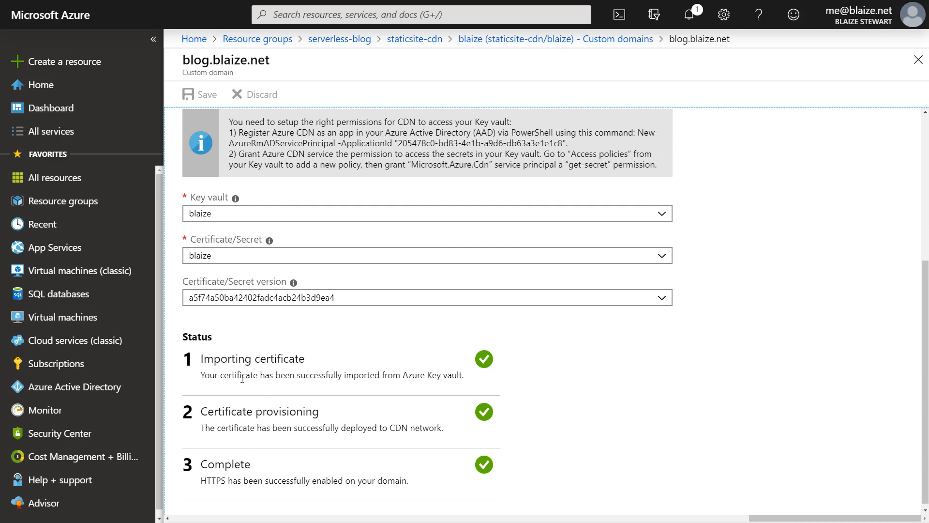
mouse_move(236, 394)
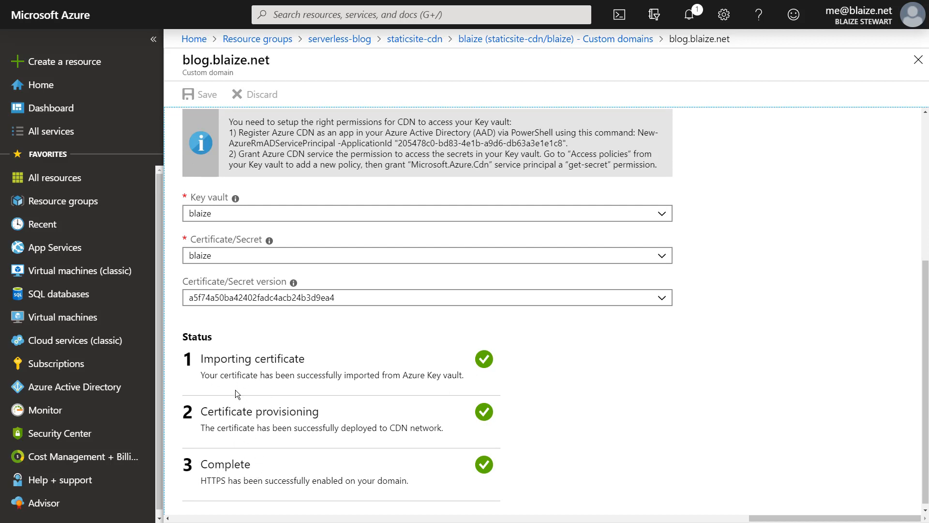
mouse_move(471, 437)
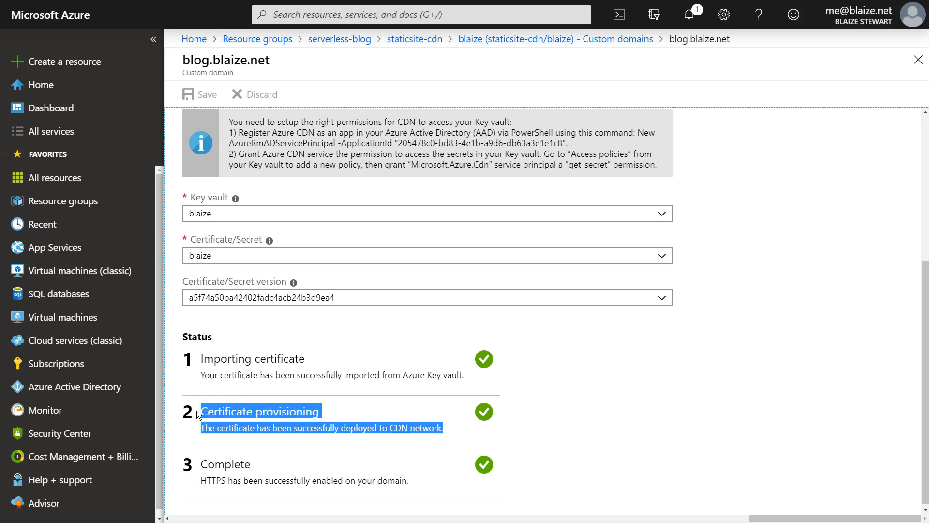
mouse_move(319, 447)
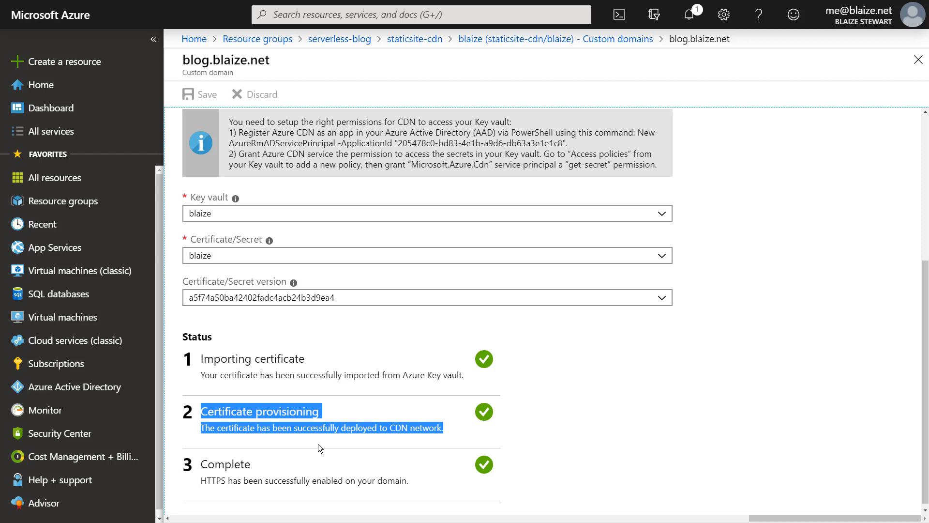
mouse_move(313, 450)
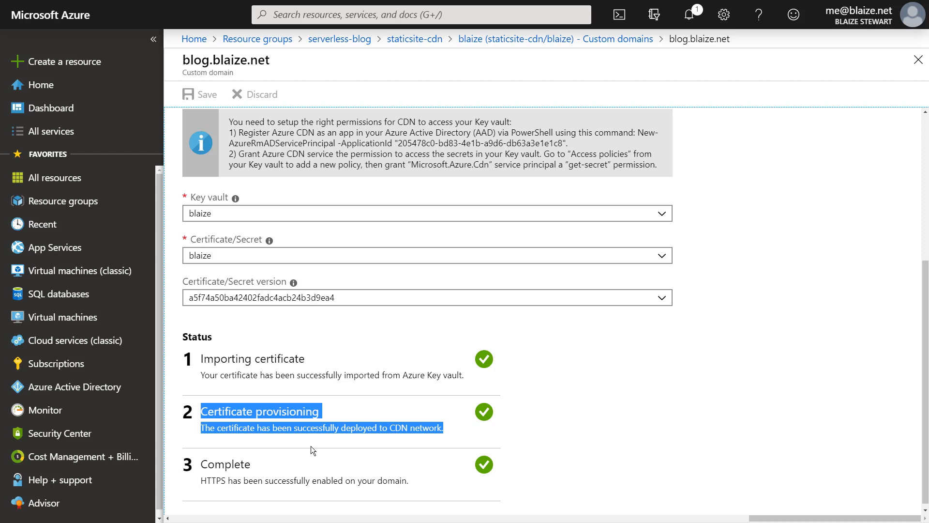
click(377, 421)
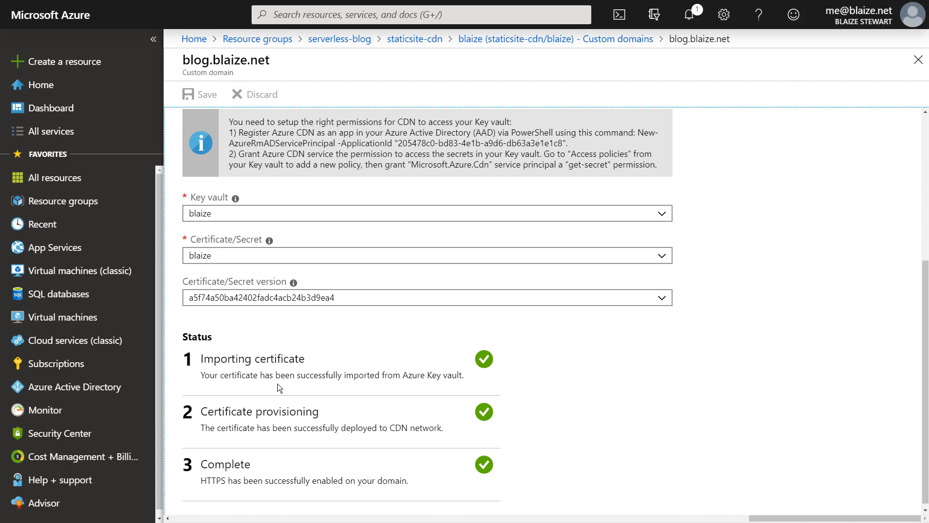
mouse_move(414, 492)
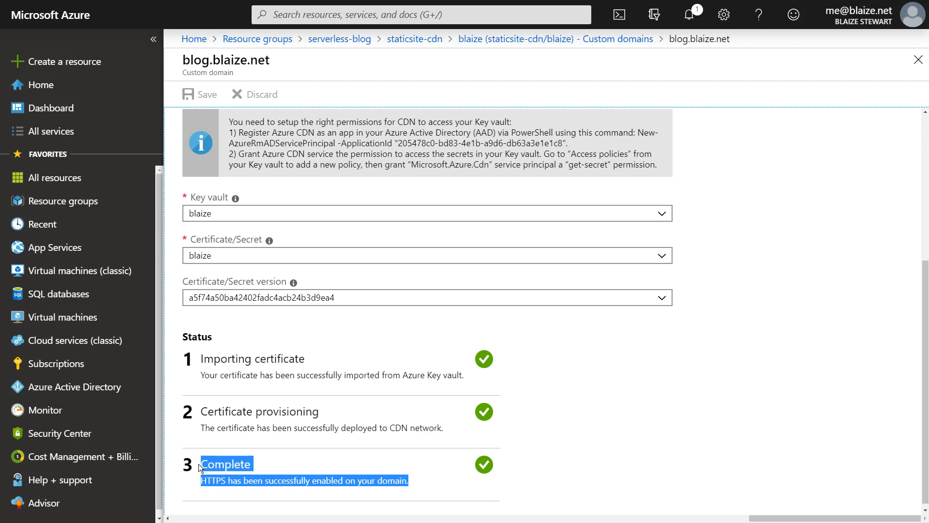
mouse_move(209, 470)
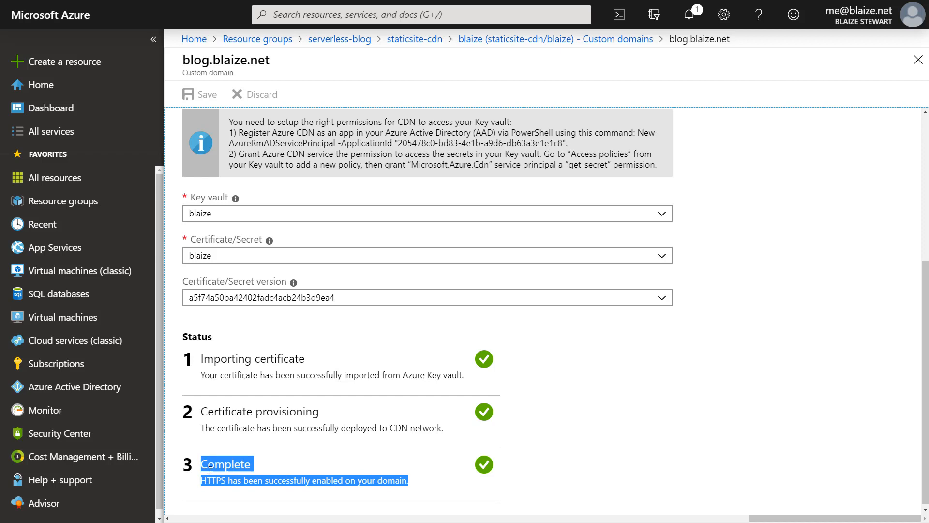
mouse_move(294, 462)
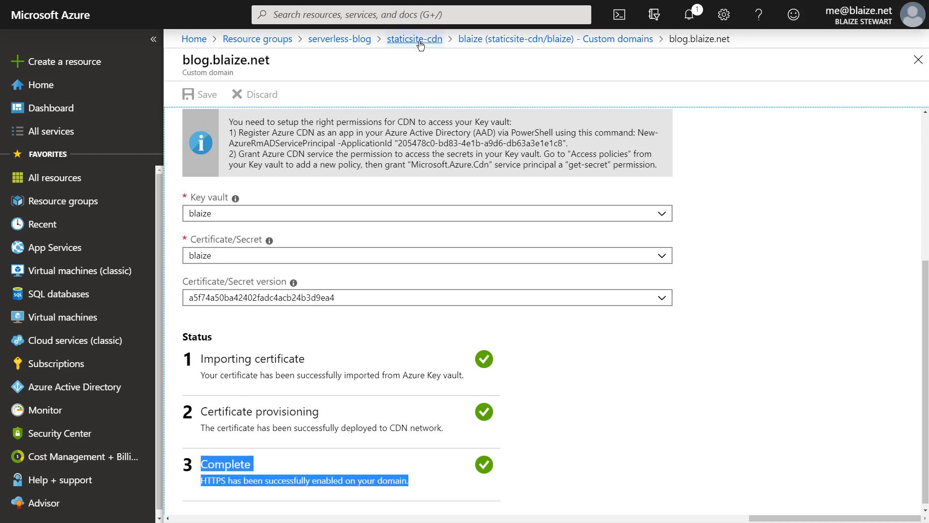
mouse_move(339, 39)
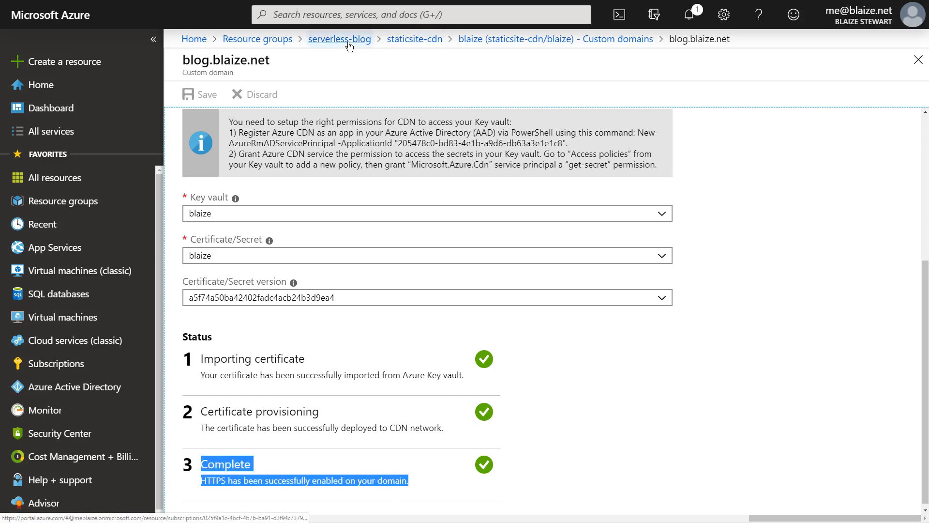
Return to the serverless-blog resource group via the breadcrumb.
click(340, 38)
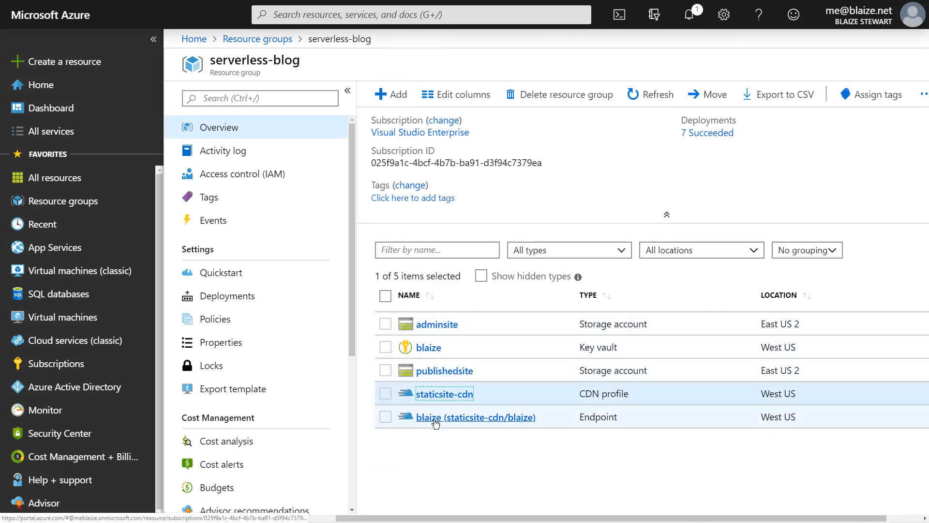
Open the blaize endpoint overview showing blog.blaize.net with HTTPS enabled.
click(477, 416)
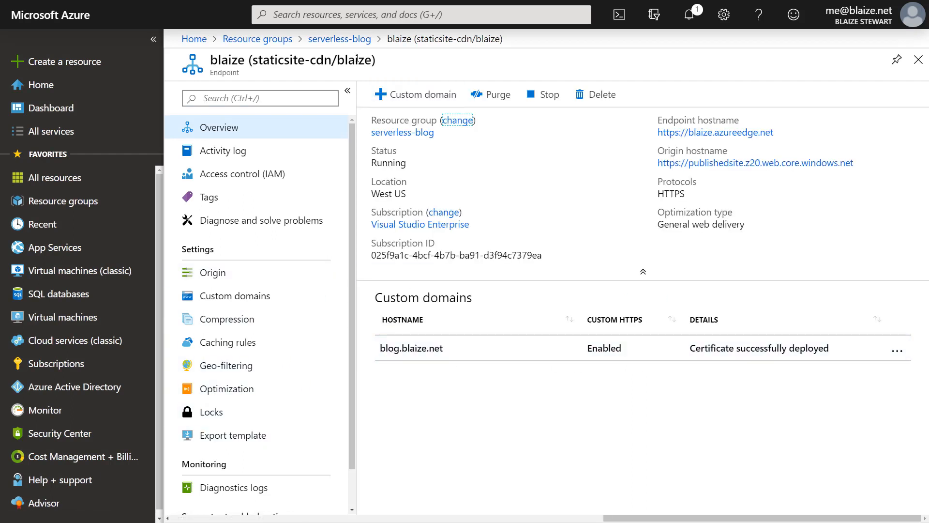
mouse_move(554, 386)
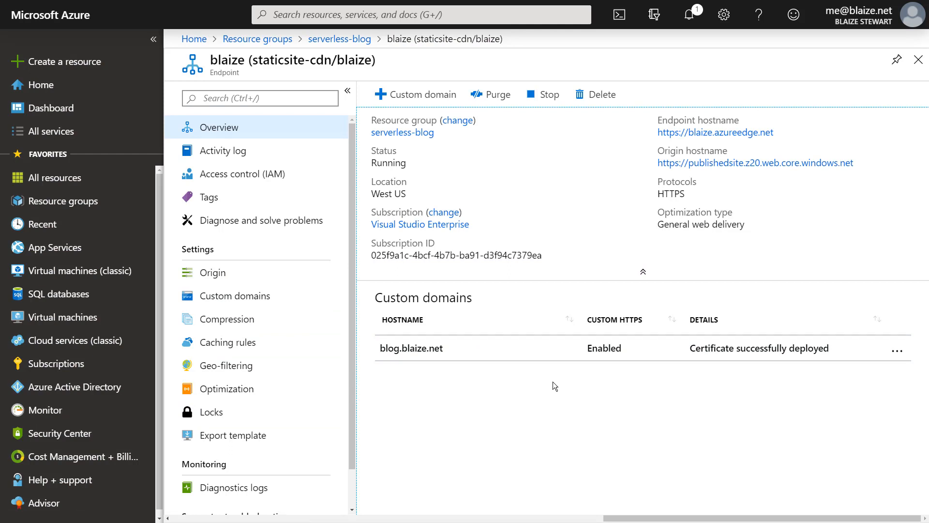
mouse_move(544, 386)
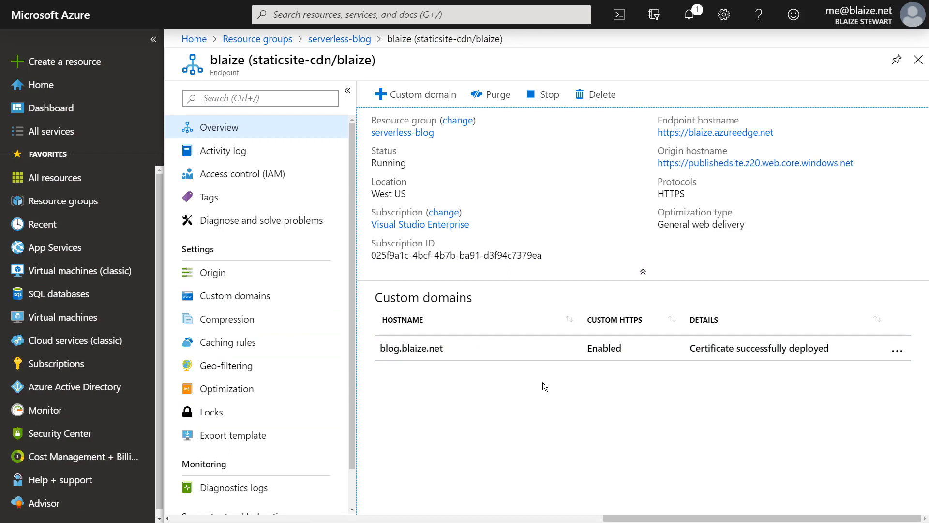
mouse_move(497, 352)
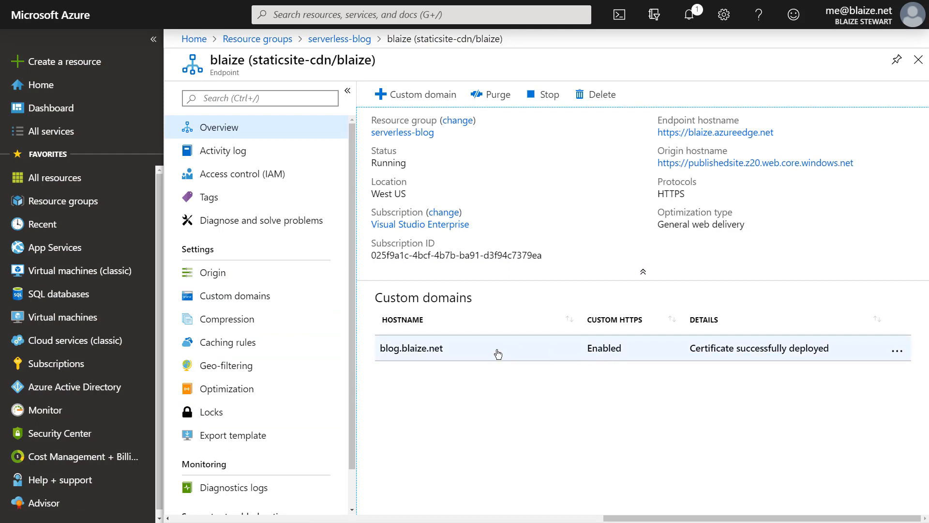
click(412, 348)
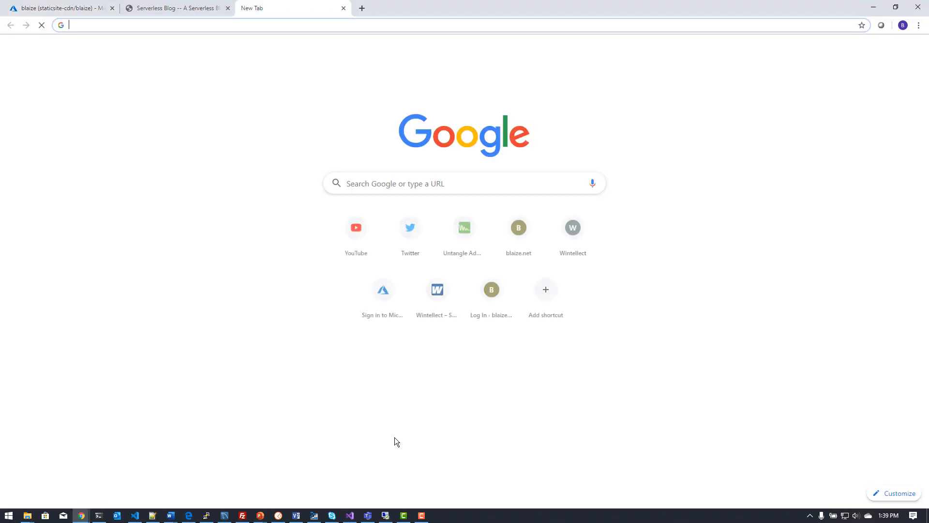
Load the Serverless Blog at blog.blaize.net and compare it with the storage-origin tab.
text(blog.blaize.net)
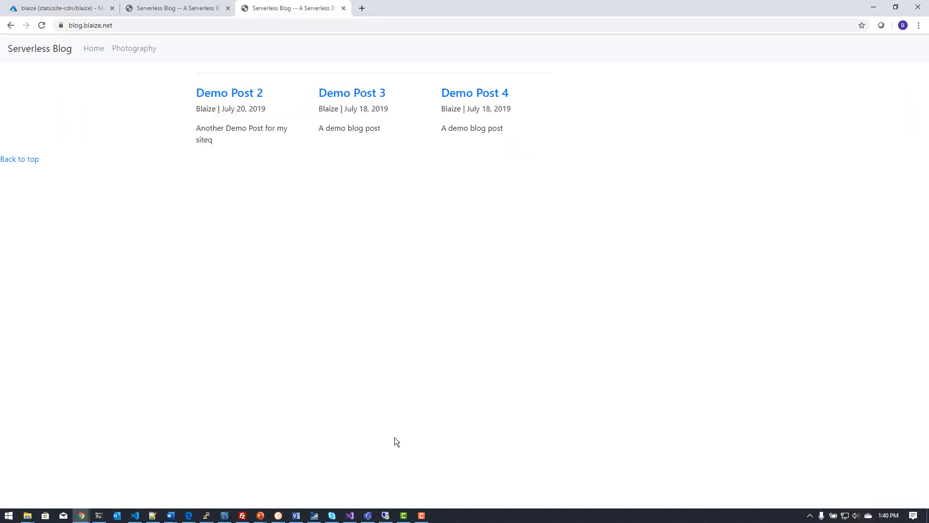
mouse_move(347, 170)
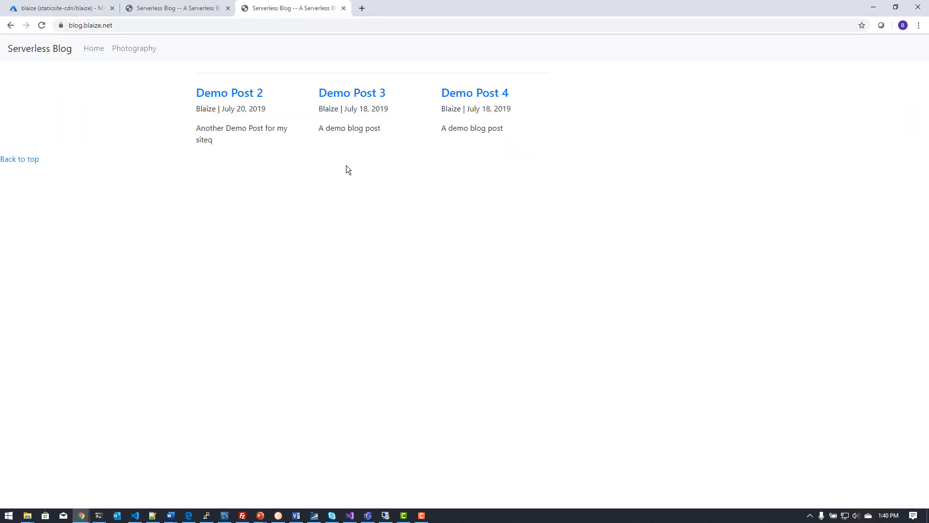
click(351, 93)
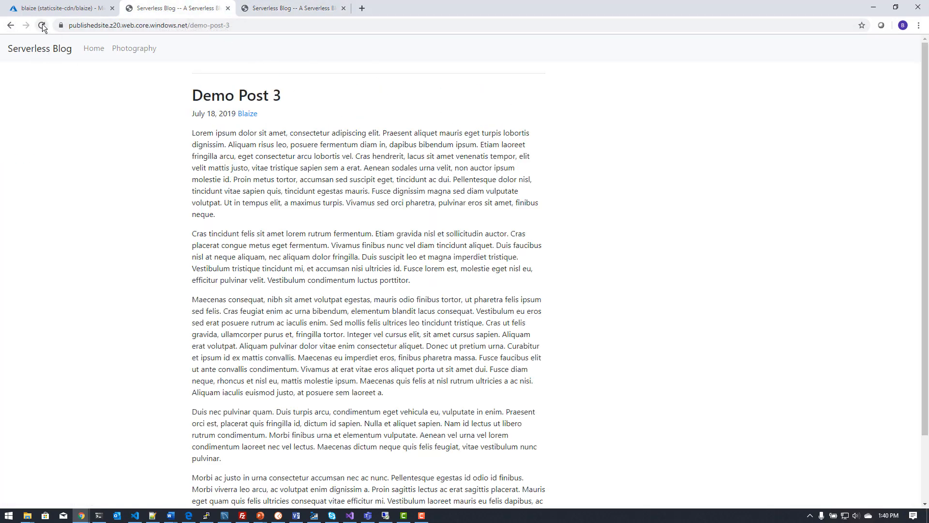
click(42, 25)
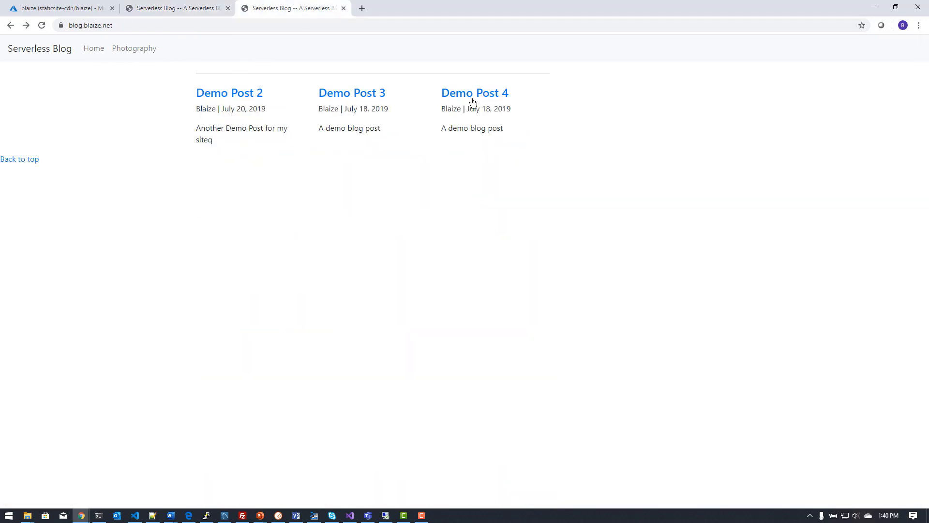
Open Demo Post 4 through the custom domain and return to the post list.
click(475, 93)
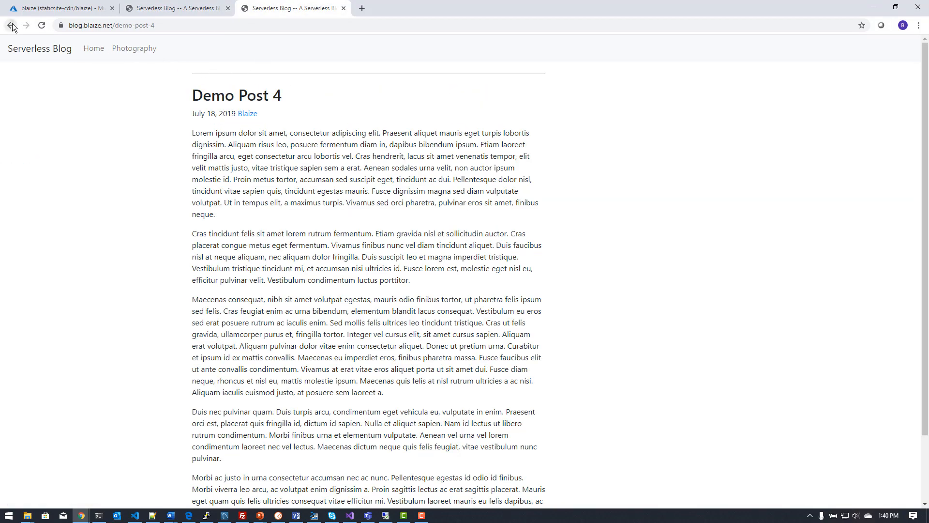
click(176, 8)
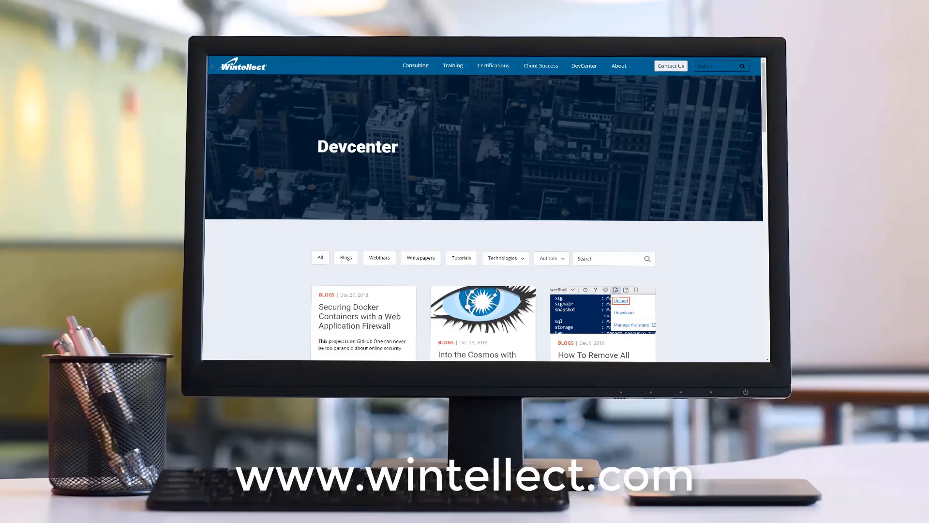
scroll(down, 3)
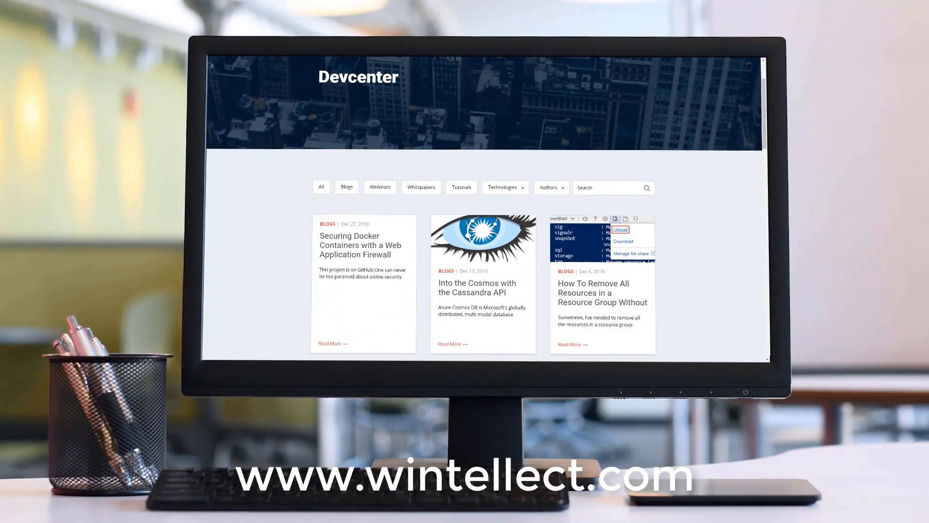
scroll(down, 3)
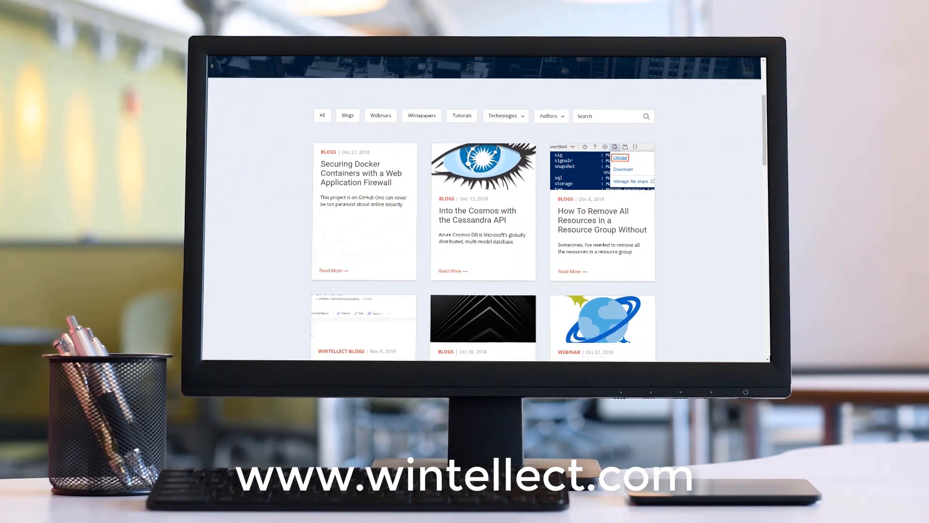
scroll(down, 3)
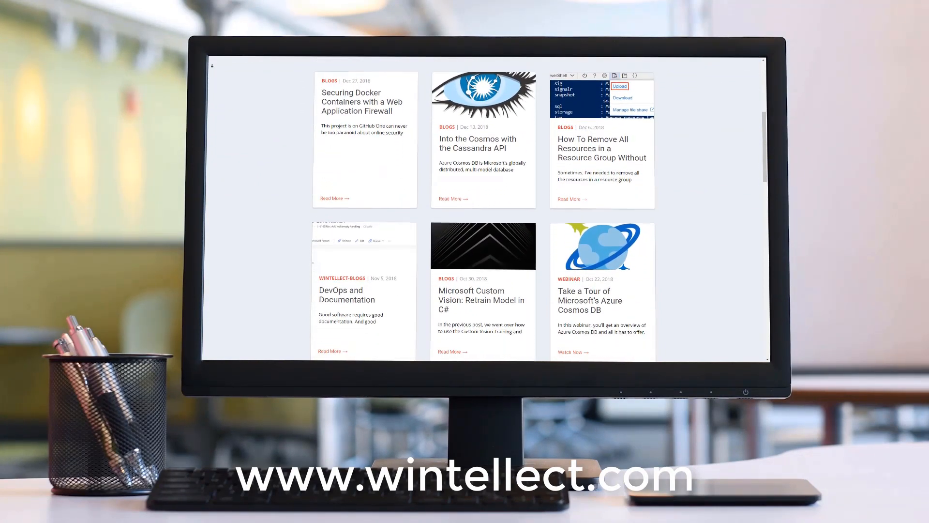
scroll(down, 3)
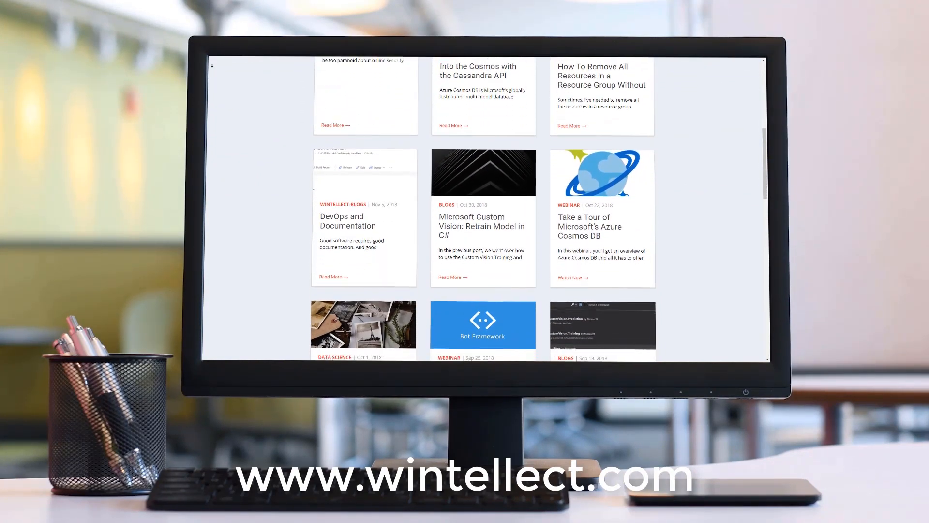
scroll(down, 3)
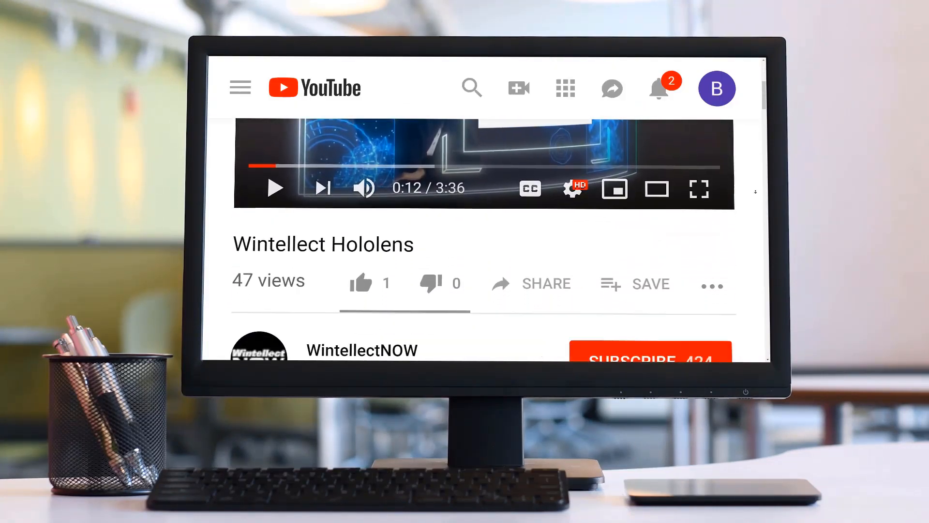
click(650, 358)
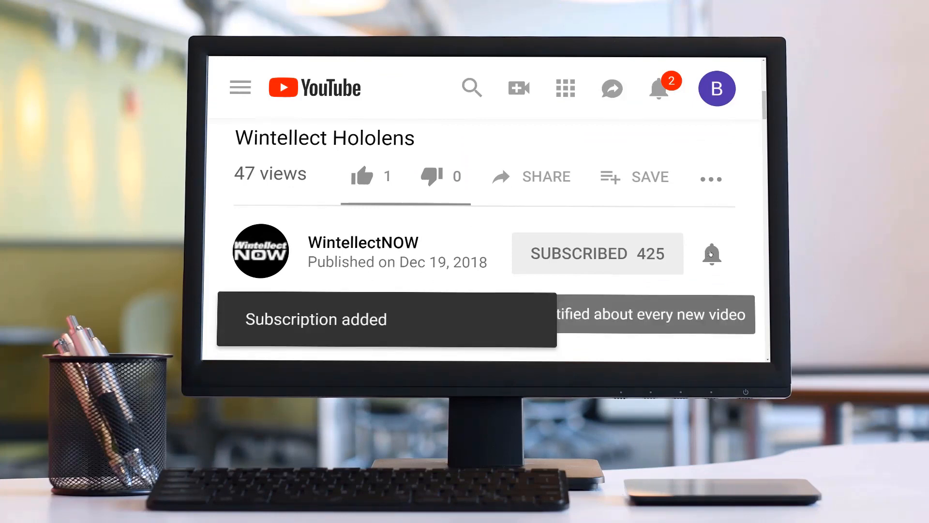
click(712, 253)
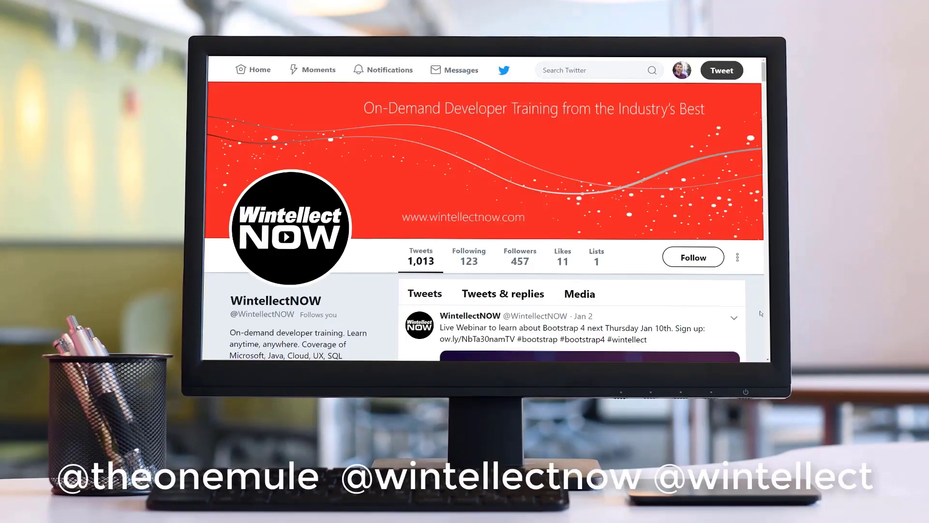
mouse_move(693, 257)
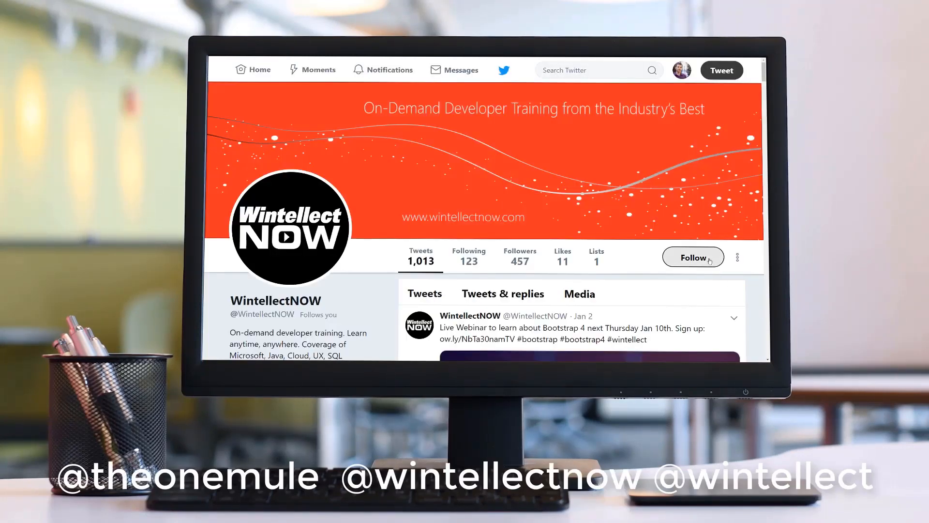
click(693, 257)
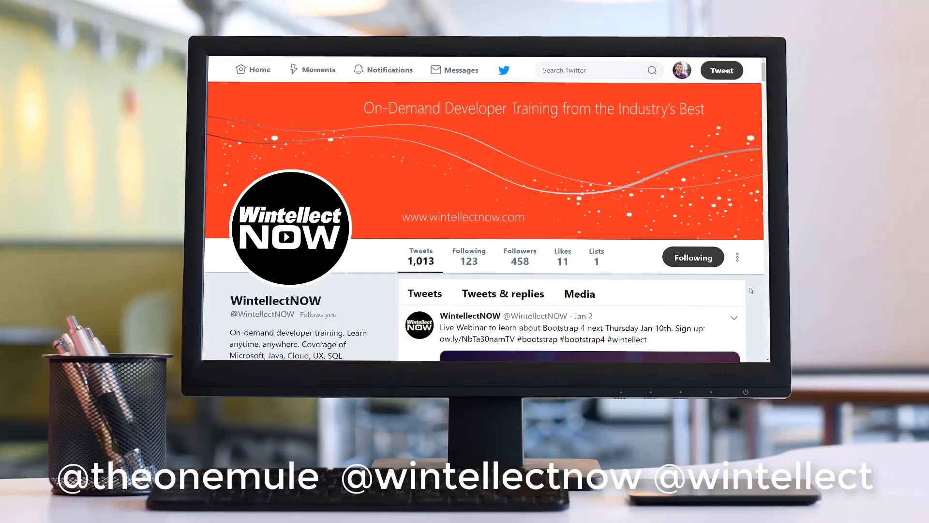
mouse_move(765, 299)
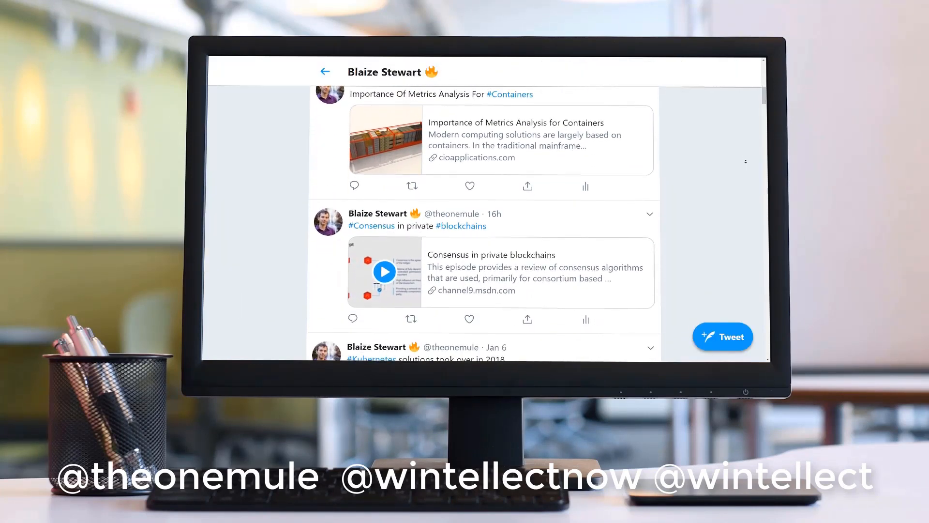
scroll(down, 3)
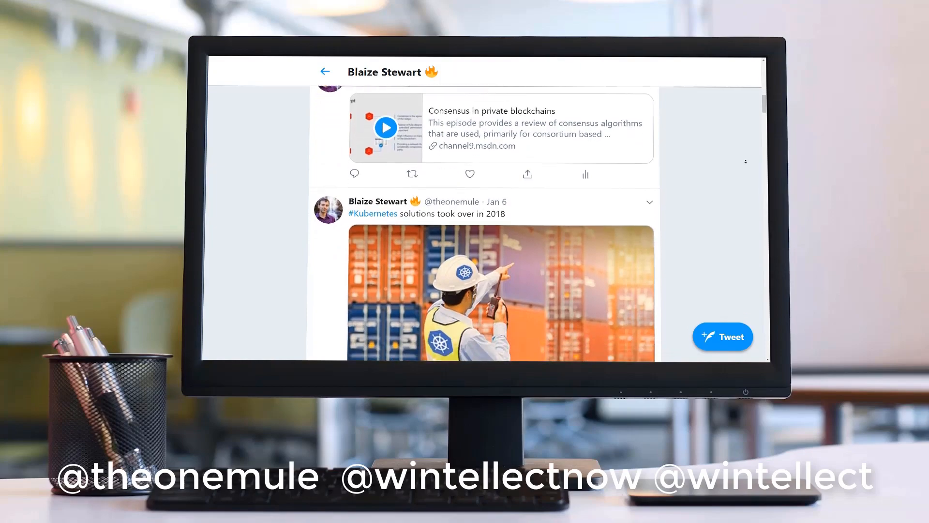